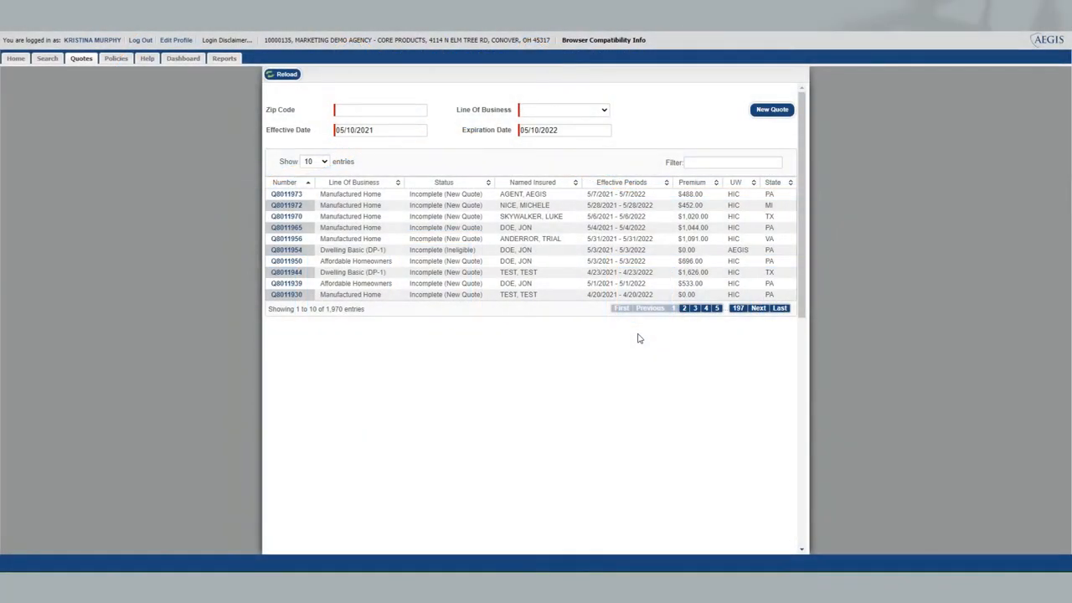
Start a new quote with ZIP 17402 and Manufactured Home as line of business
left_click(379, 110)
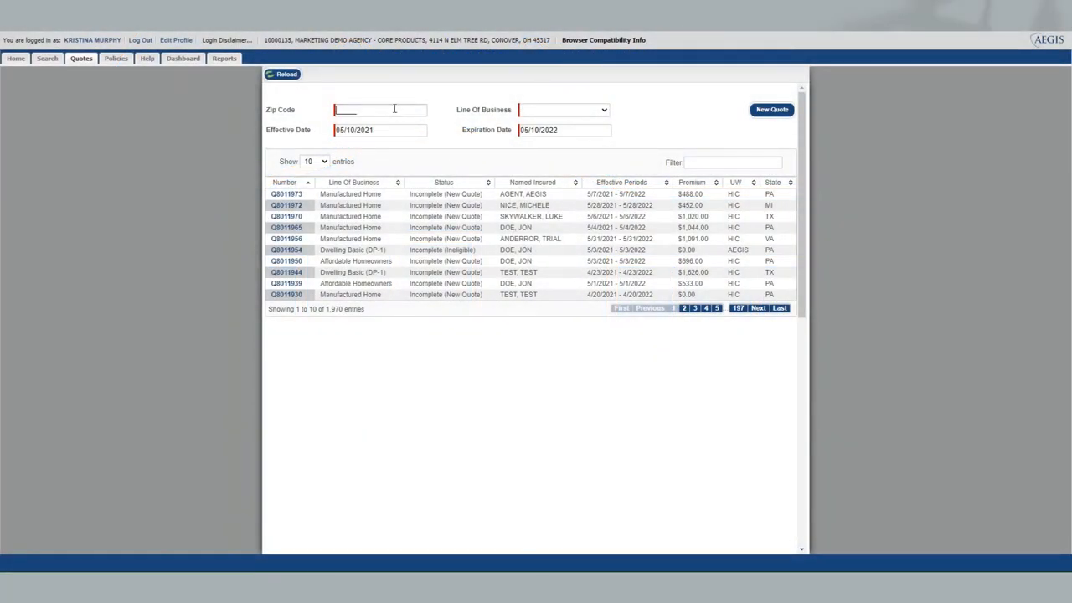
type("17402")
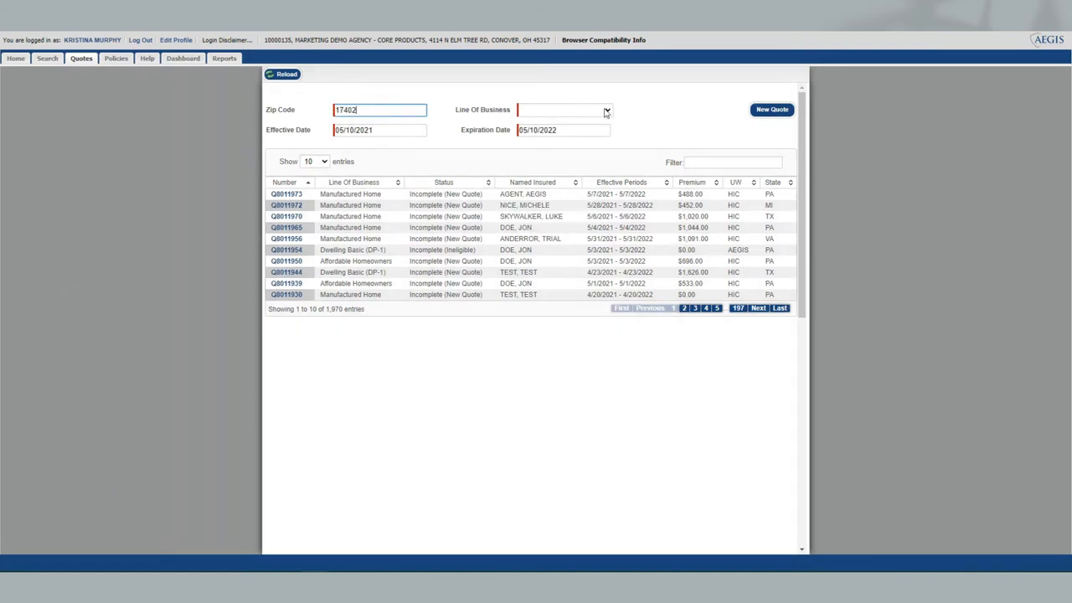
left_click(564, 110)
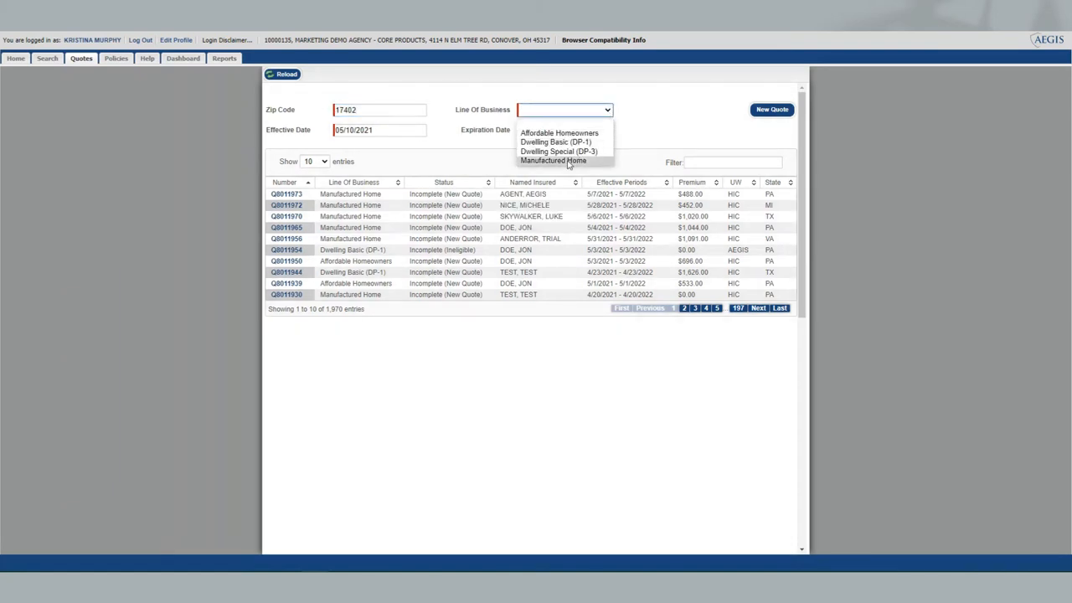
left_click(552, 159)
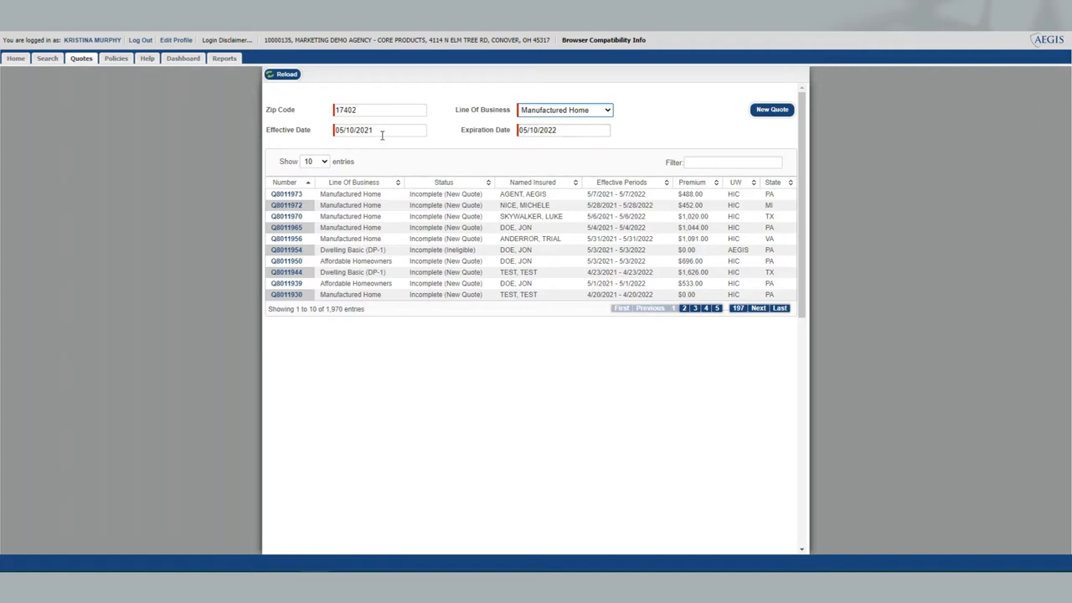
left_click(771, 110)
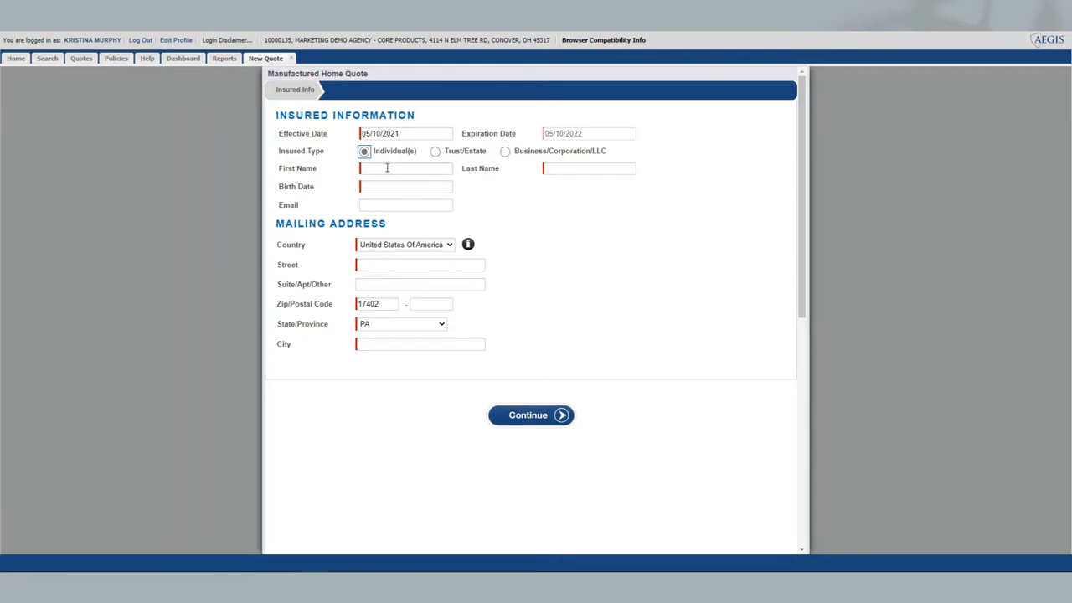
Enter insured AEGIS AGENT, birth date 01/01/1980, and street 731 SHAWNA AVE
type("AEGIS")
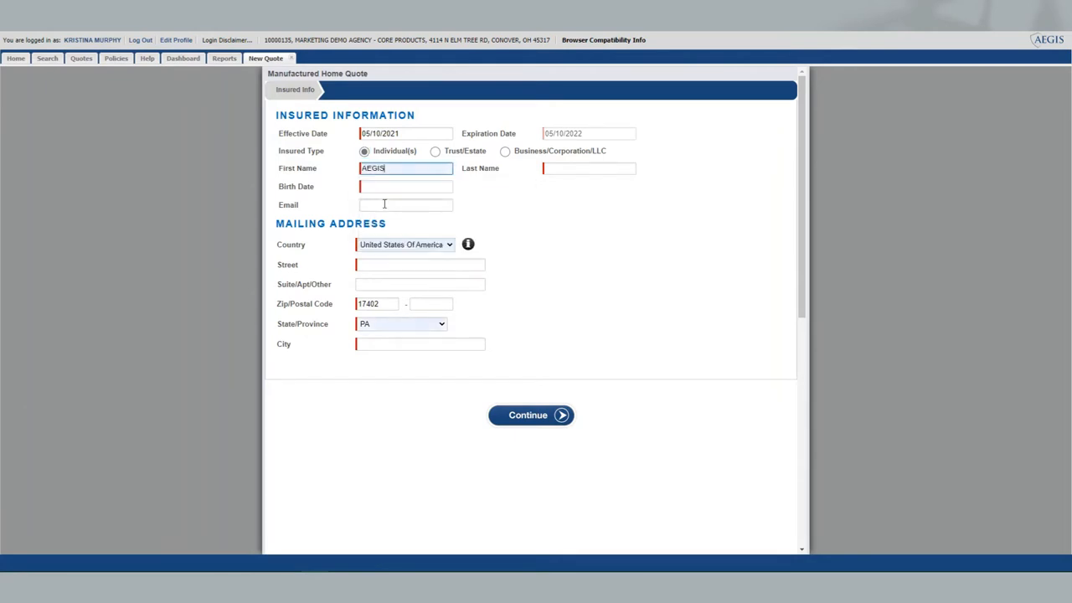
mouse_move(339, 151)
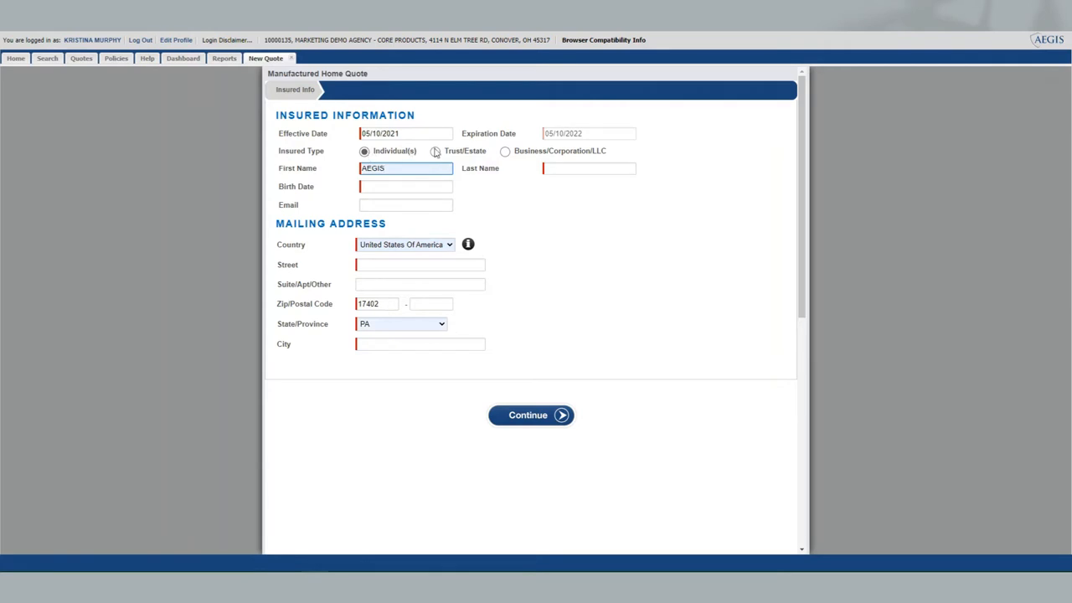
mouse_move(559, 156)
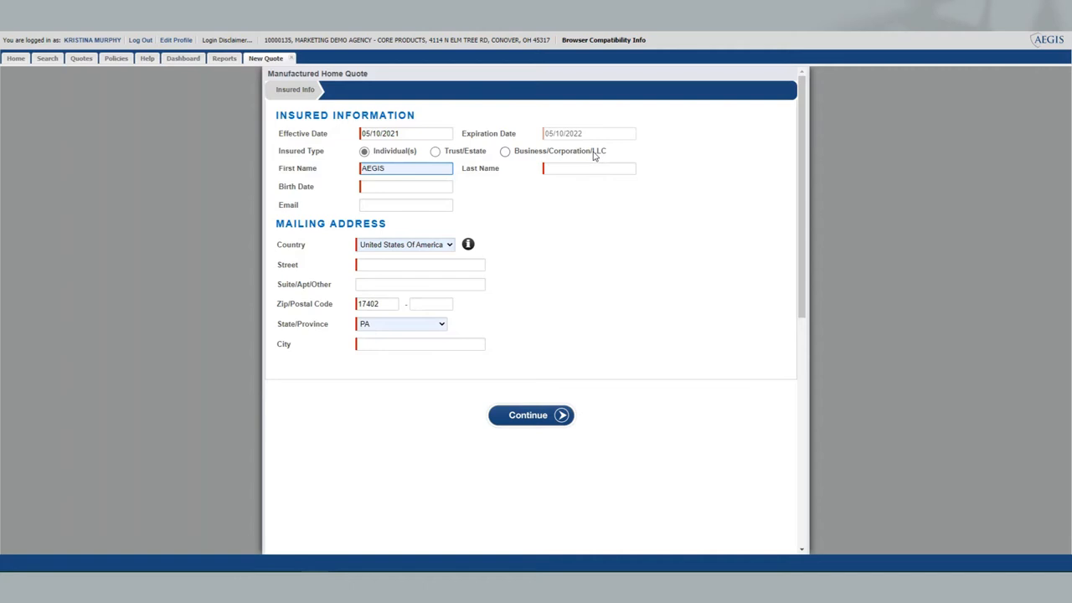
mouse_move(398, 181)
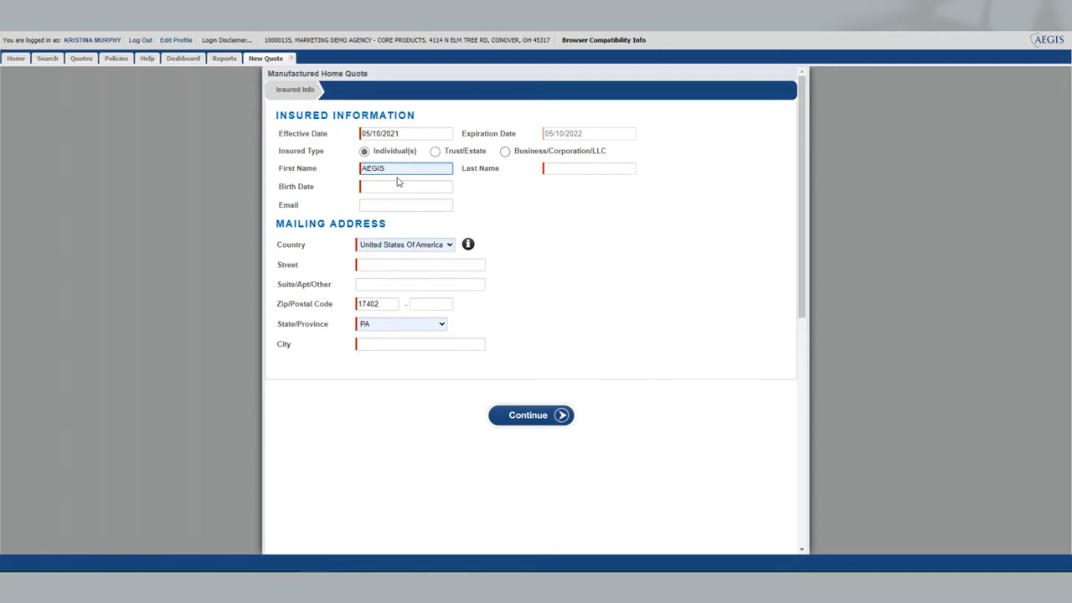
left_click(588, 168)
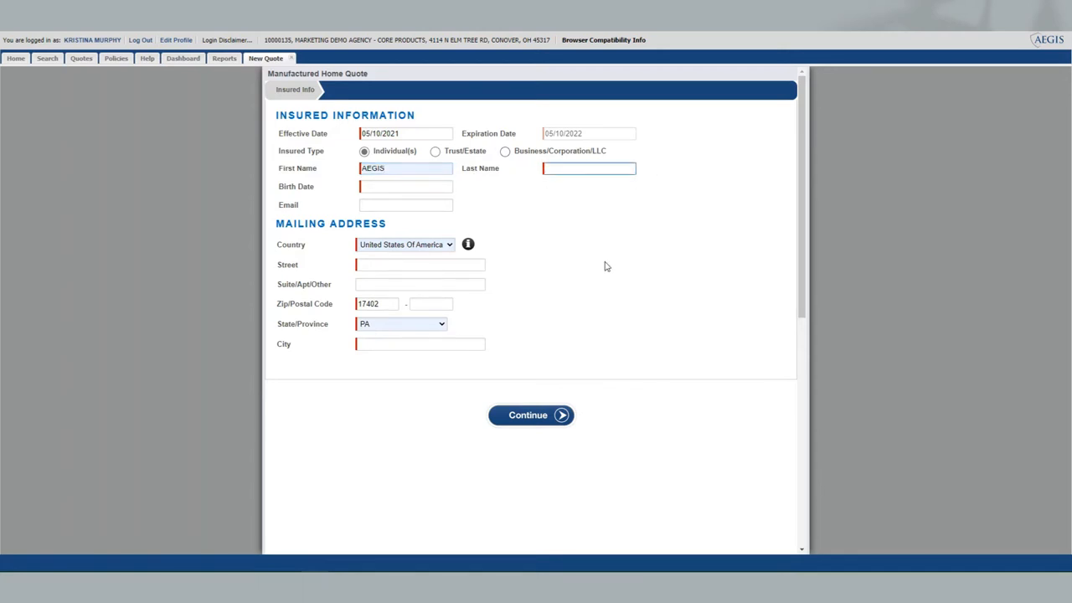
type("AGENT")
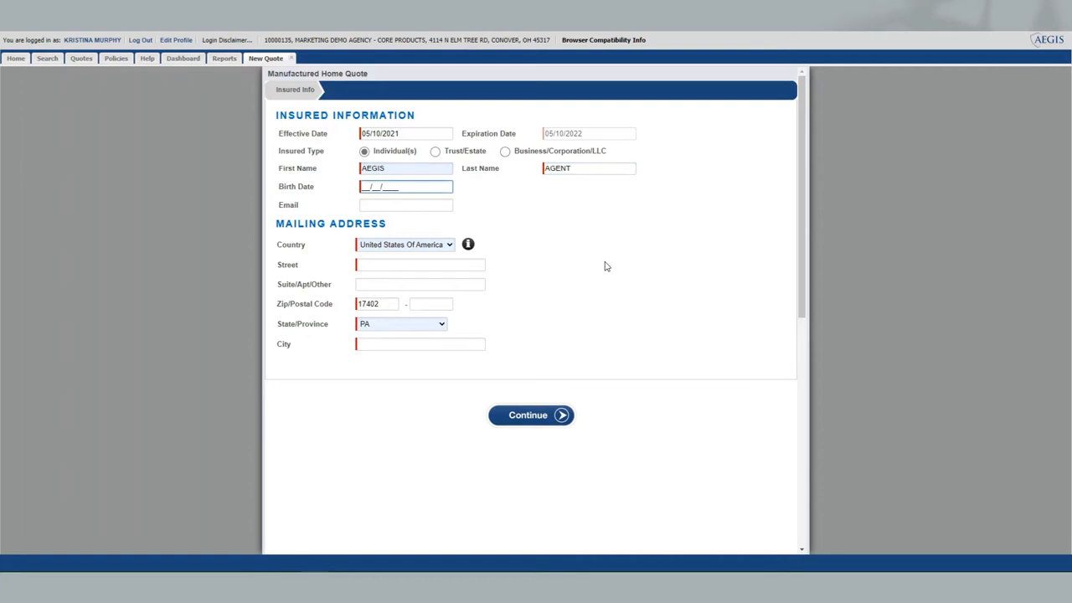
type("01/01/1980")
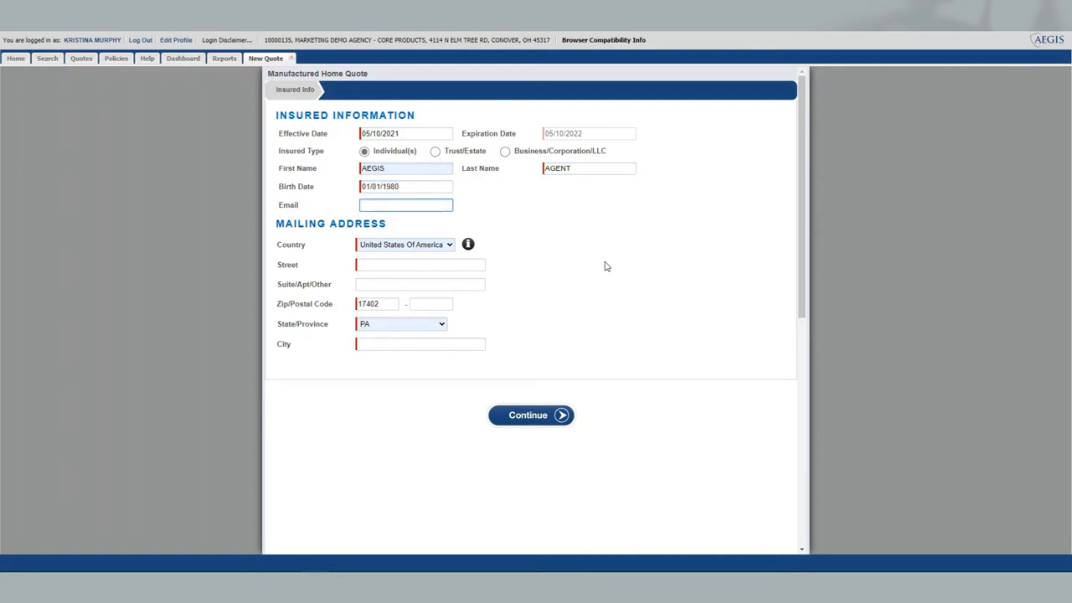
left_click(405, 204)
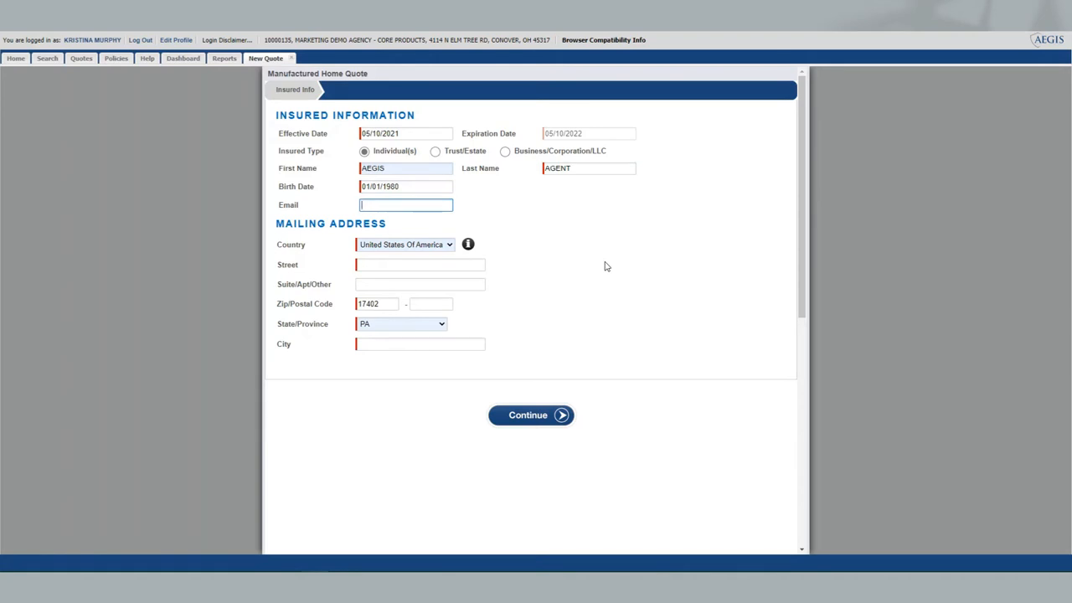
left_click(419, 264)
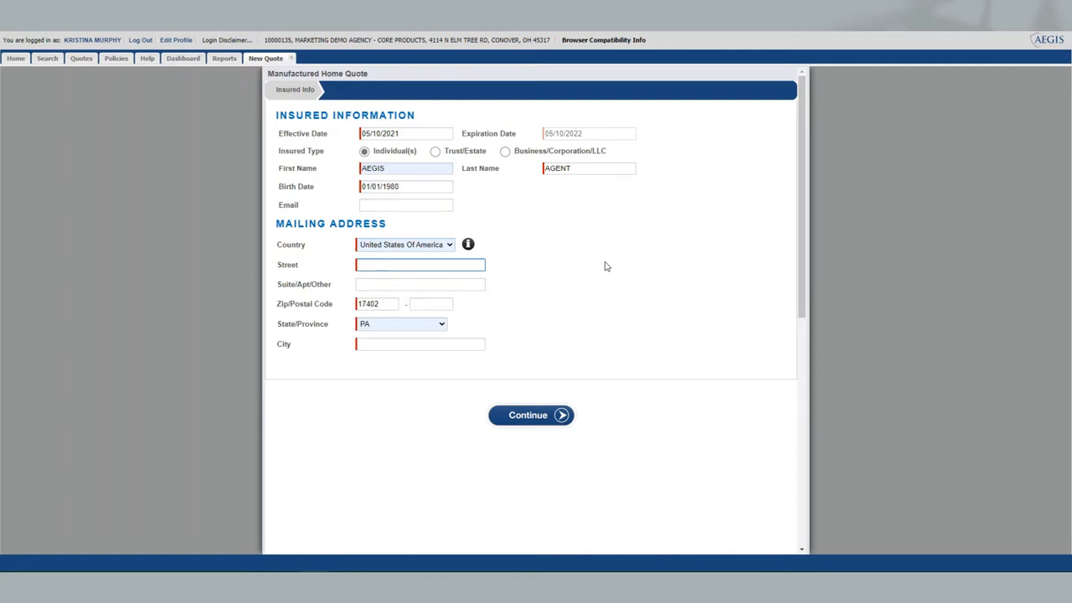
type("731 SHAWNA AVE")
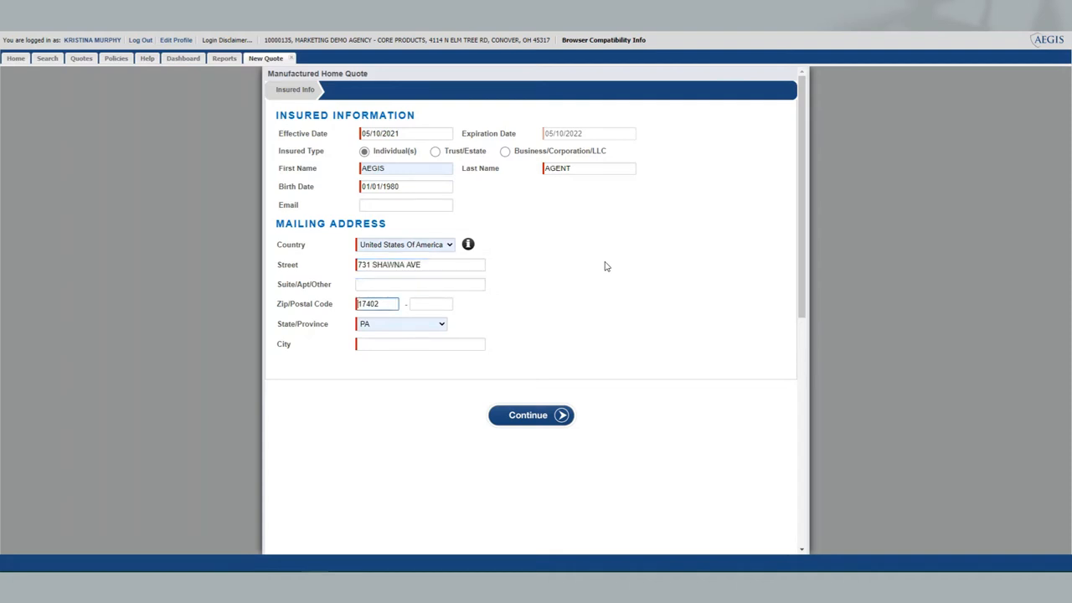
Use the suggested YORK PA 17402-8503 address and continue to Unit Summary
left_click(530, 415)
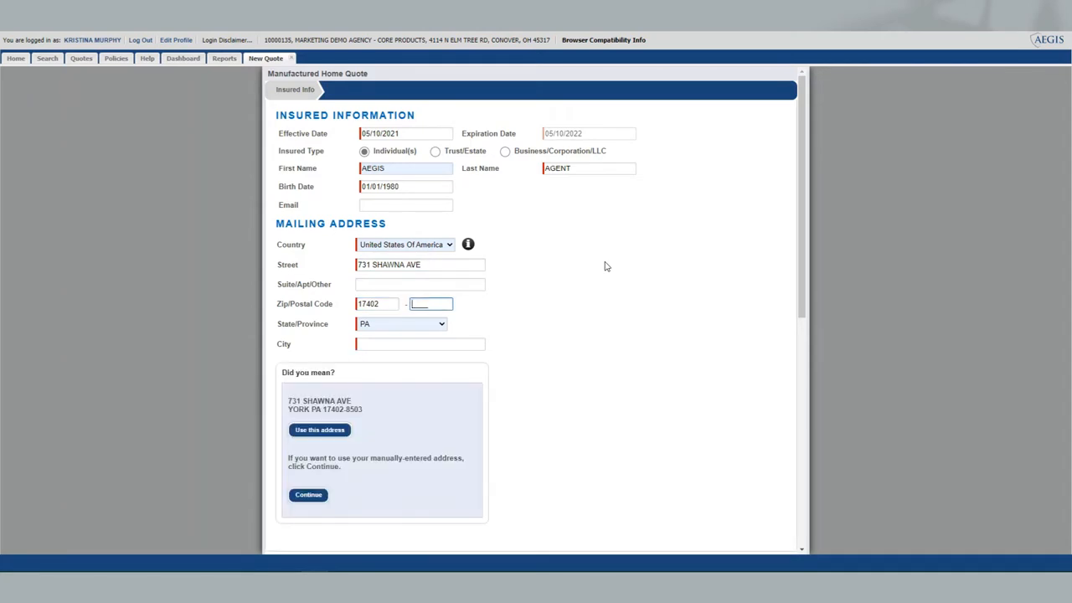
mouse_move(492, 435)
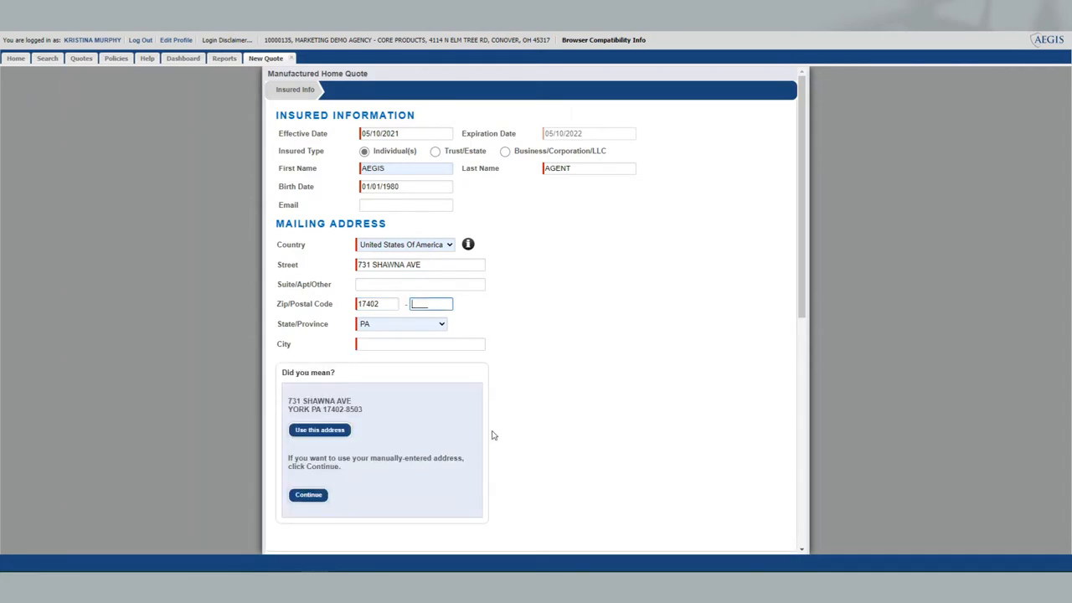
mouse_move(329, 444)
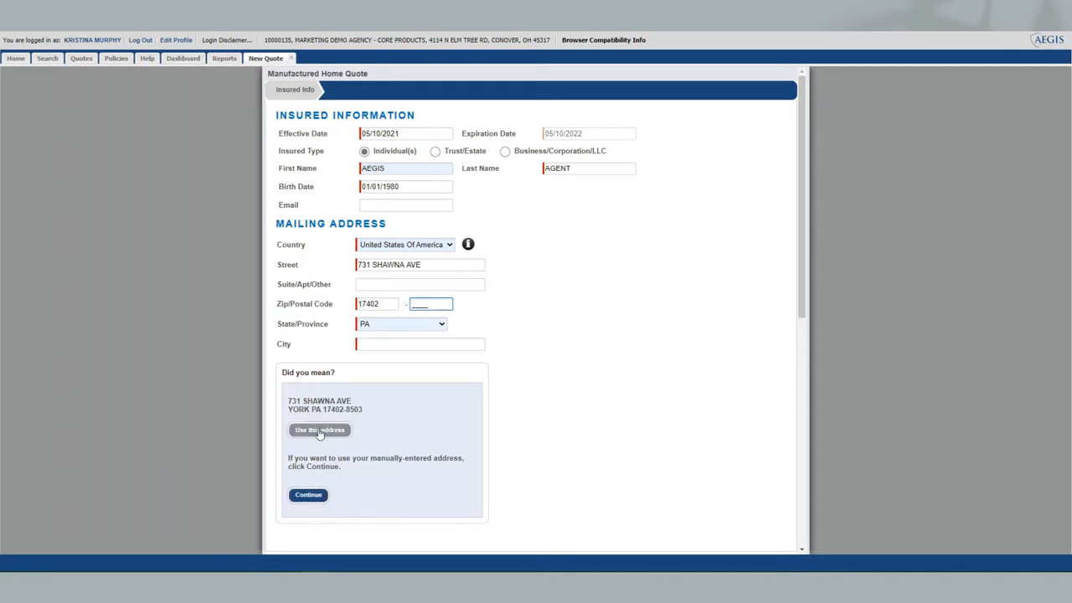
left_click(319, 429)
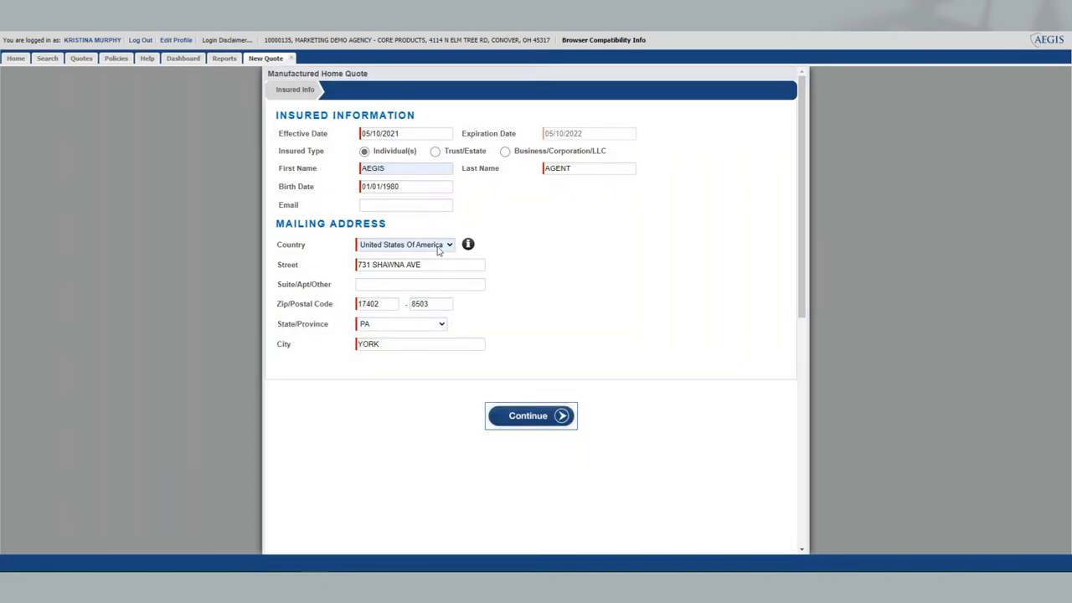
left_click(530, 415)
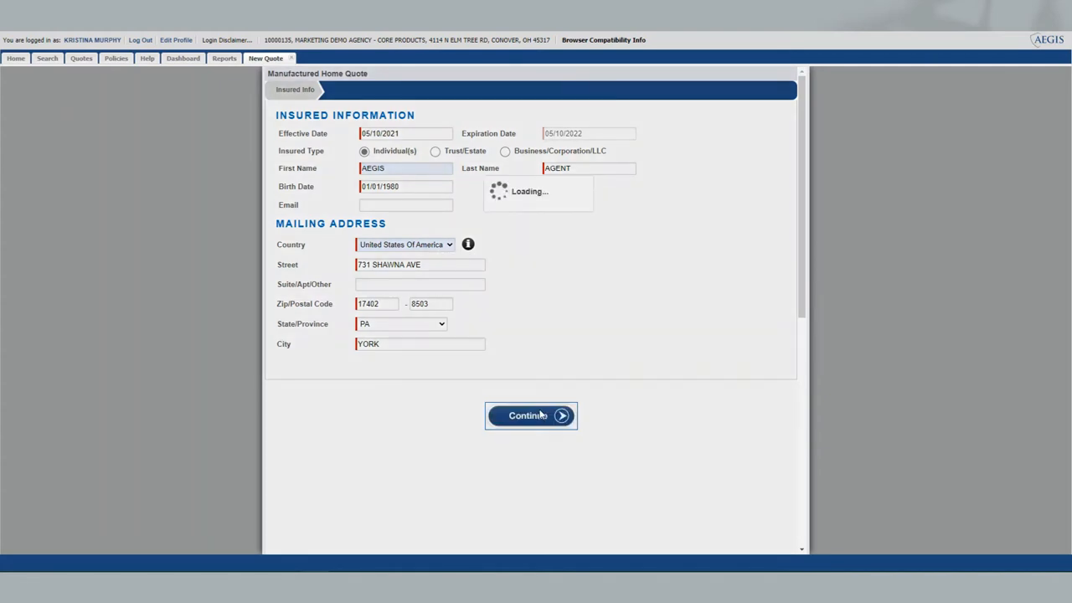
left_click(531, 415)
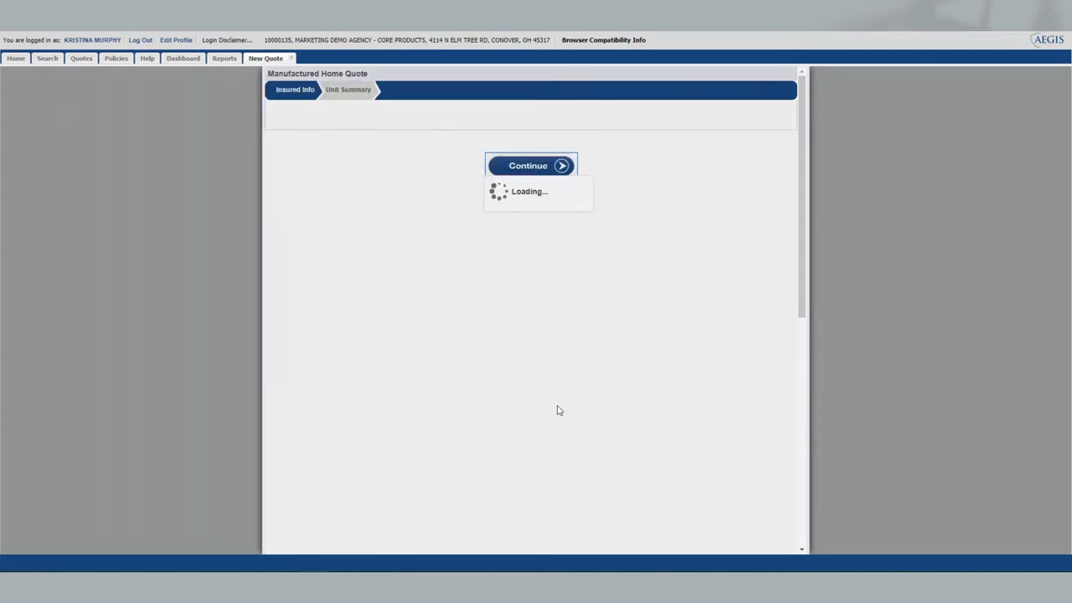
Copy the mailing address into the property address and accept the suggested address
left_click(528, 165)
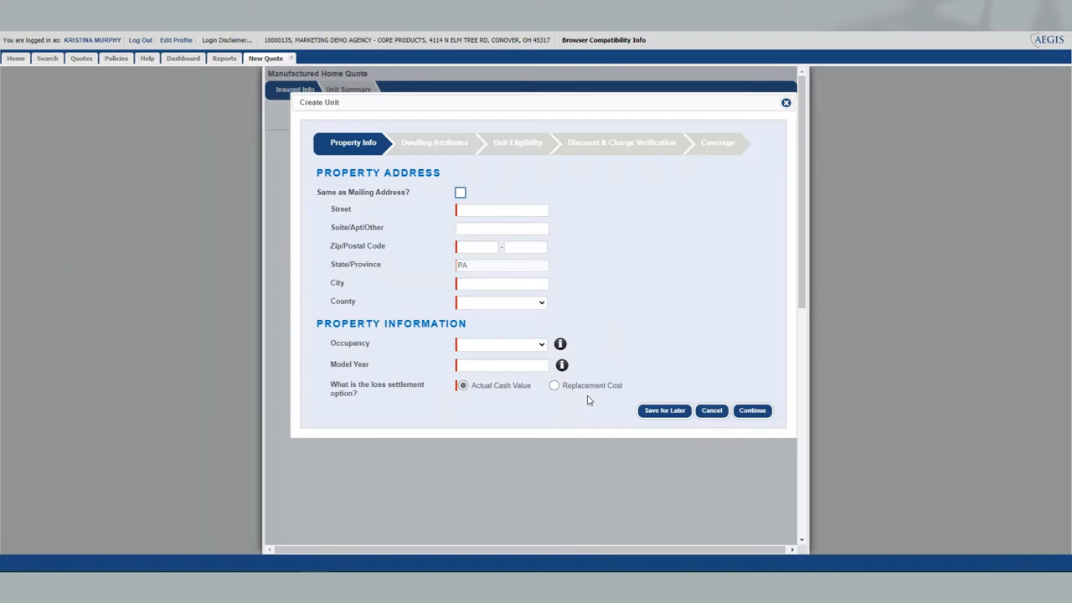
mouse_move(515, 308)
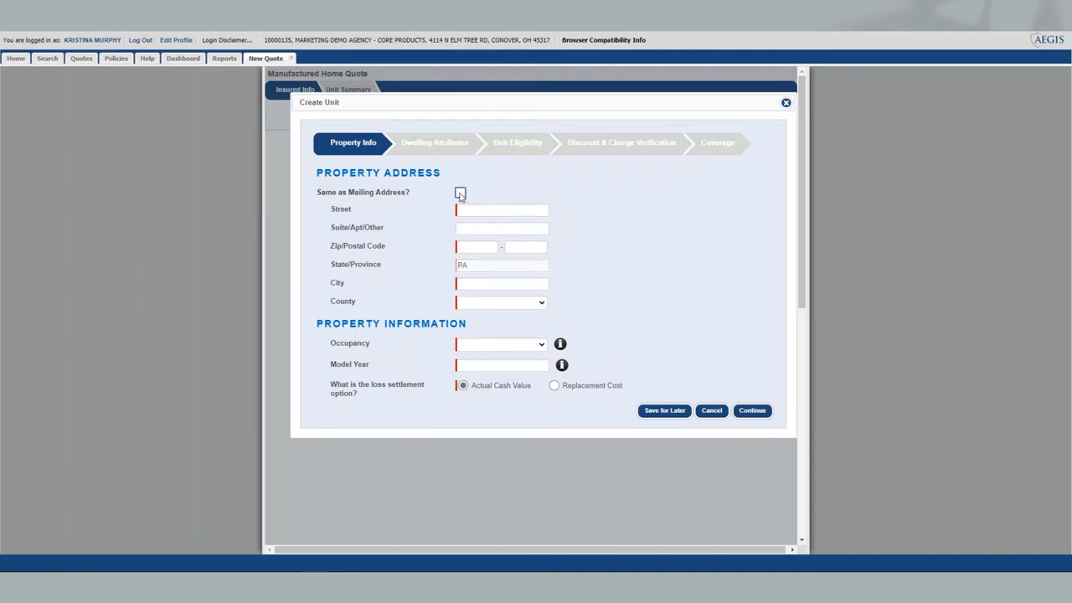
left_click(460, 193)
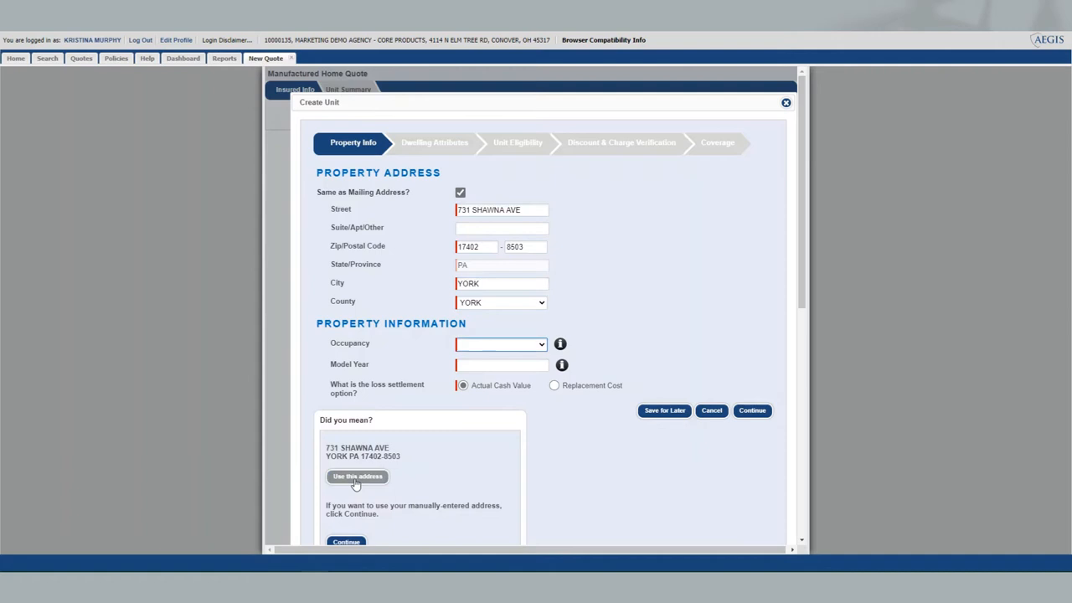
left_click(357, 475)
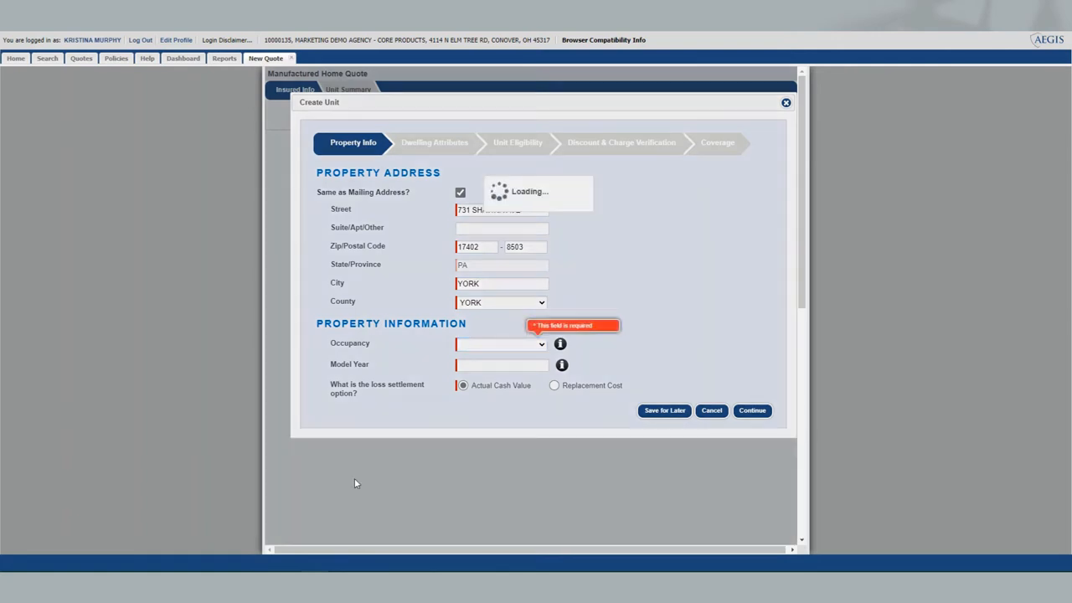
Set occupancy to Owner Occupied and model year to 1990
left_click(500, 343)
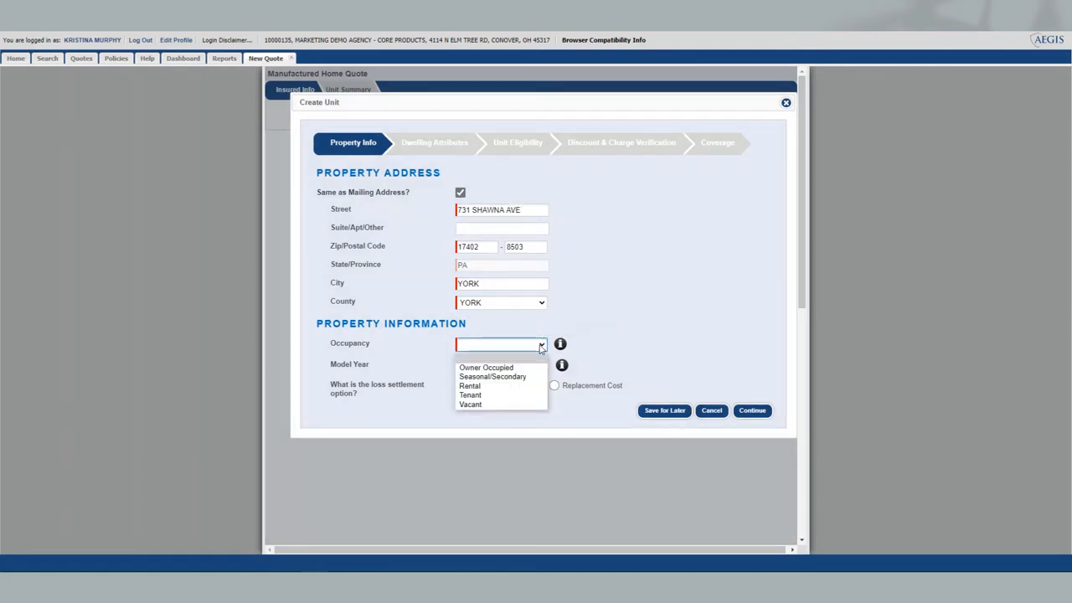
left_click(485, 368)
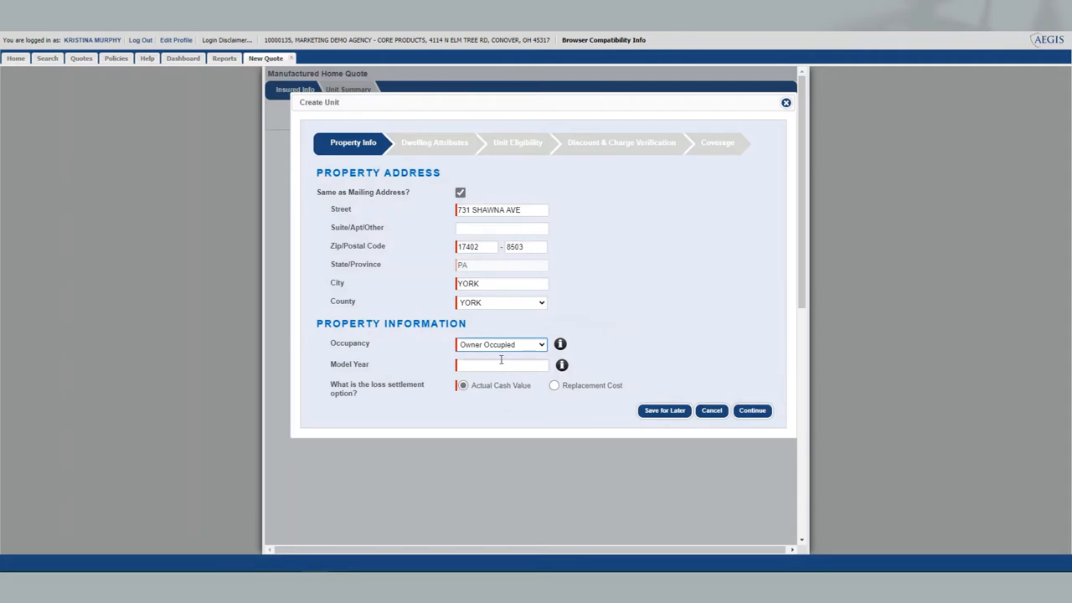
mouse_move(501, 344)
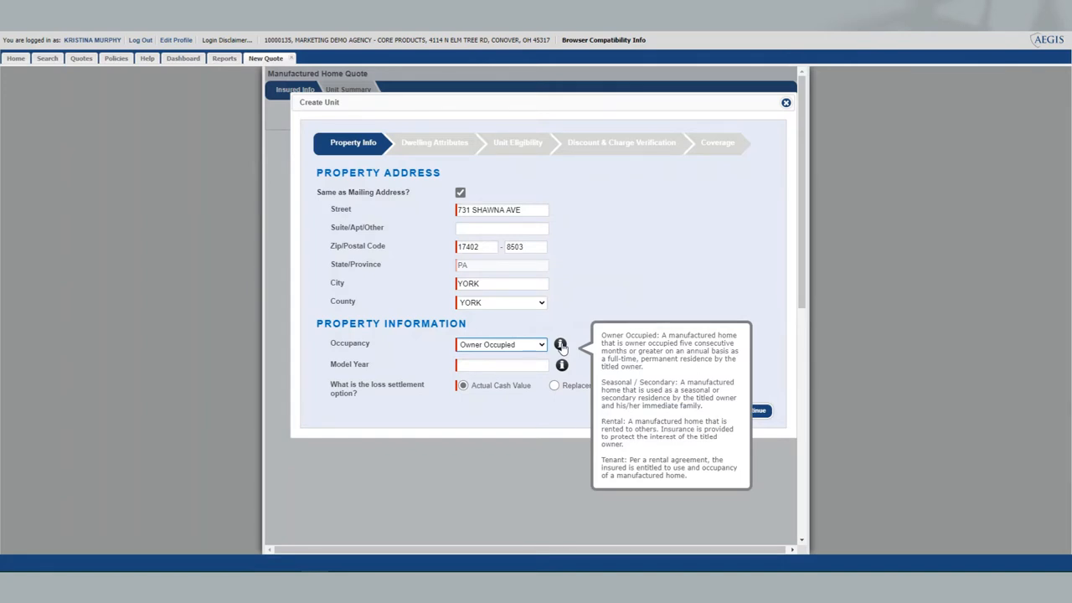
left_click(501, 364)
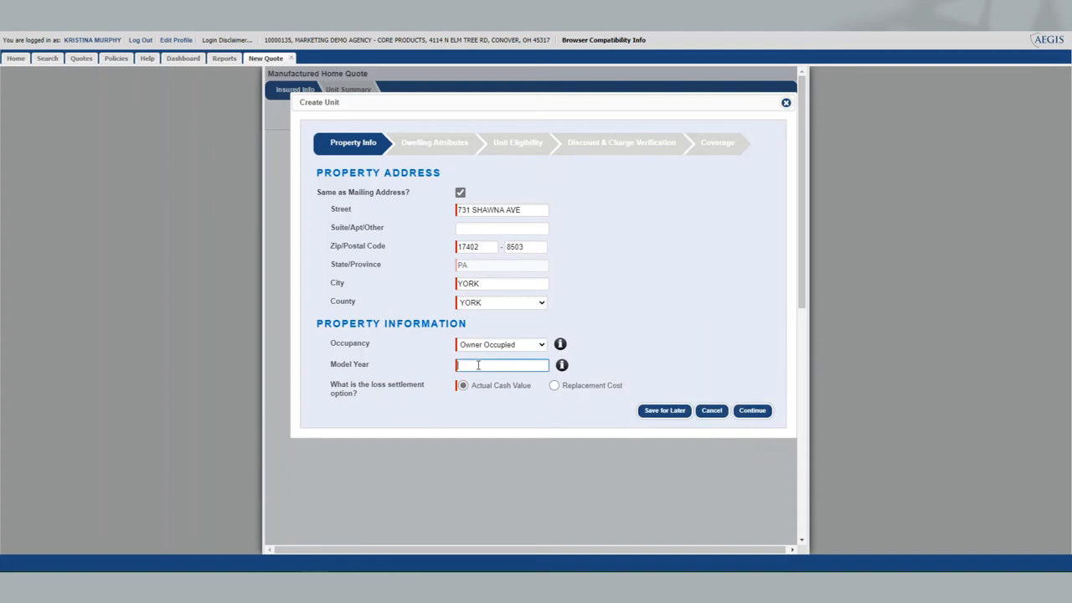
type("1990")
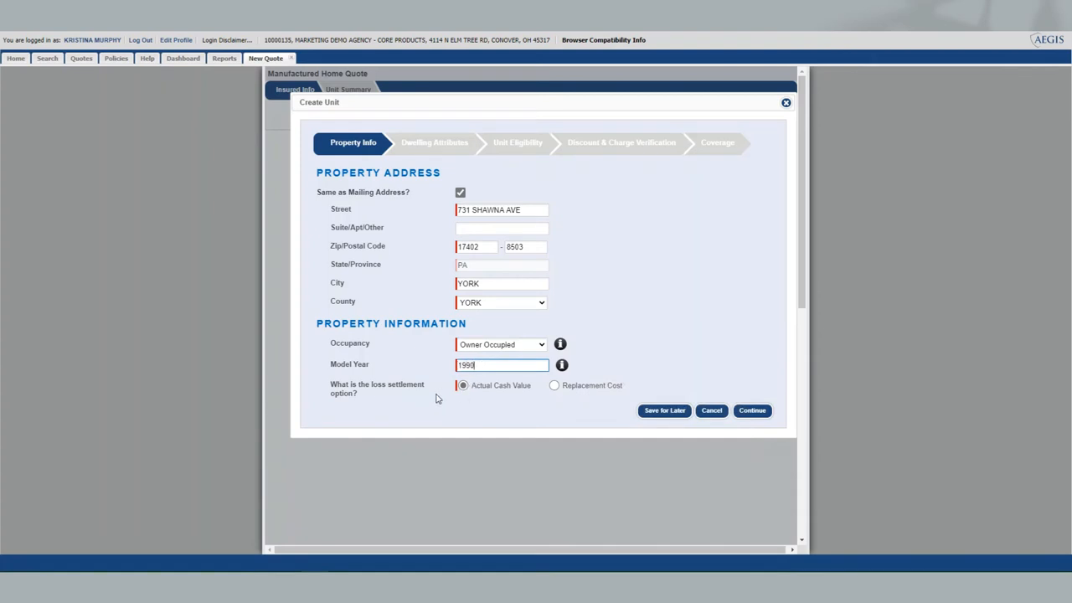
mouse_move(479, 394)
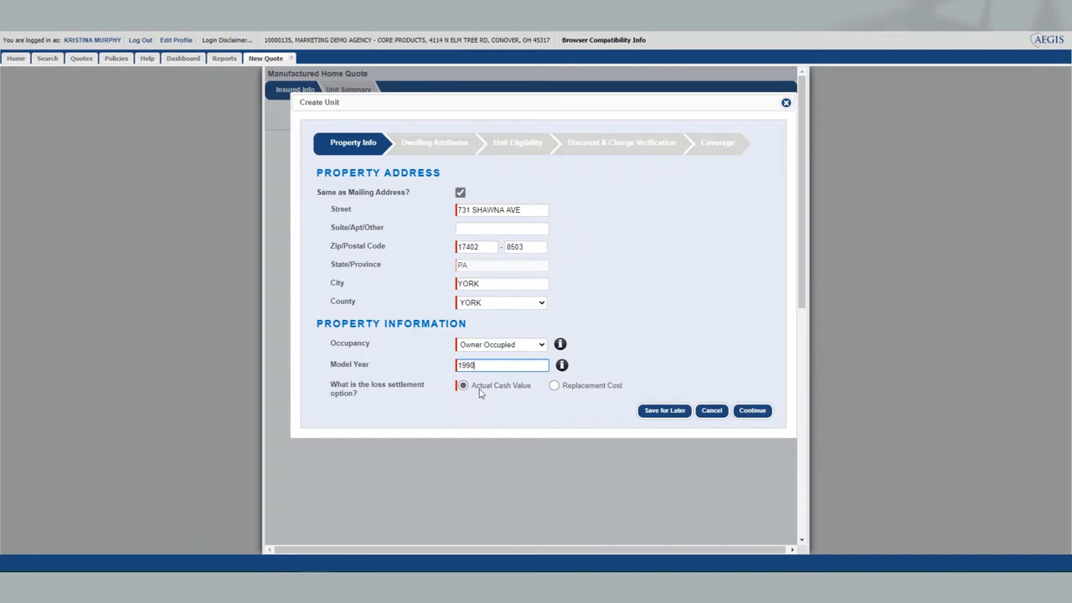
mouse_move(594, 405)
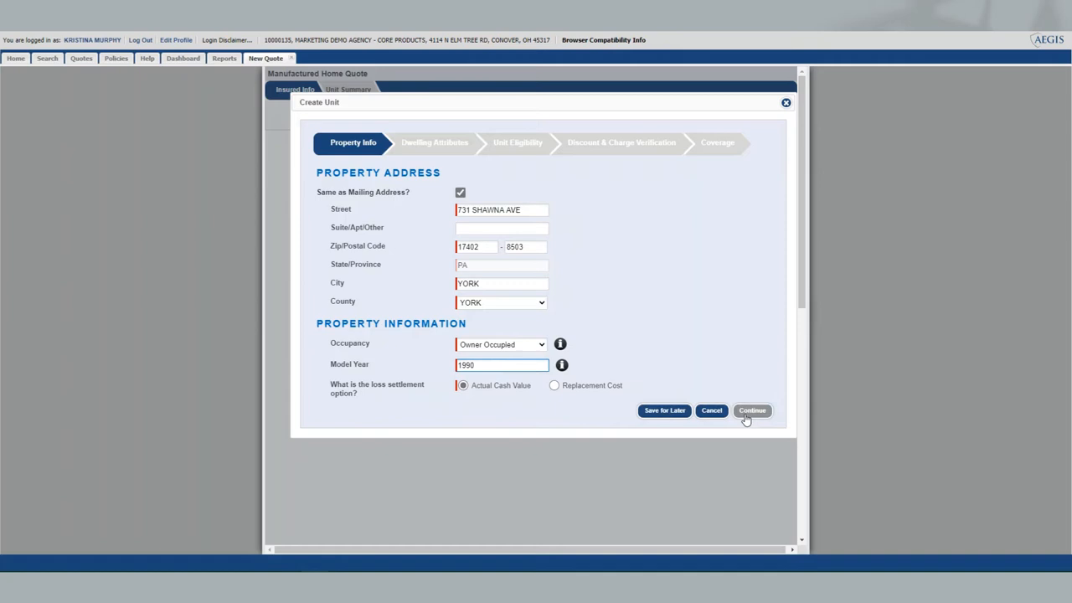
Open the 360Value estimate, choose Double Wide configuration, and view its help
left_click(751, 411)
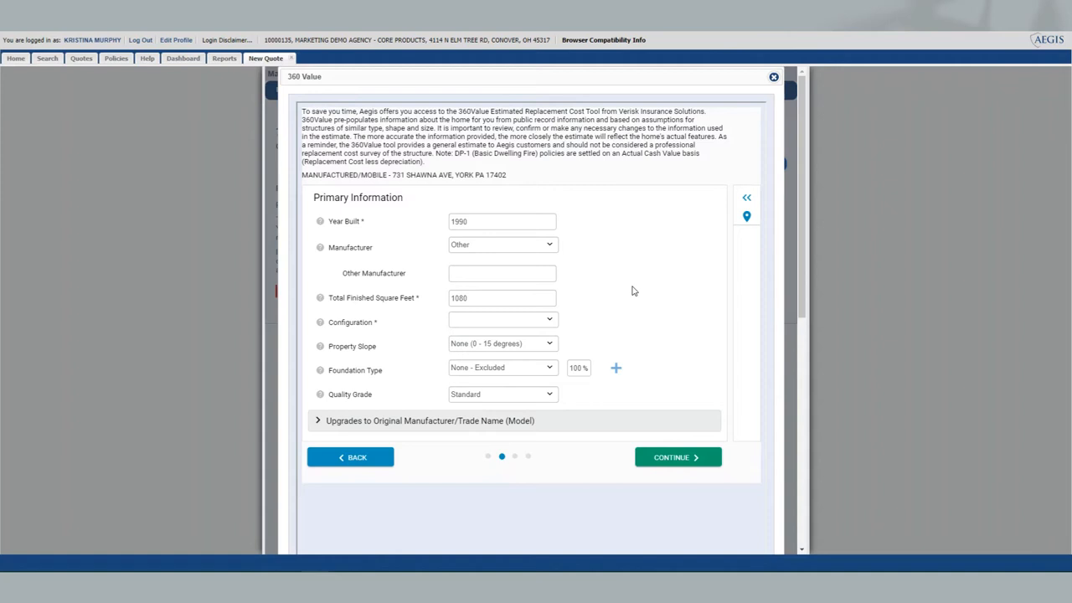
mouse_move(574, 270)
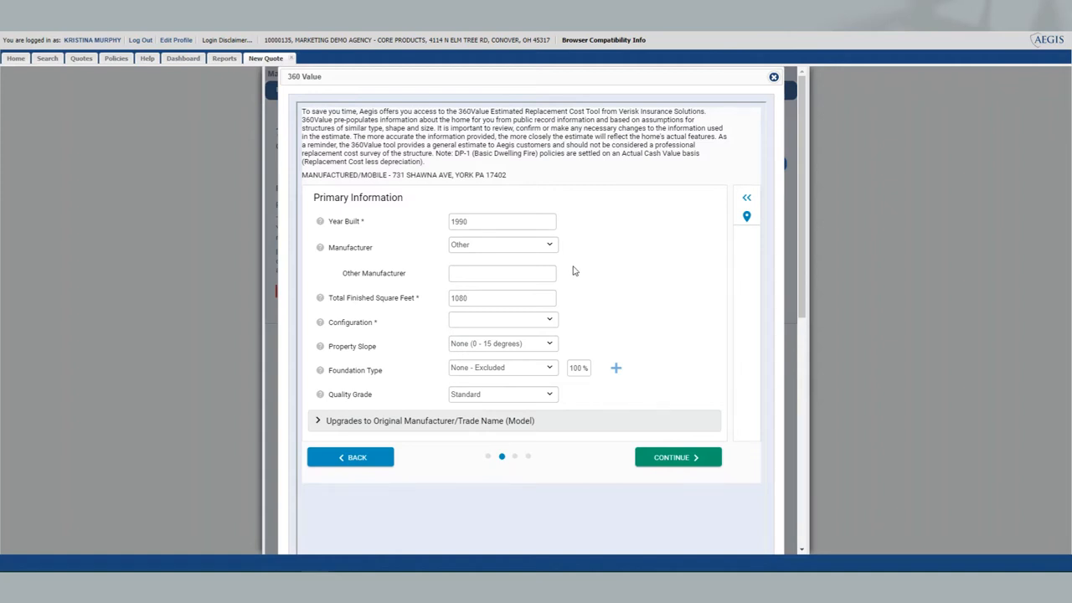
left_click(502, 322)
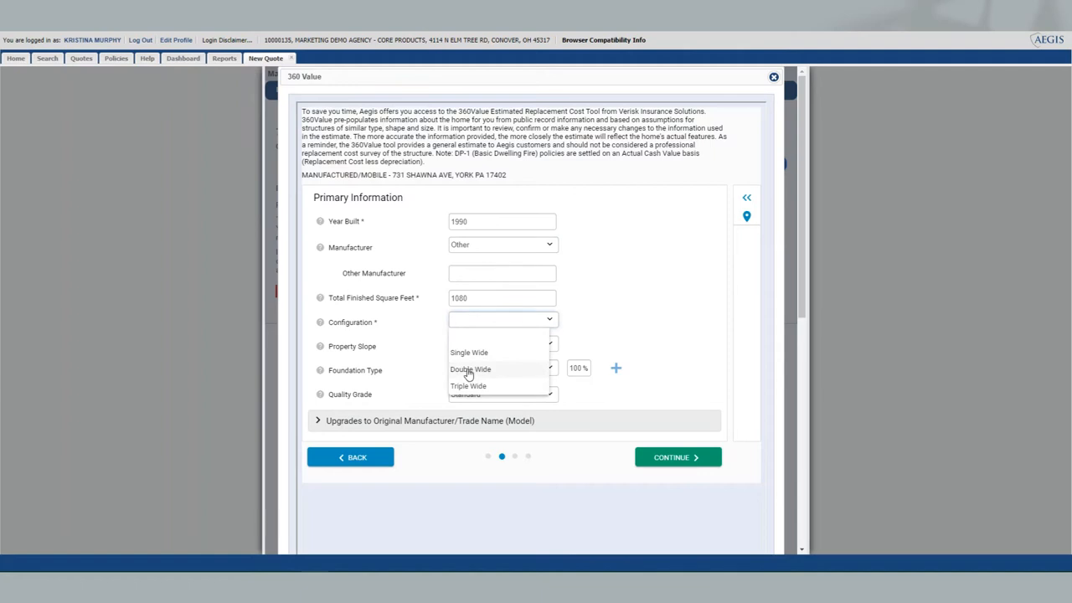
left_click(470, 369)
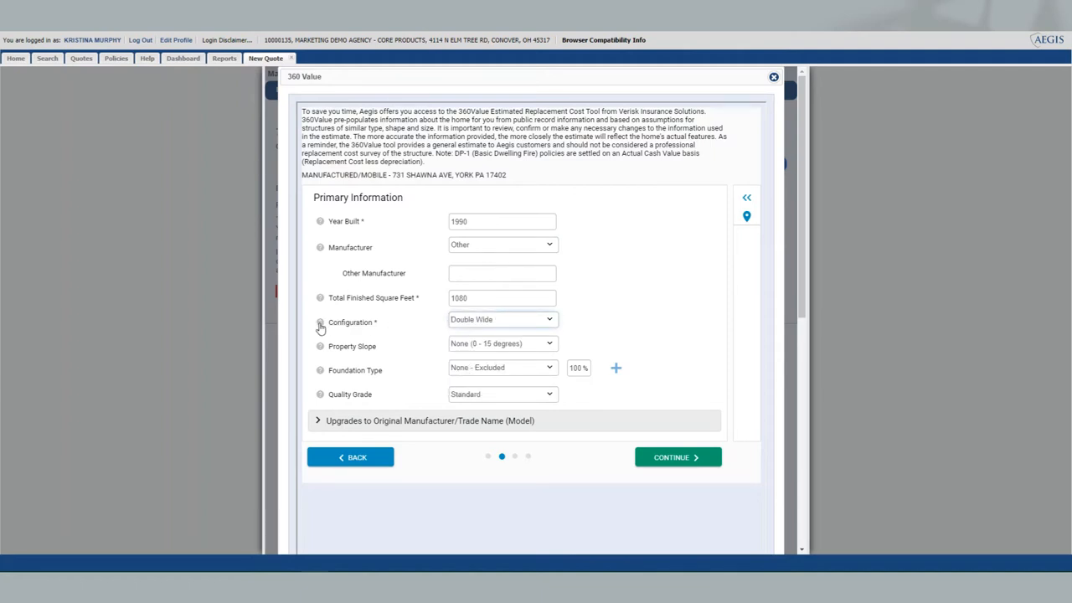
left_click(319, 322)
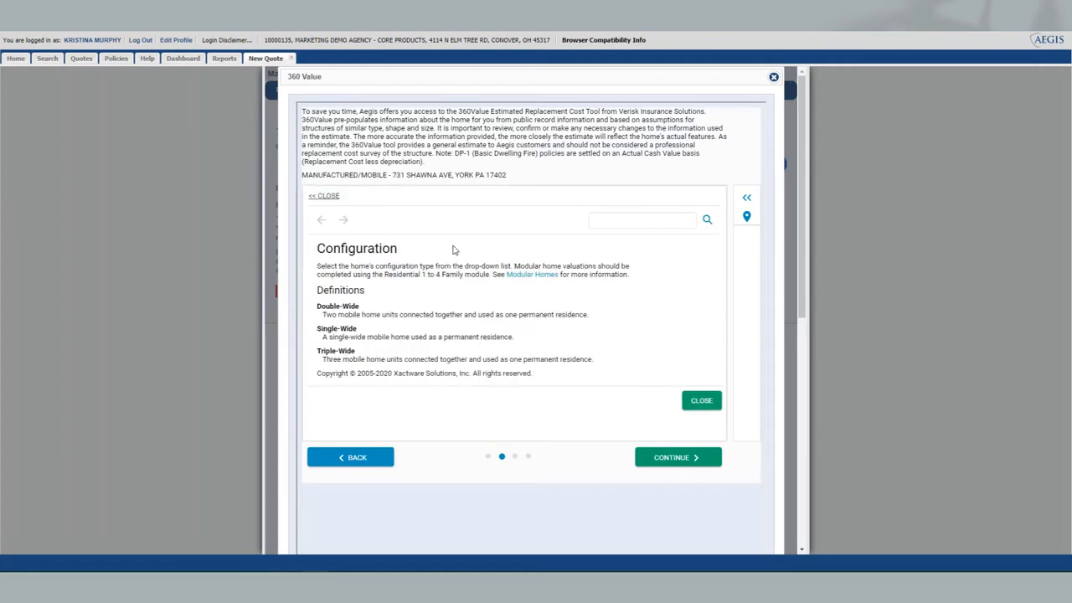
mouse_move(559, 300)
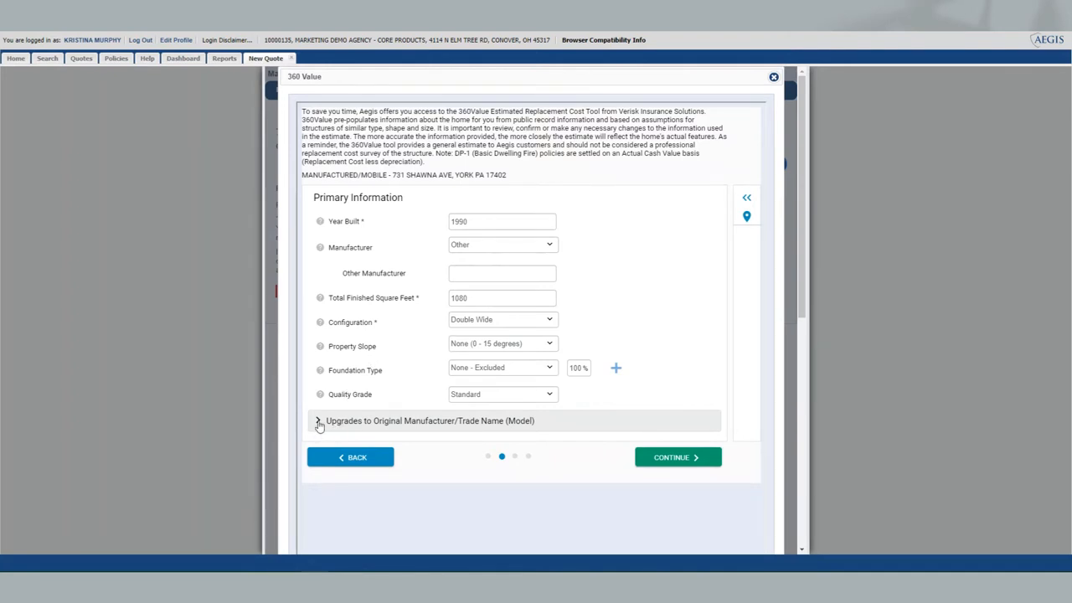
Expand the Upgrades to Original Manufacturer/Trade Name (Model) section and scroll down
left_click(318, 420)
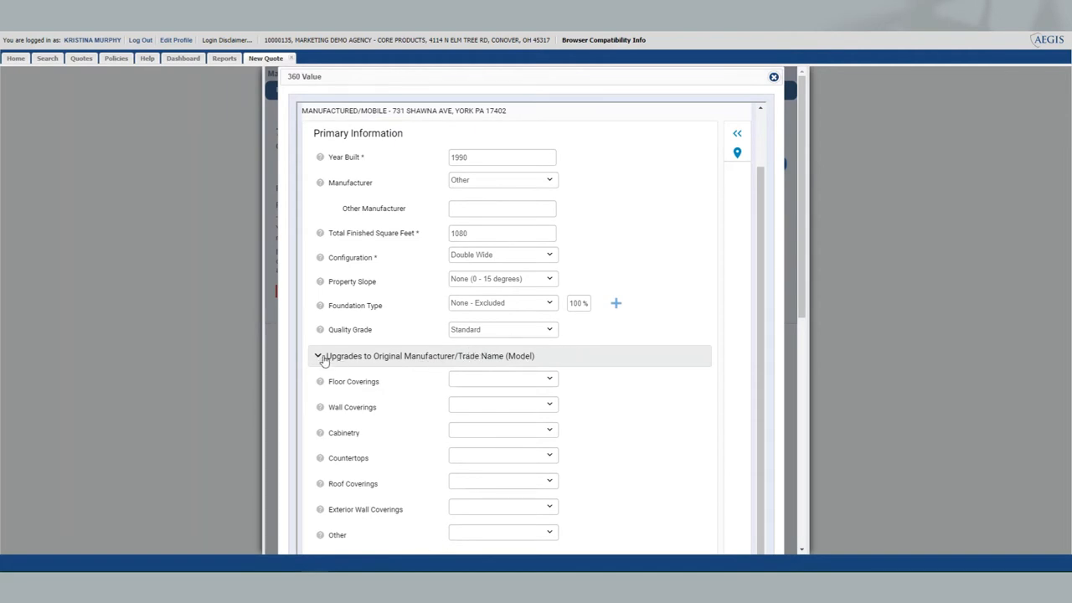
scroll("down", 3)
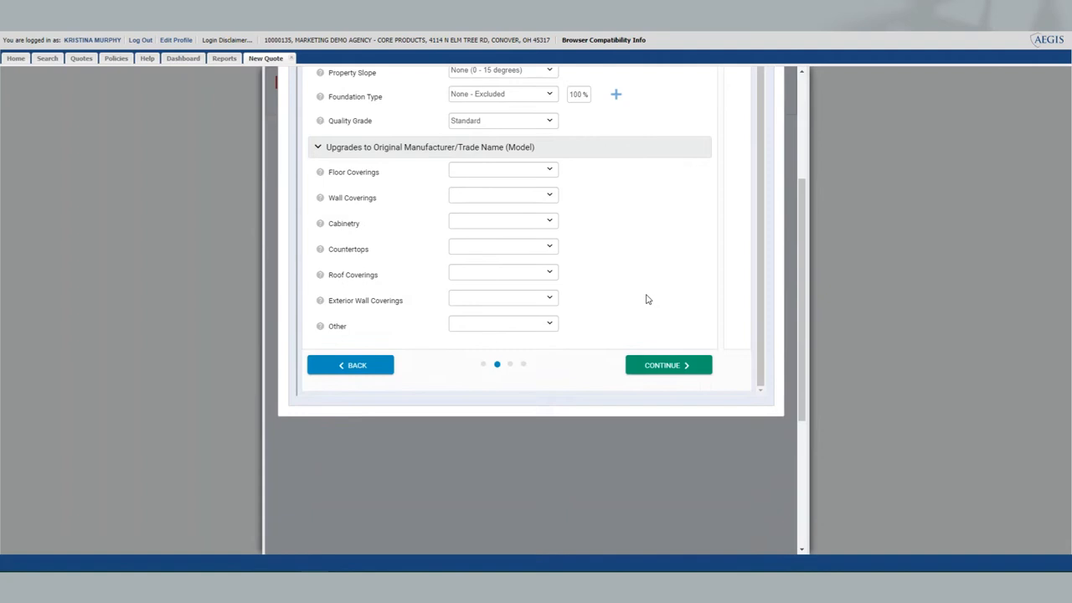
Leave Additional Structures as None and calculate the $58,583.00 replacement cost
left_click(667, 364)
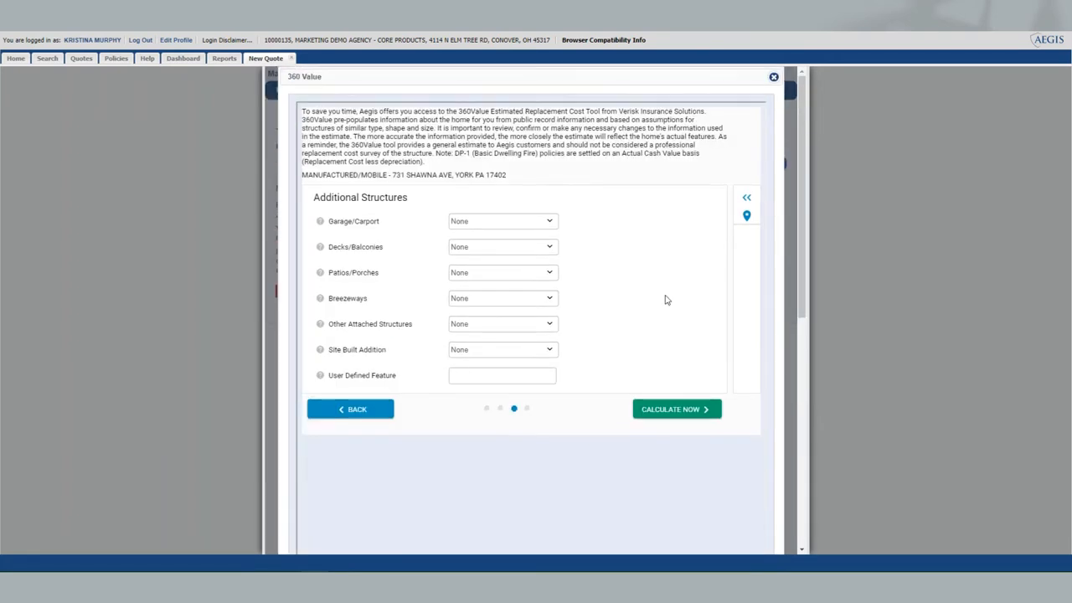
mouse_move(530, 196)
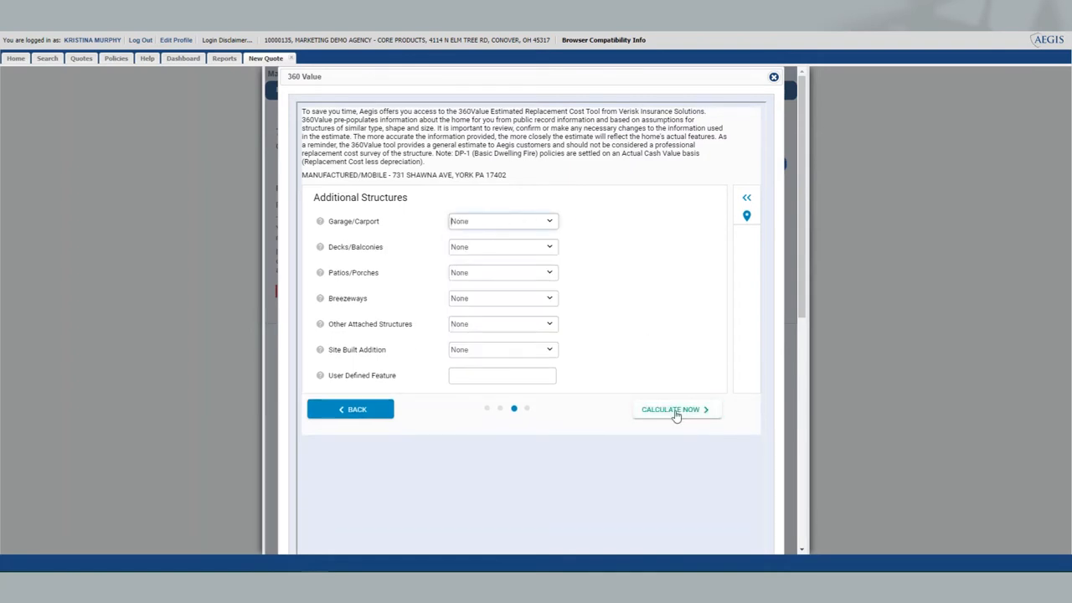
left_click(670, 408)
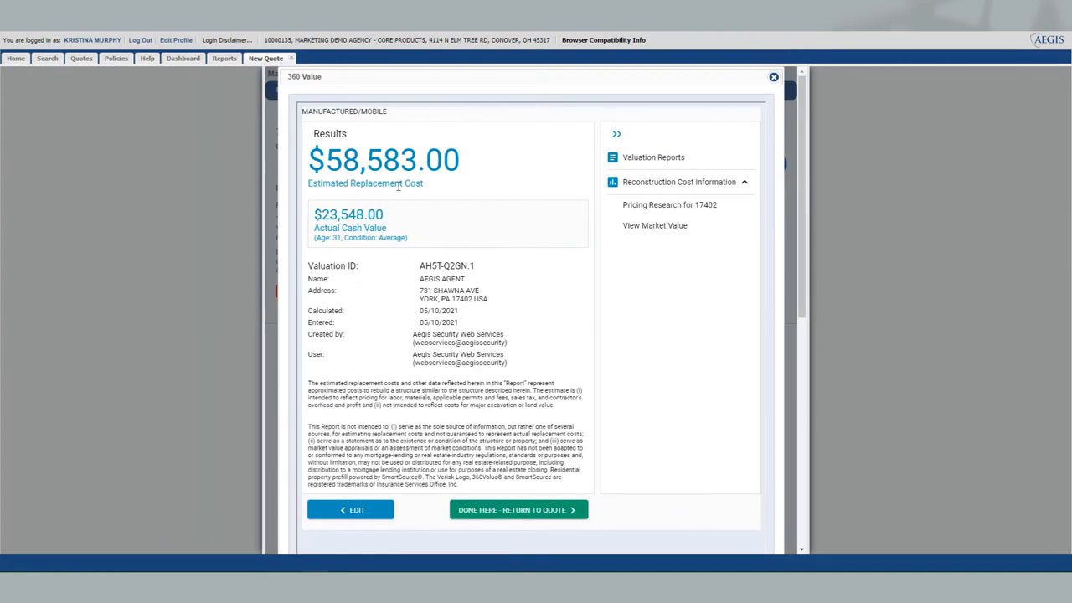
mouse_move(459, 176)
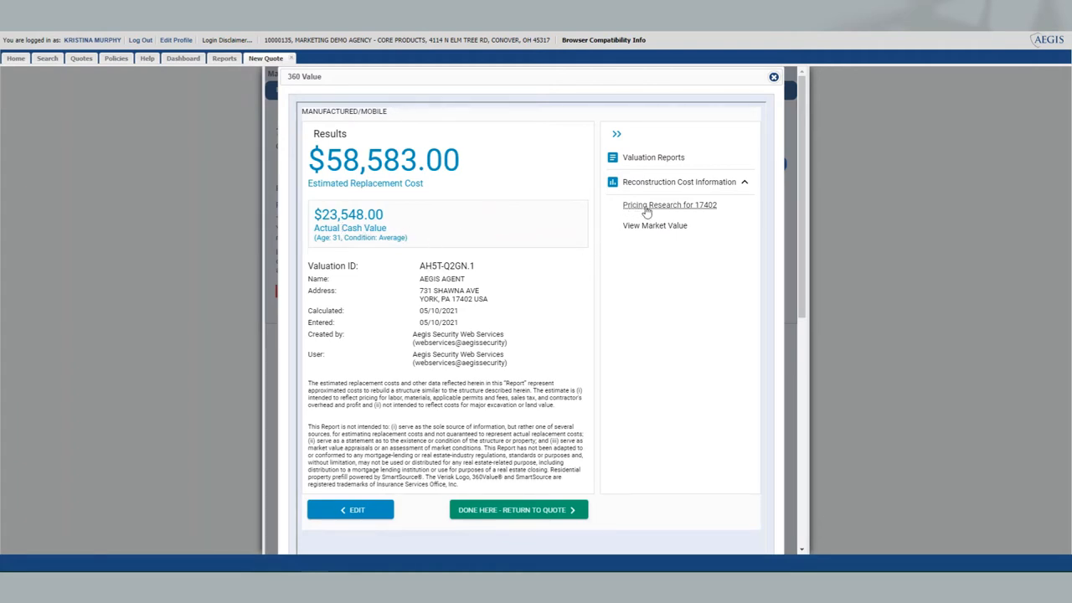
mouse_move(690, 212)
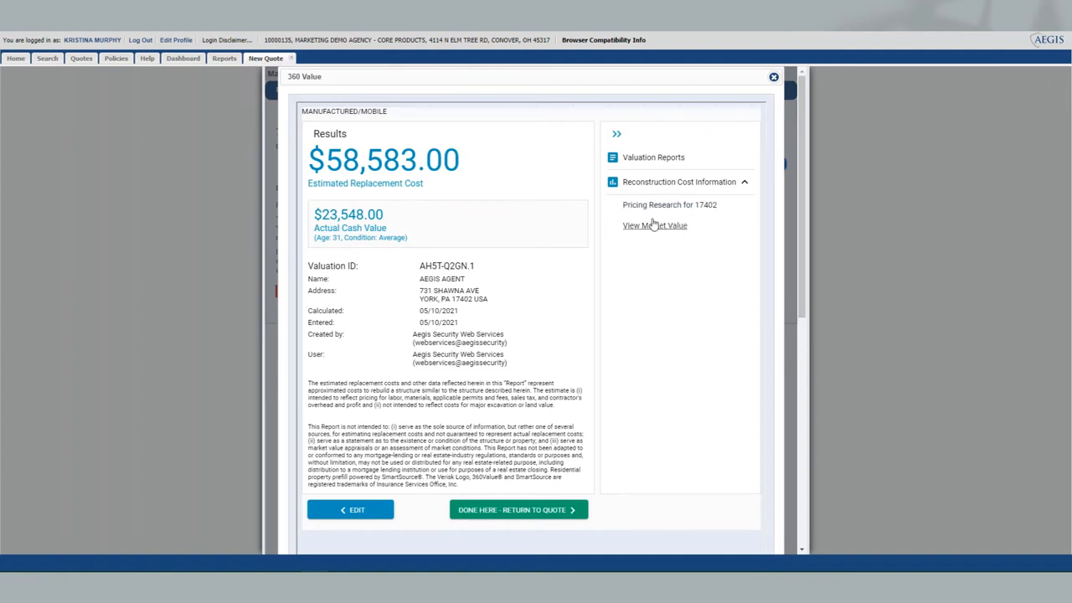
mouse_move(576, 271)
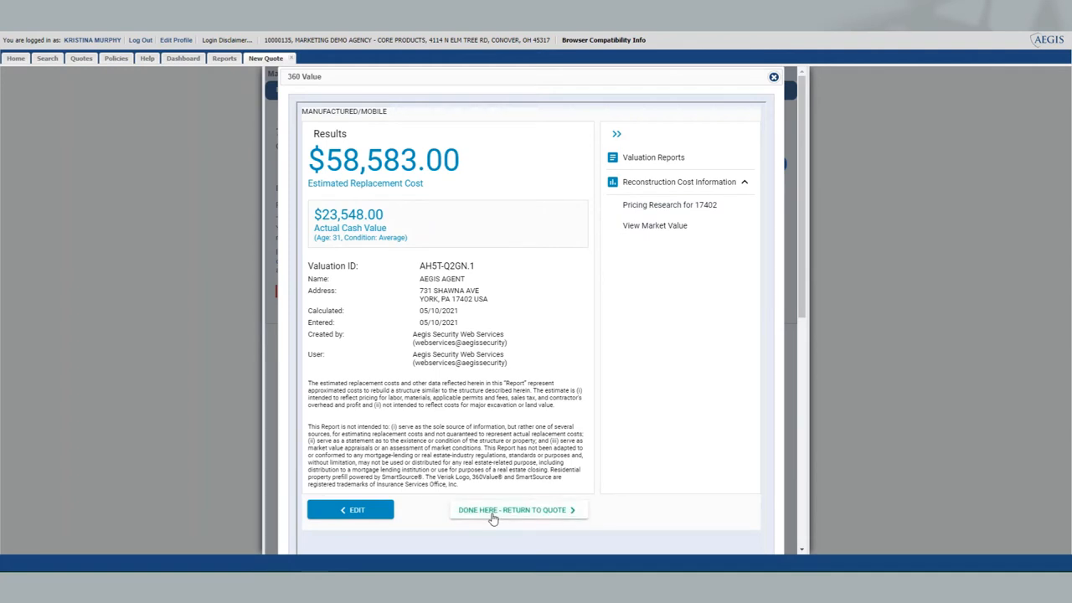
Return to the quote, set actual cash value $25,000 and make MAKE, and continue
left_click(514, 509)
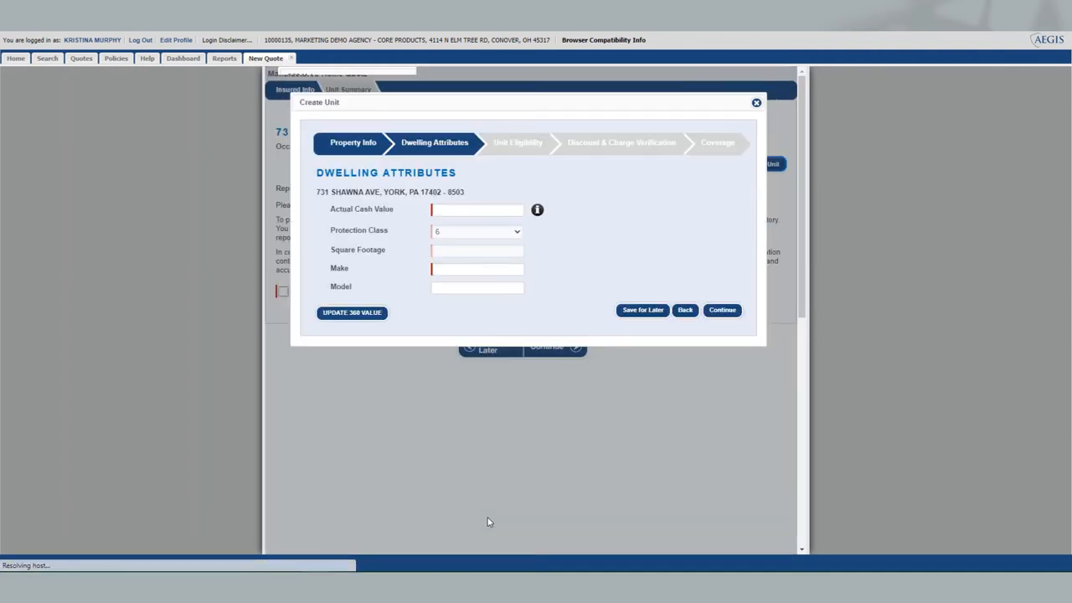
type("$23,548")
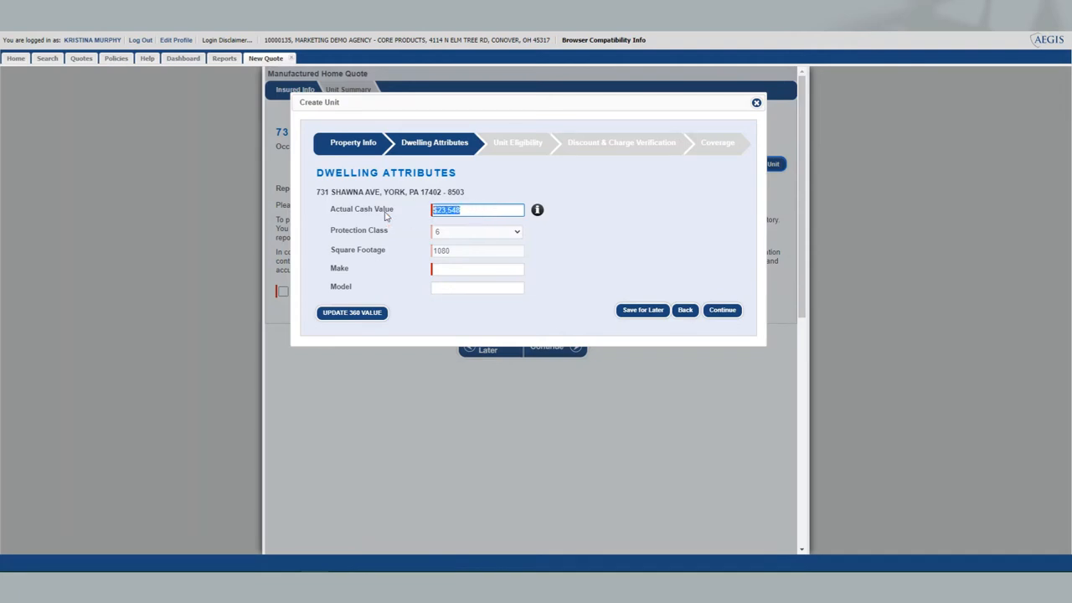
mouse_move(399, 211)
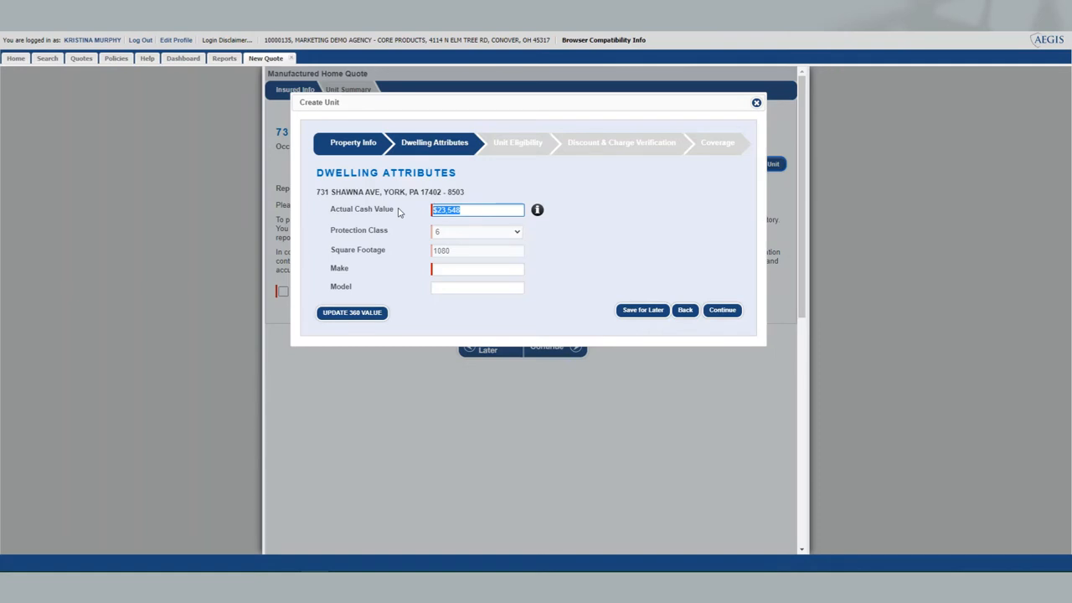
type("$25,000")
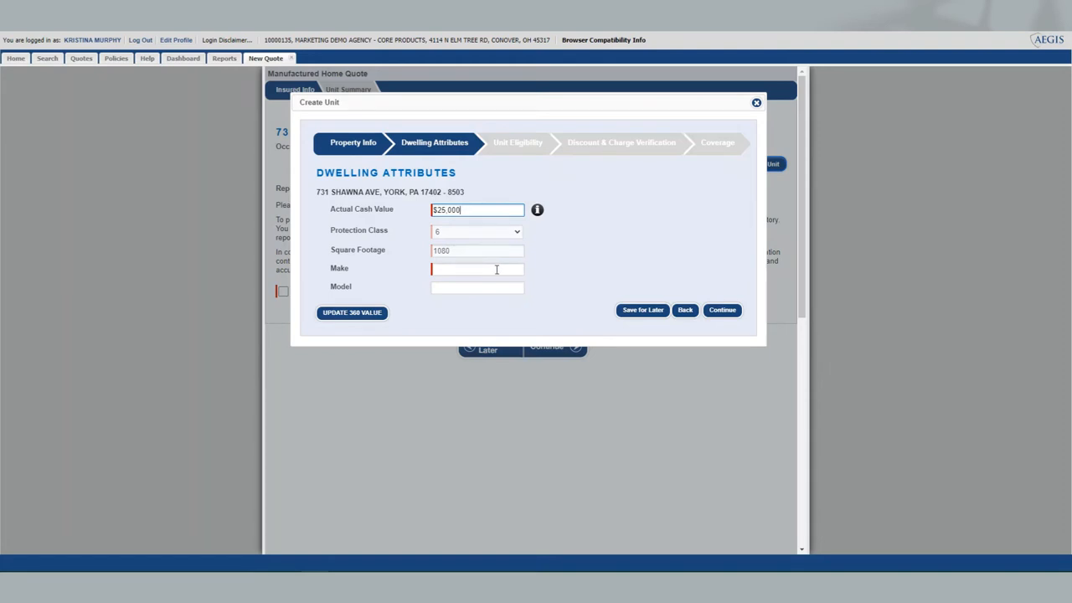
type("MAKE")
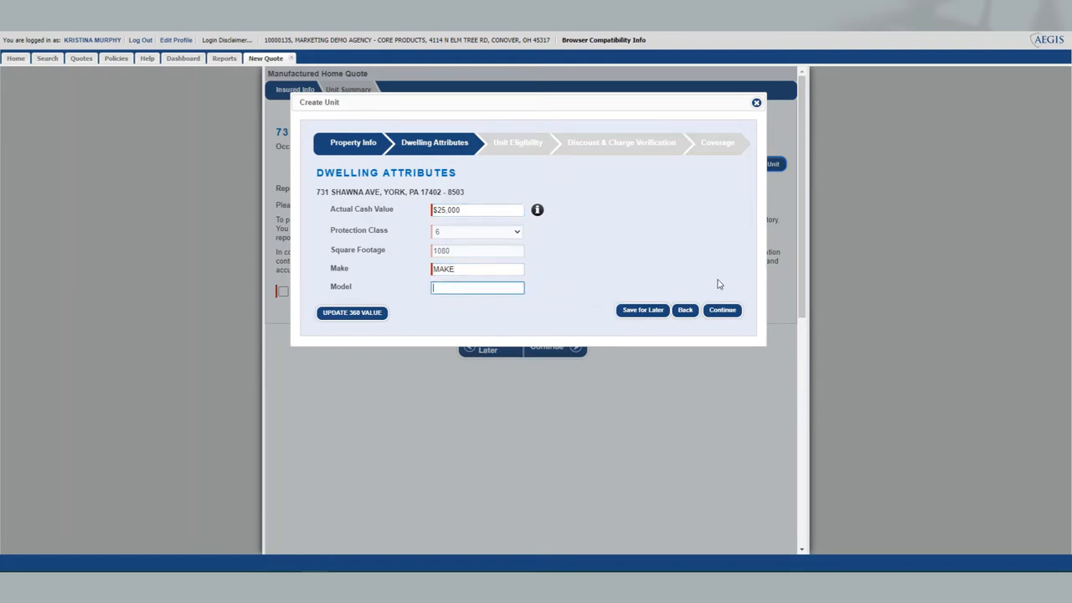
left_click(722, 309)
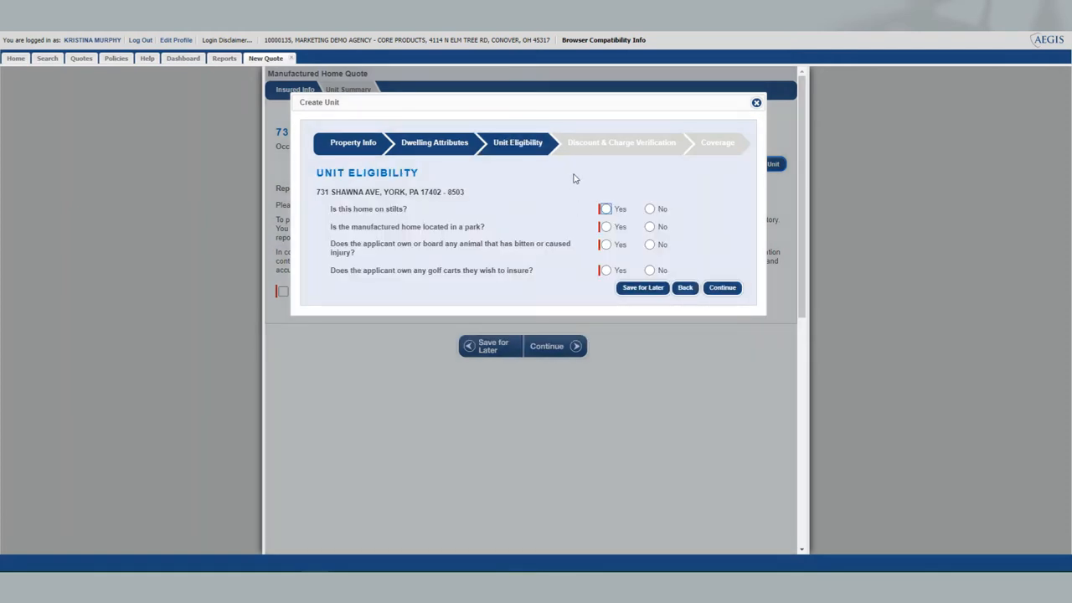
mouse_move(586, 197)
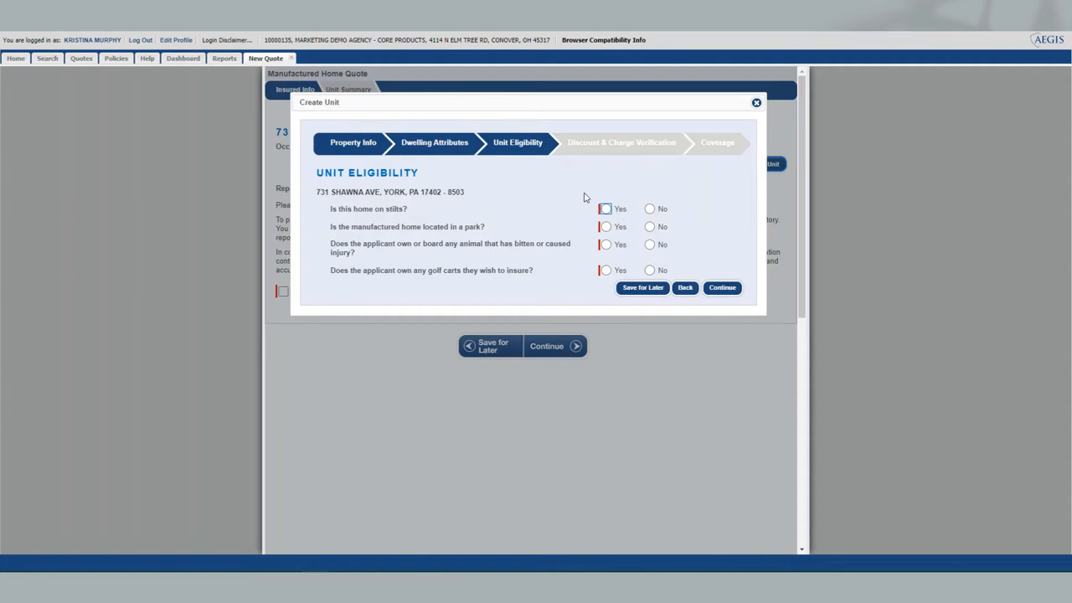
mouse_move(544, 203)
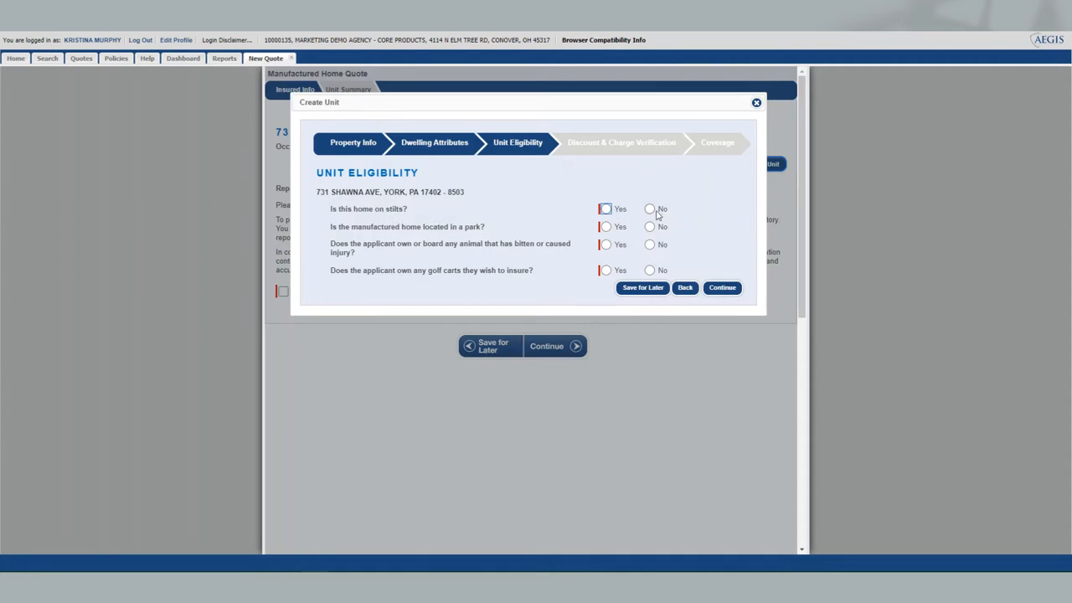
Answer No to the stilts, park, biting animal and golf cart questions, then submit
left_click(649, 208)
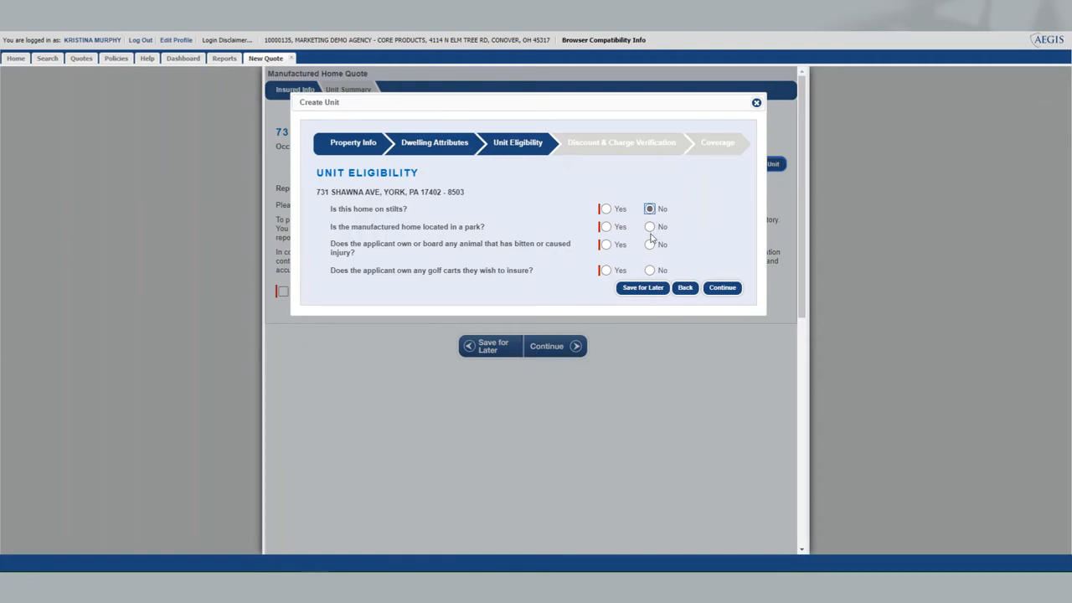
left_click(649, 226)
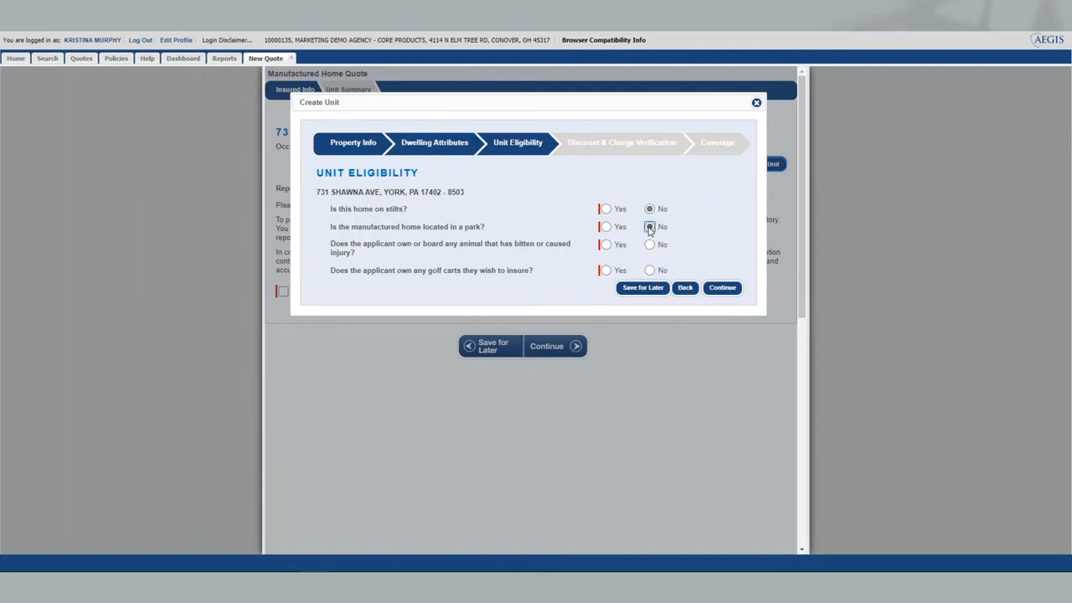
left_click(649, 226)
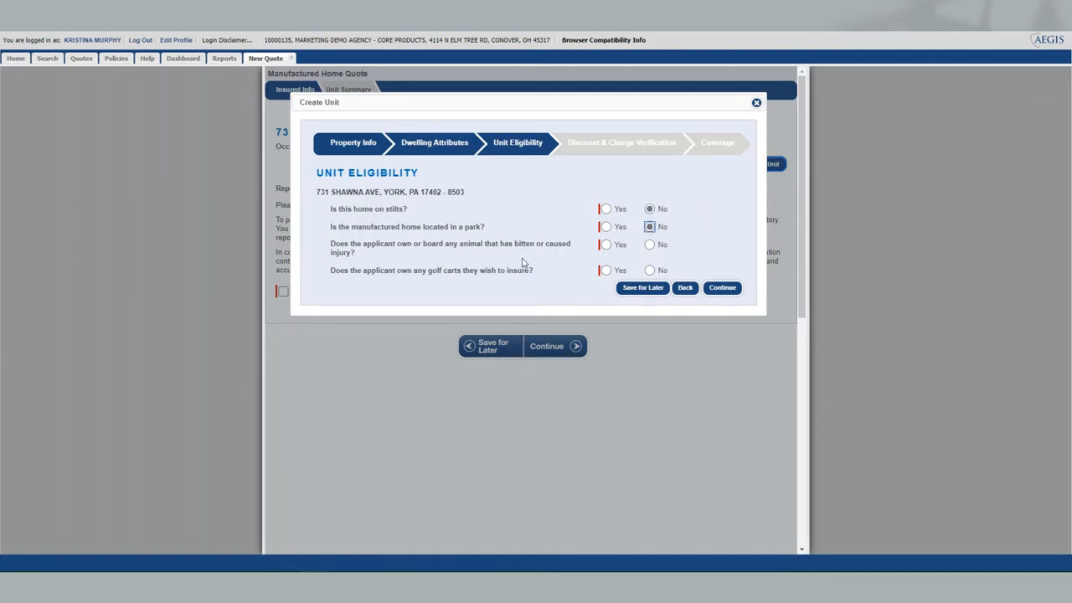
left_click(650, 245)
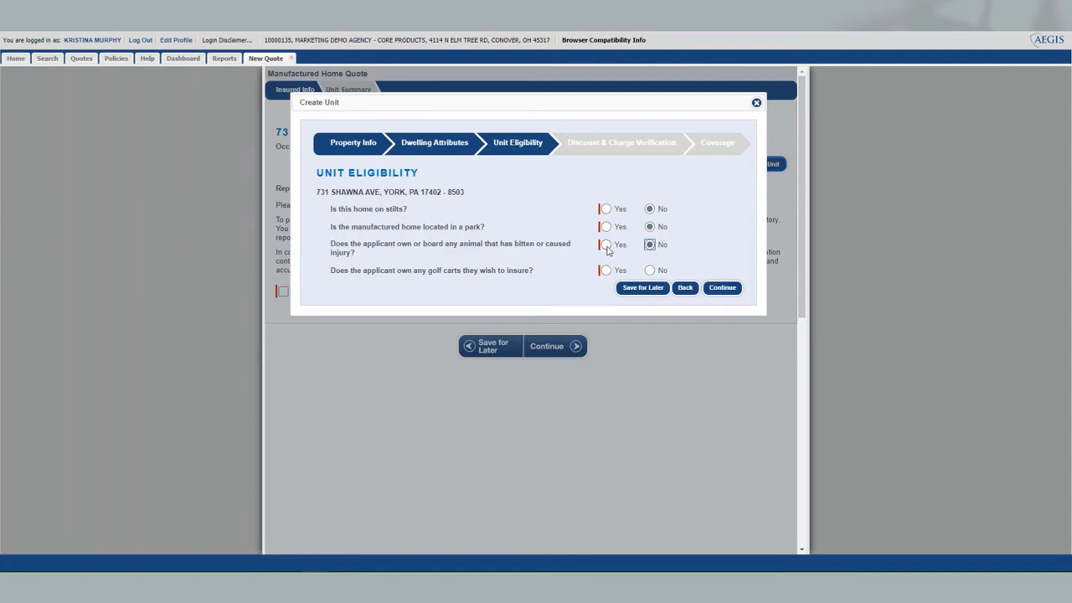
left_click(605, 245)
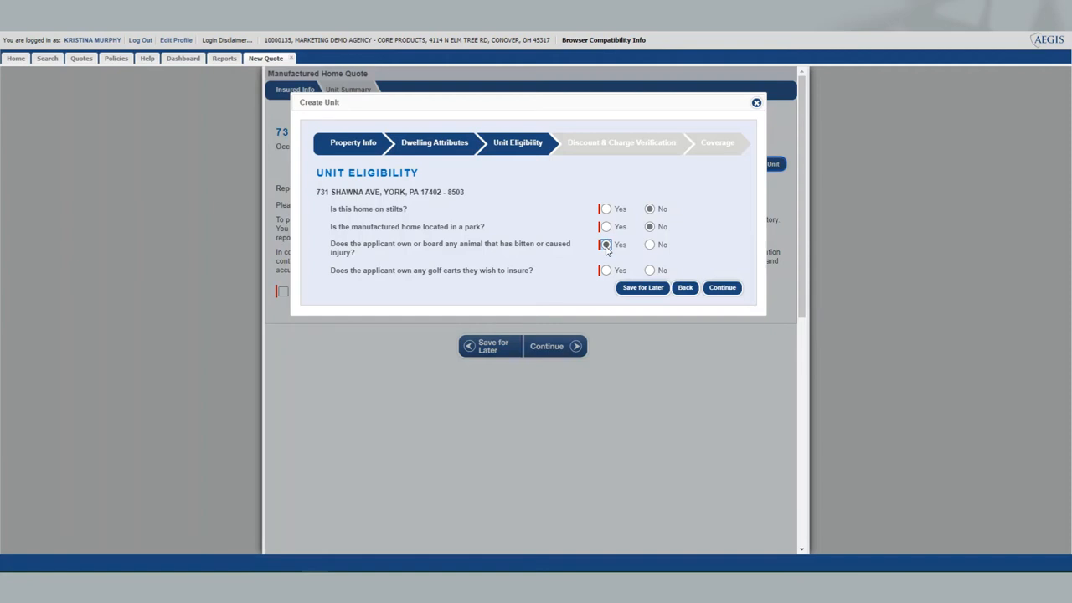
left_click(650, 244)
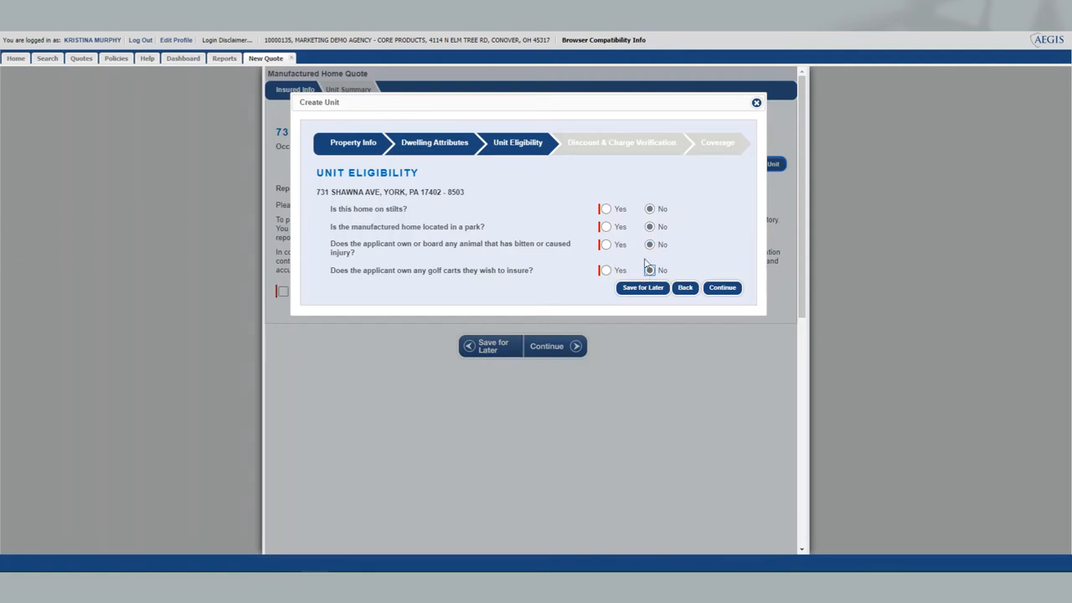
left_click(605, 269)
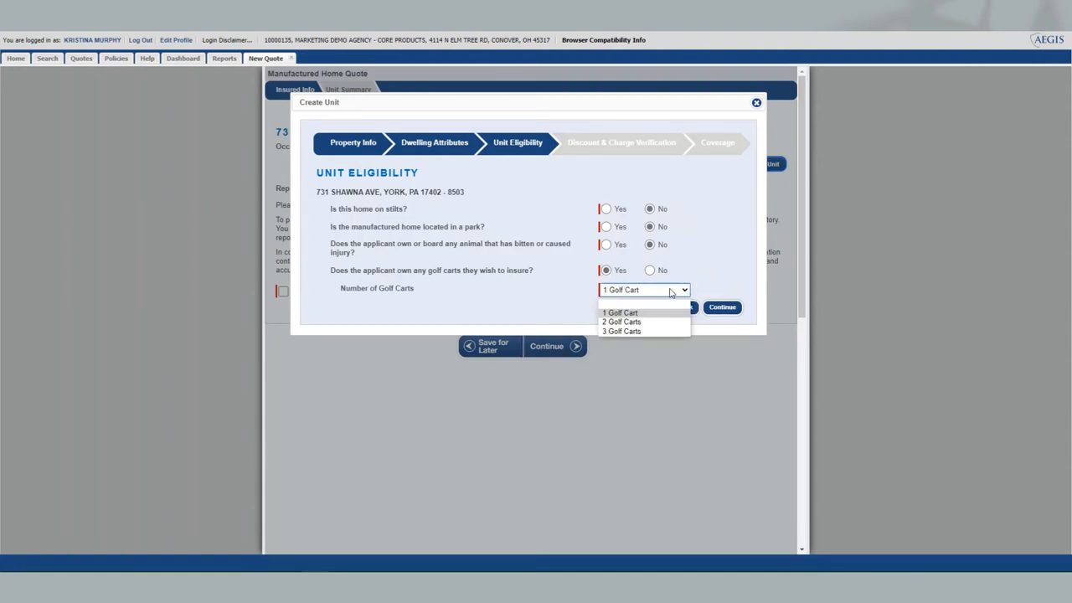
left_click(649, 269)
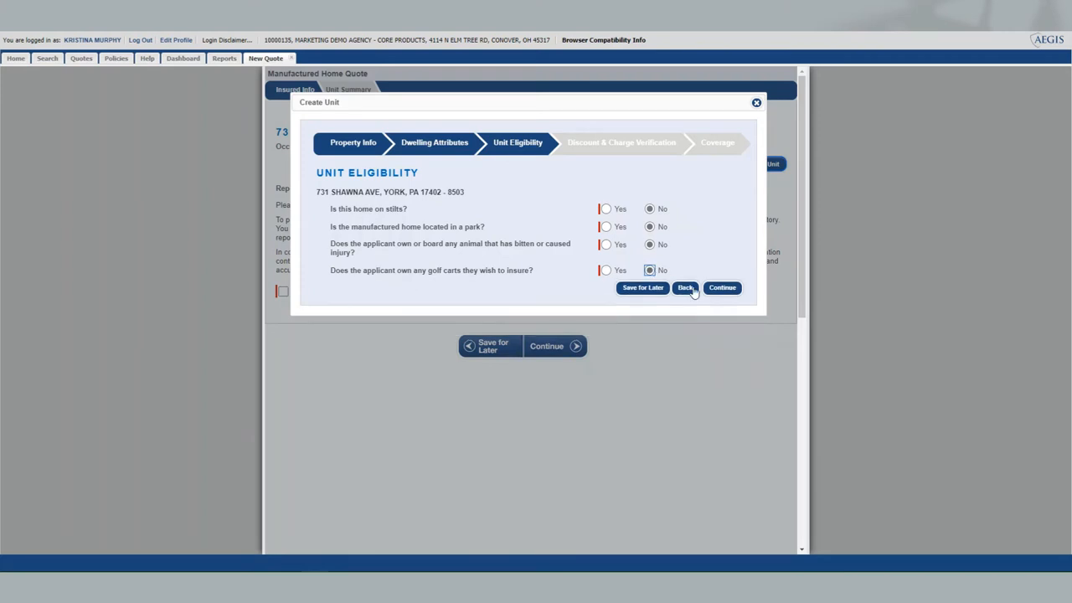
left_click(721, 287)
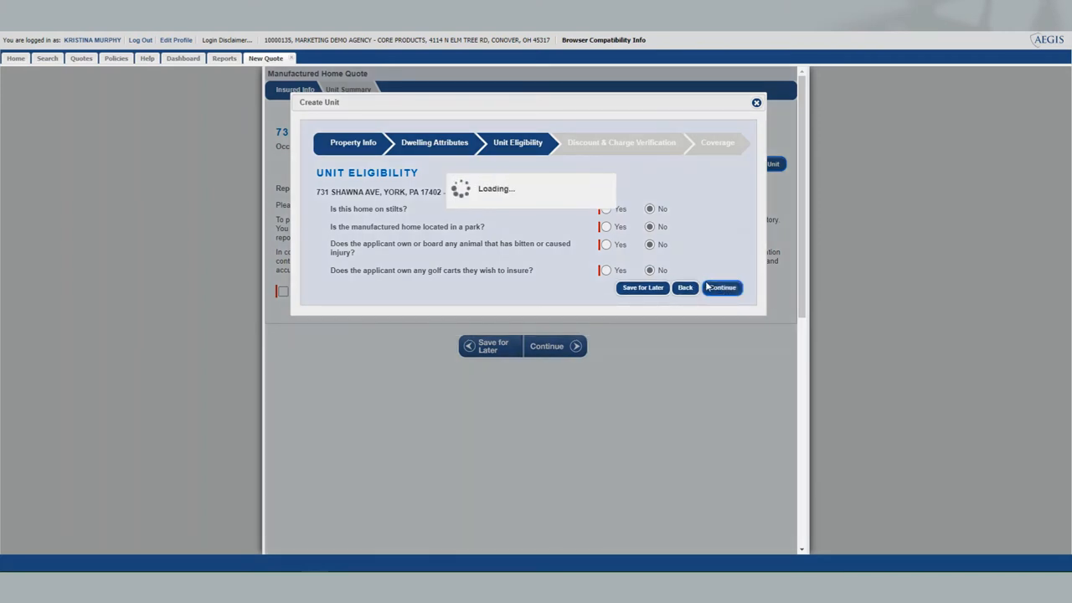
Keep 0 months rented to others and answer No for supplemental heat source
left_click(720, 287)
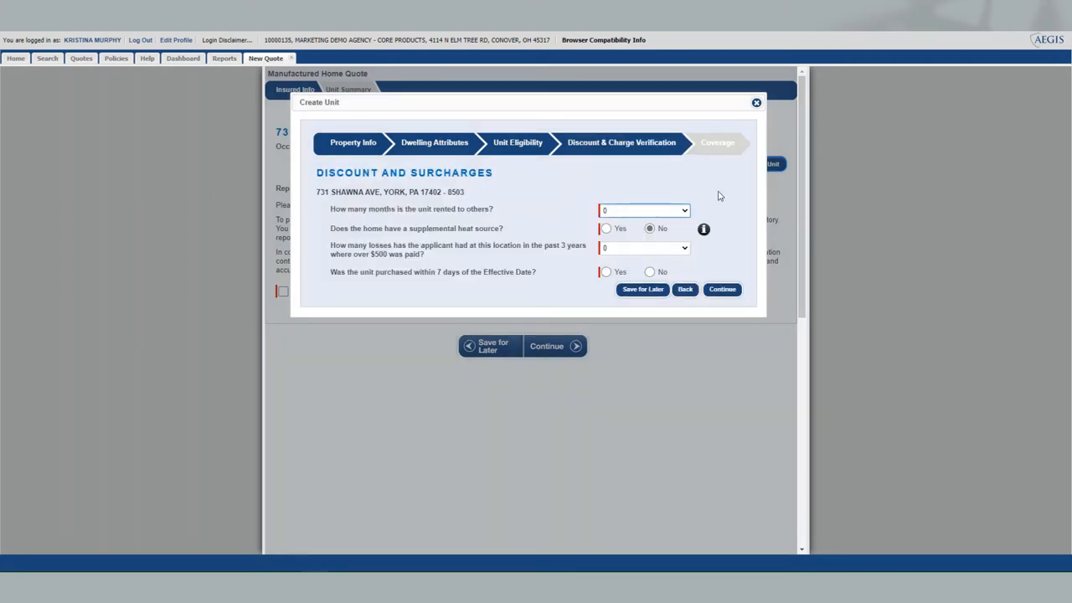
mouse_move(665, 184)
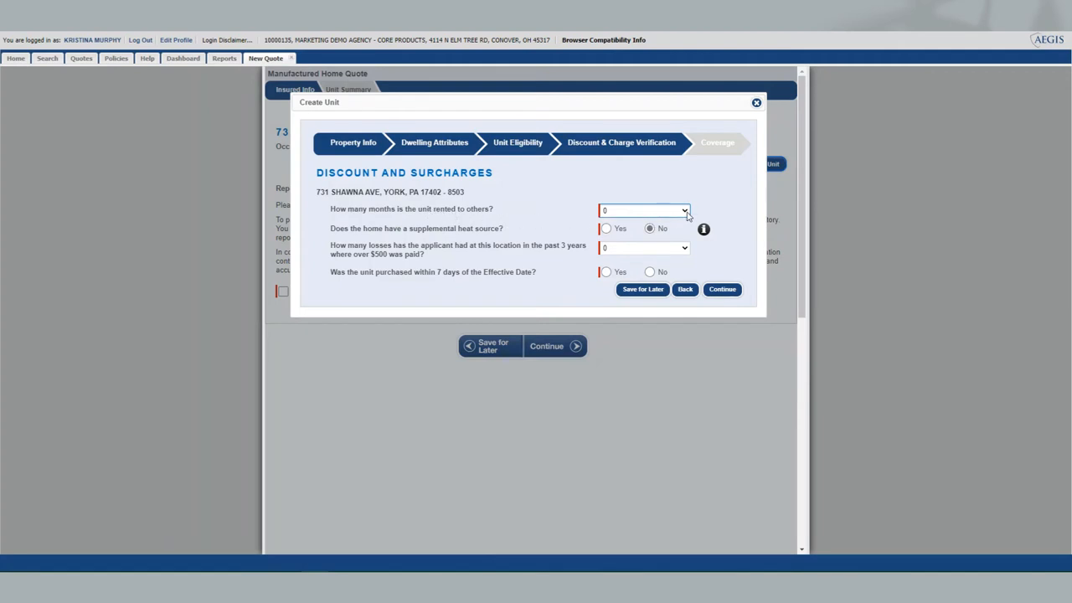
left_click(682, 210)
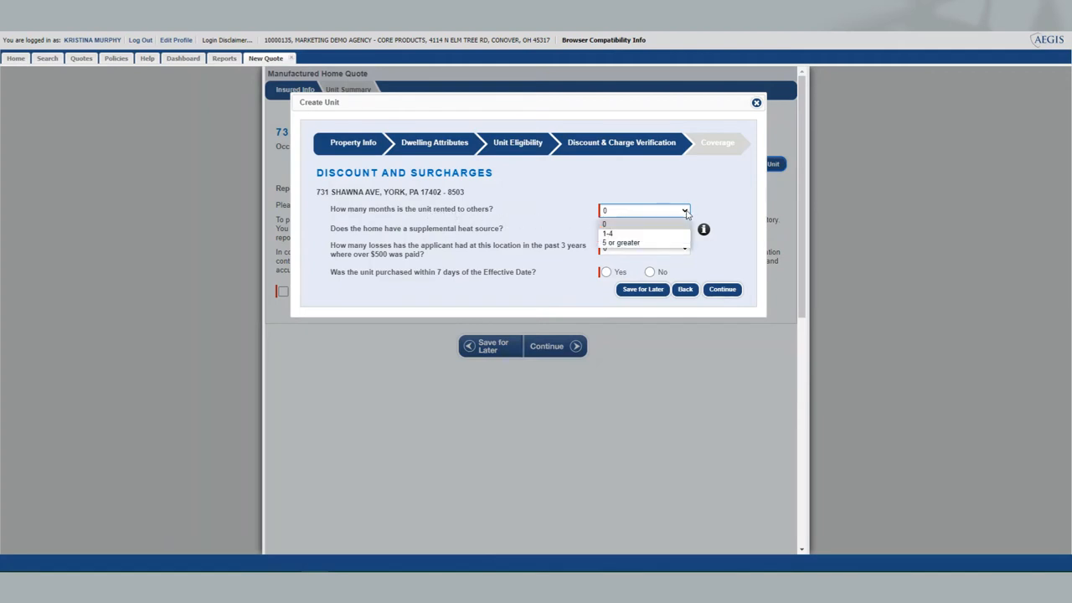
mouse_move(608, 233)
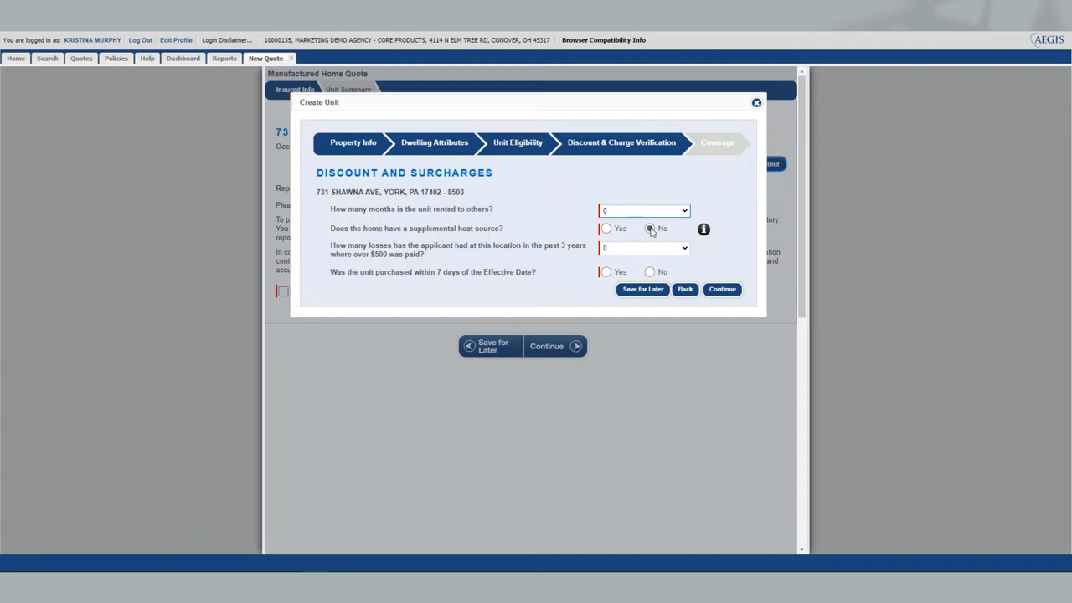
left_click(649, 228)
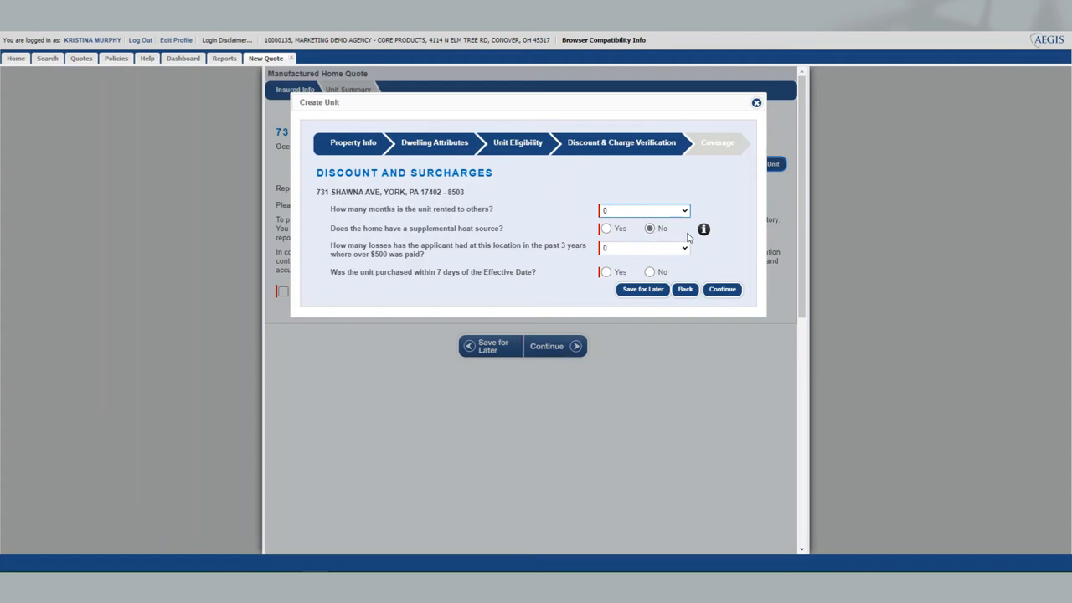
mouse_move(704, 229)
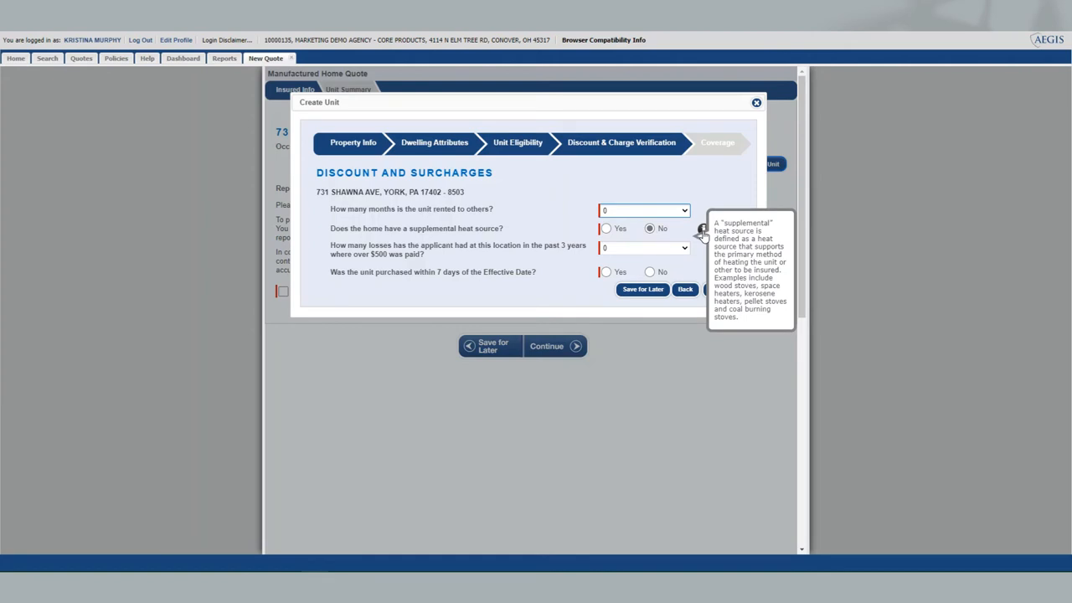
mouse_move(506, 245)
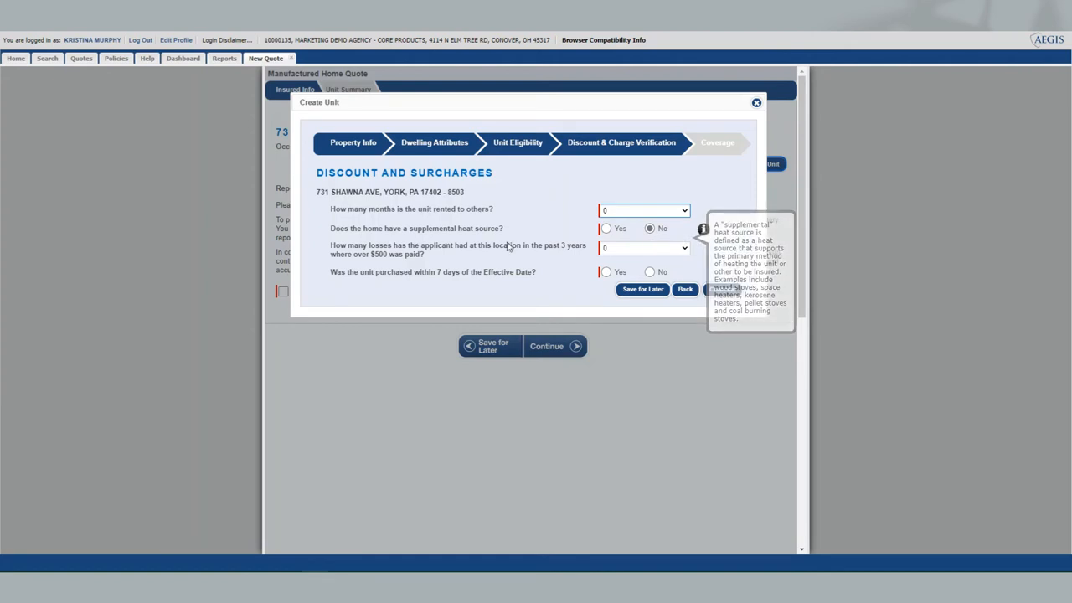
mouse_move(444, 261)
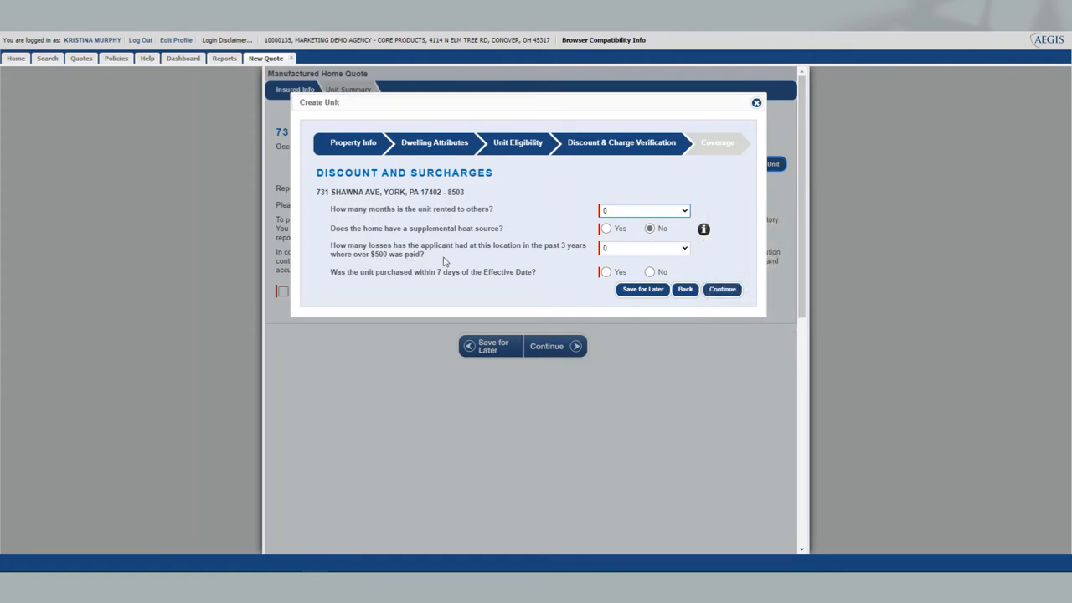
mouse_move(564, 255)
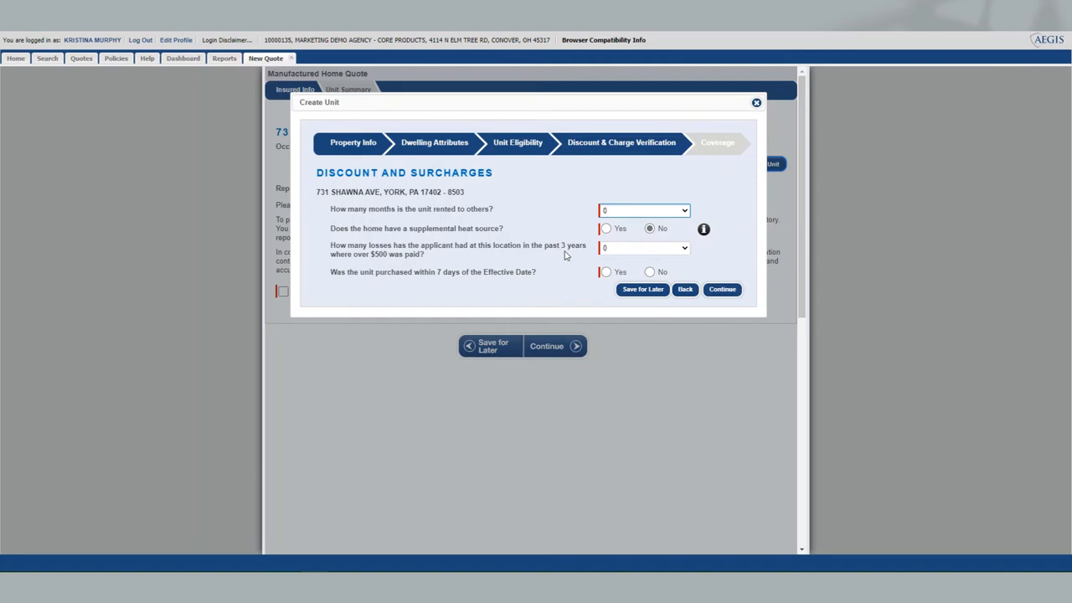
mouse_move(445, 264)
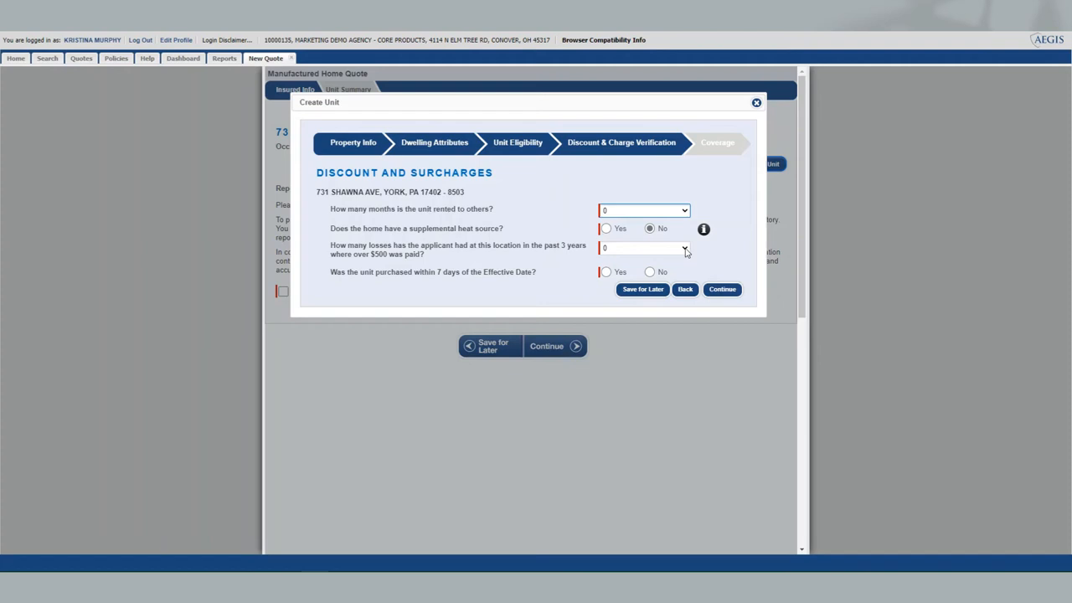
Set past losses to 0 and purchase within 7 days to Yes, then continue
left_click(684, 248)
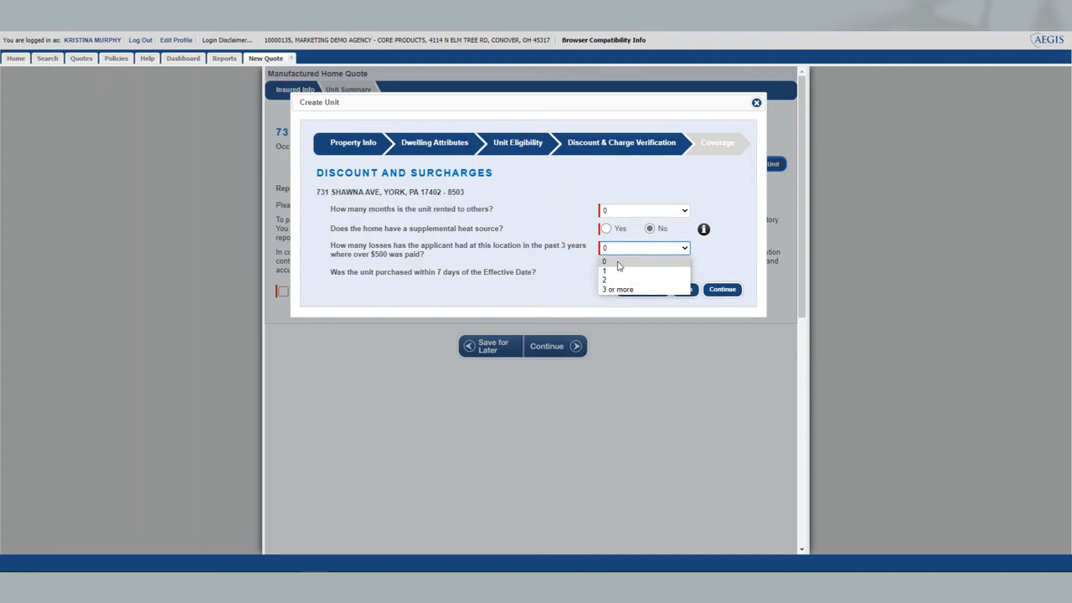
left_click(603, 261)
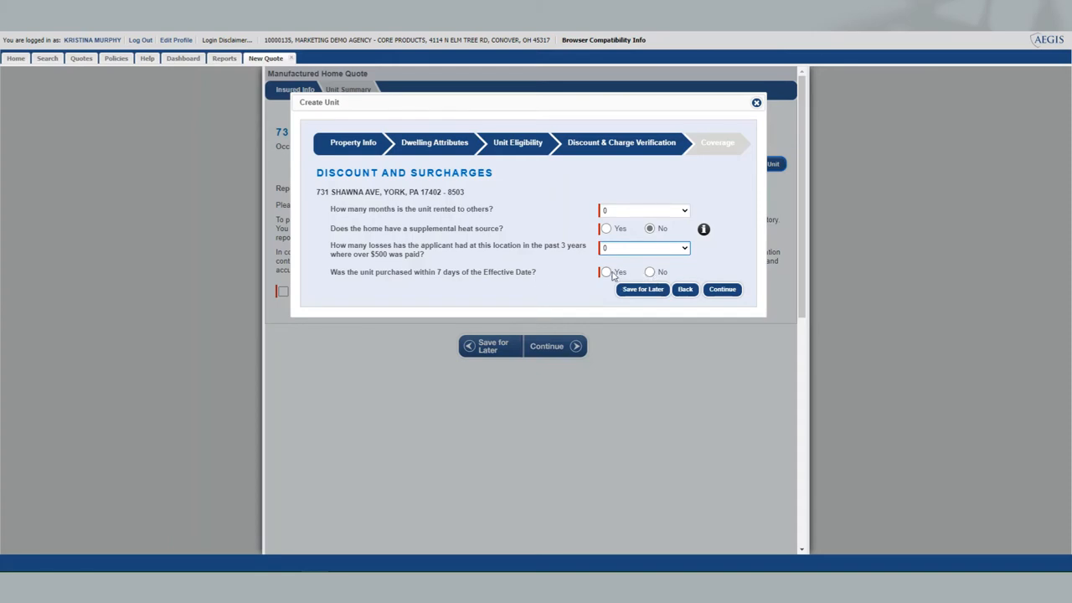
left_click(605, 272)
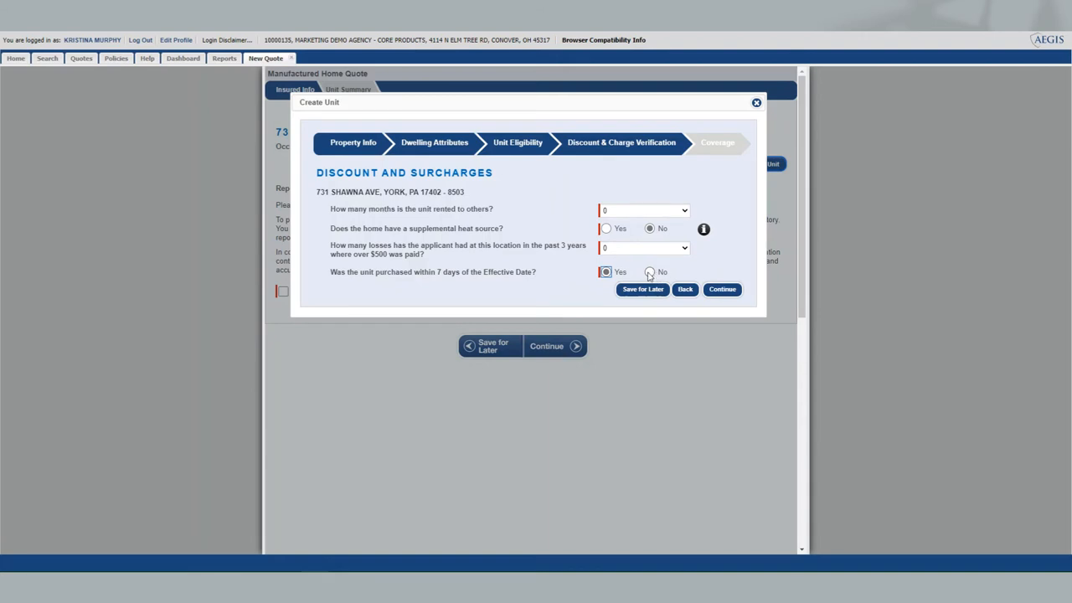
left_click(649, 271)
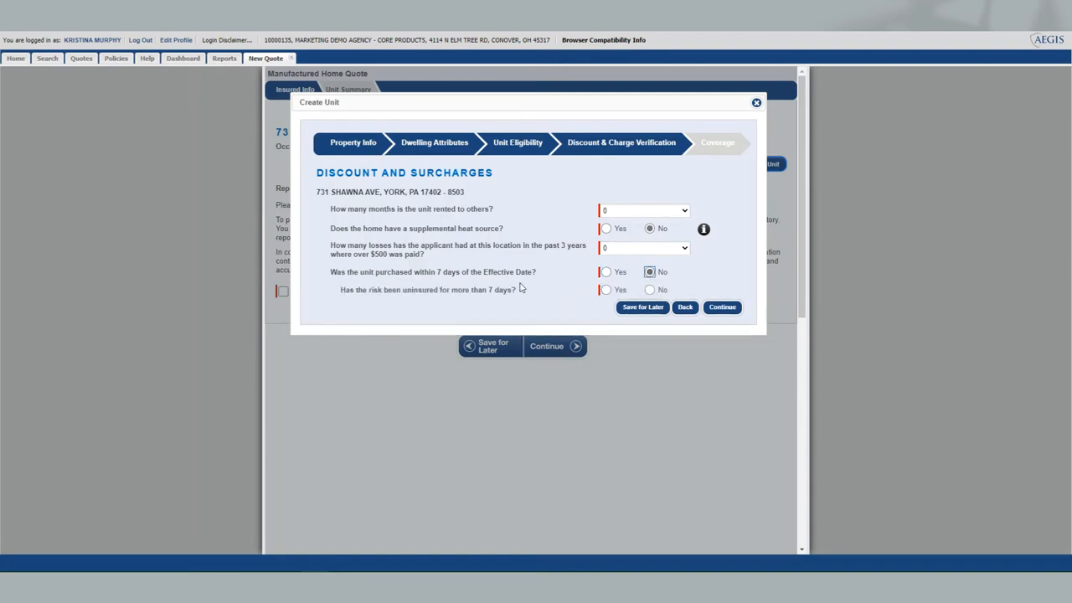
left_click(606, 271)
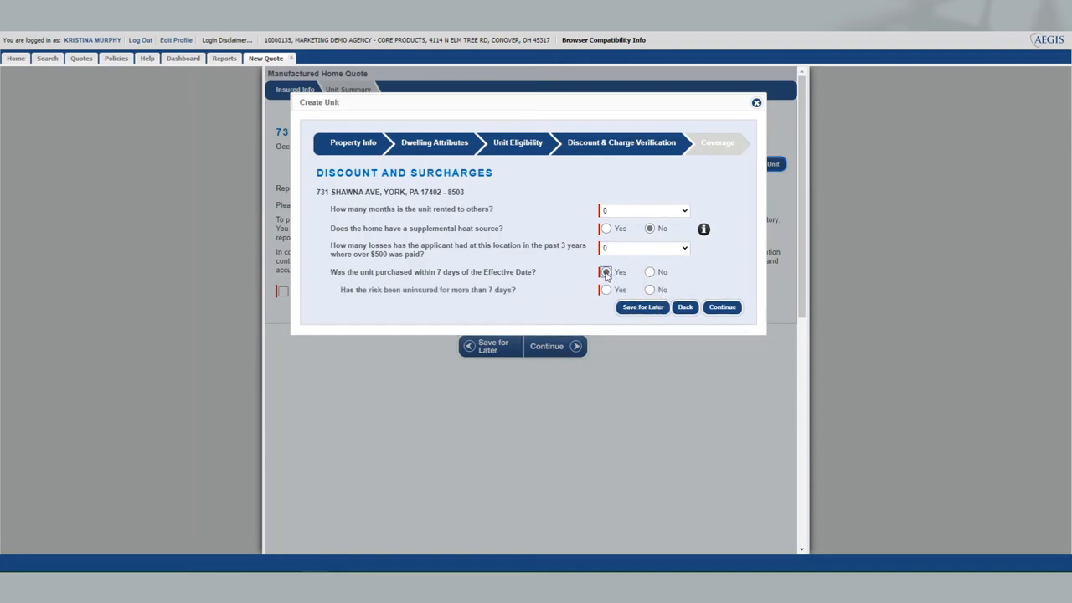
left_click(605, 271)
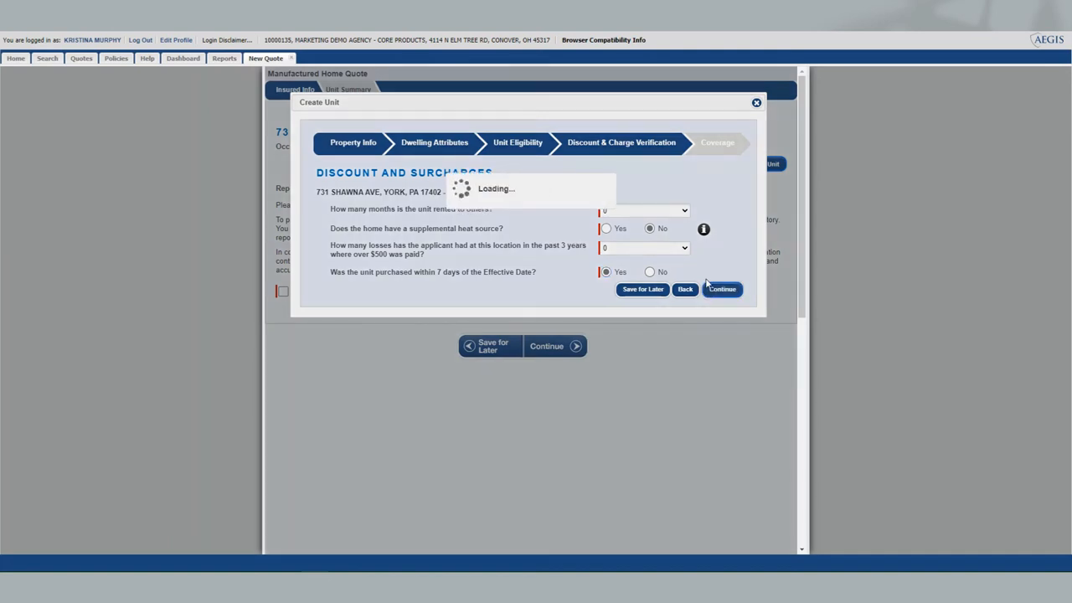
Set Coverage E liability to $100,000, with Coverage D at 10% and Coverage F at $500
left_click(720, 289)
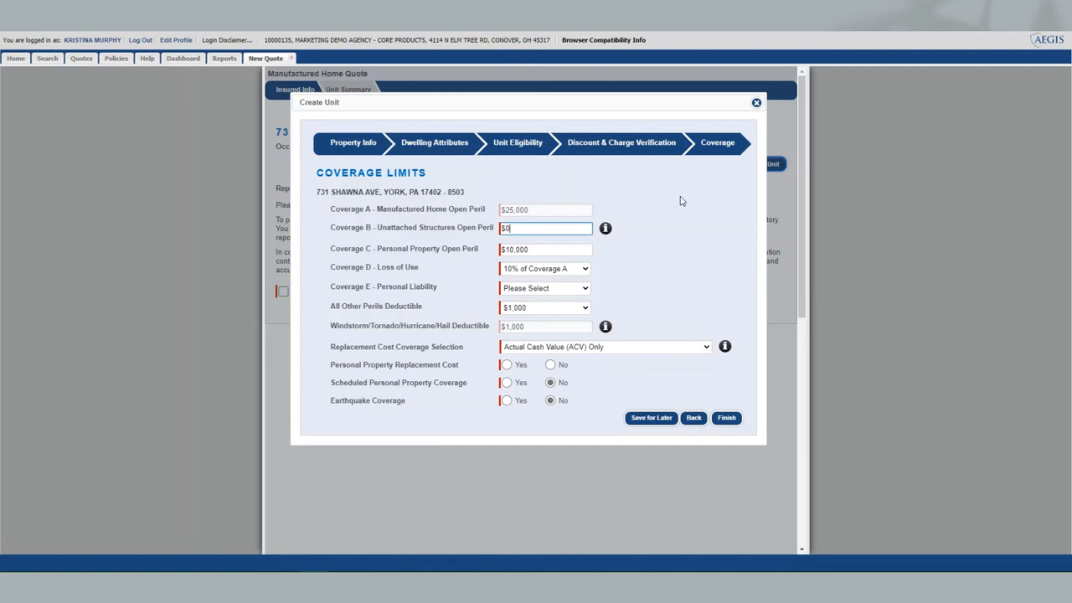
mouse_move(653, 199)
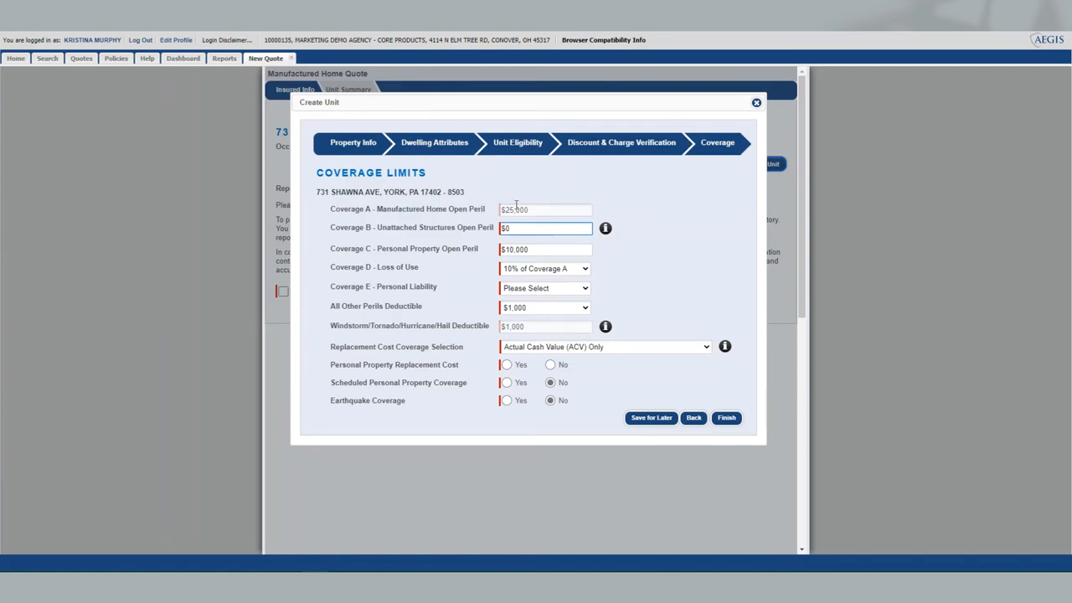
mouse_move(453, 159)
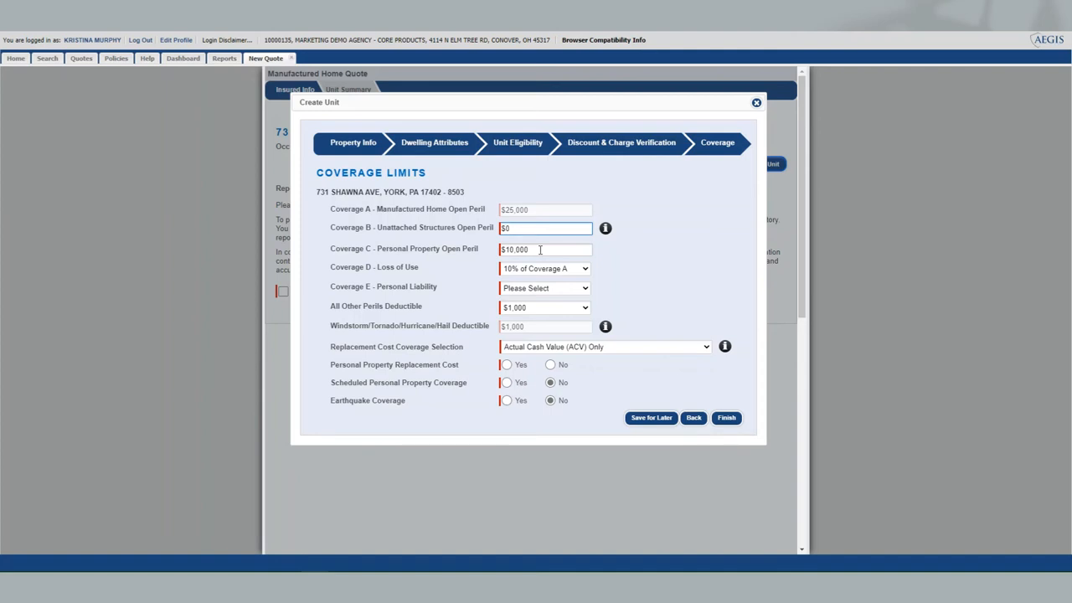
triple_click(545, 248)
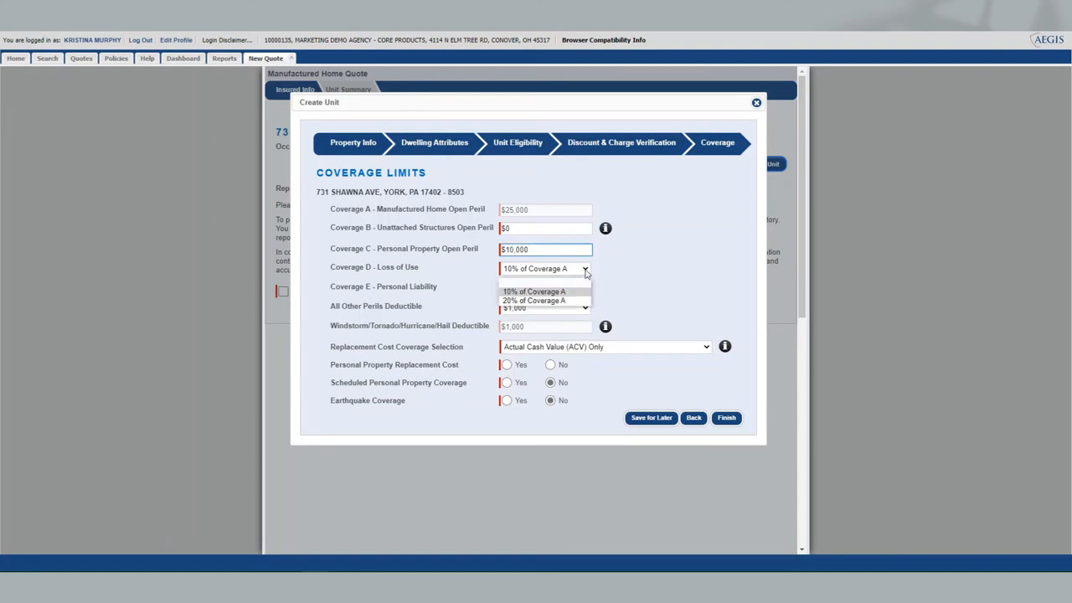
left_click(544, 268)
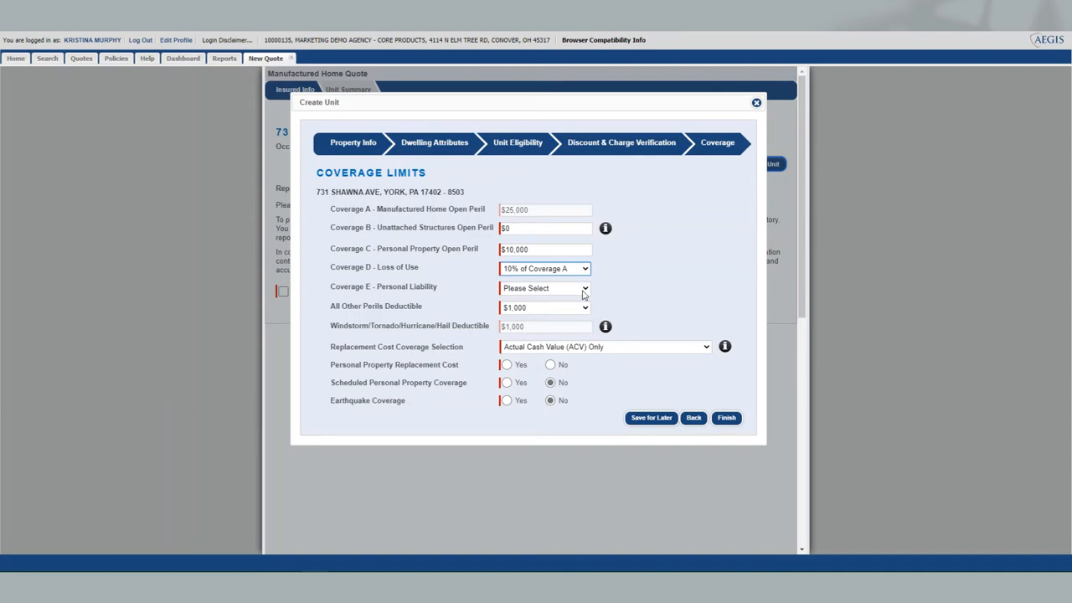
left_click(544, 287)
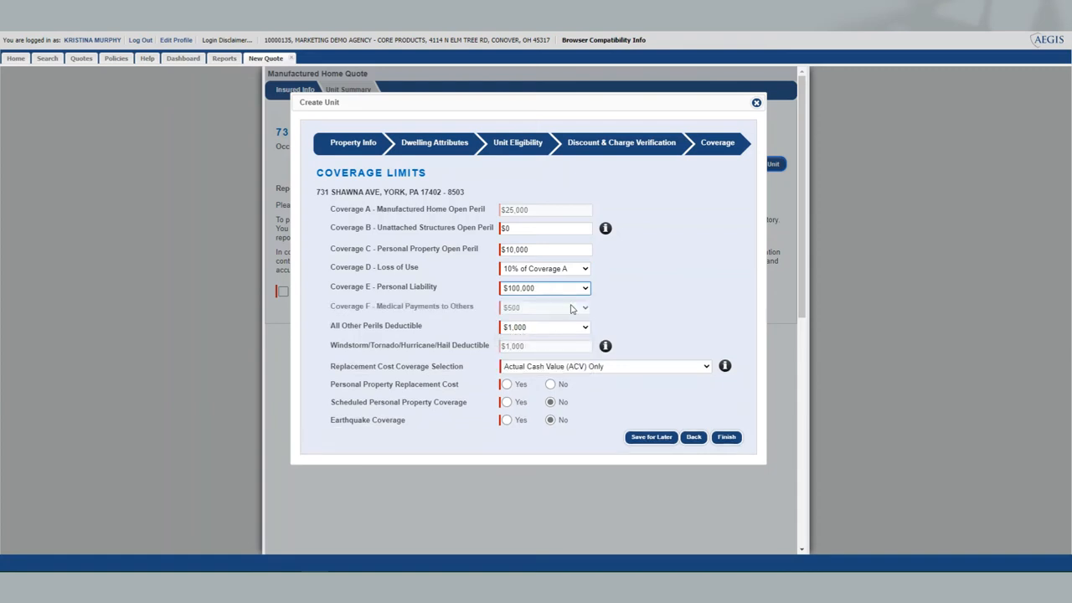
left_click(544, 307)
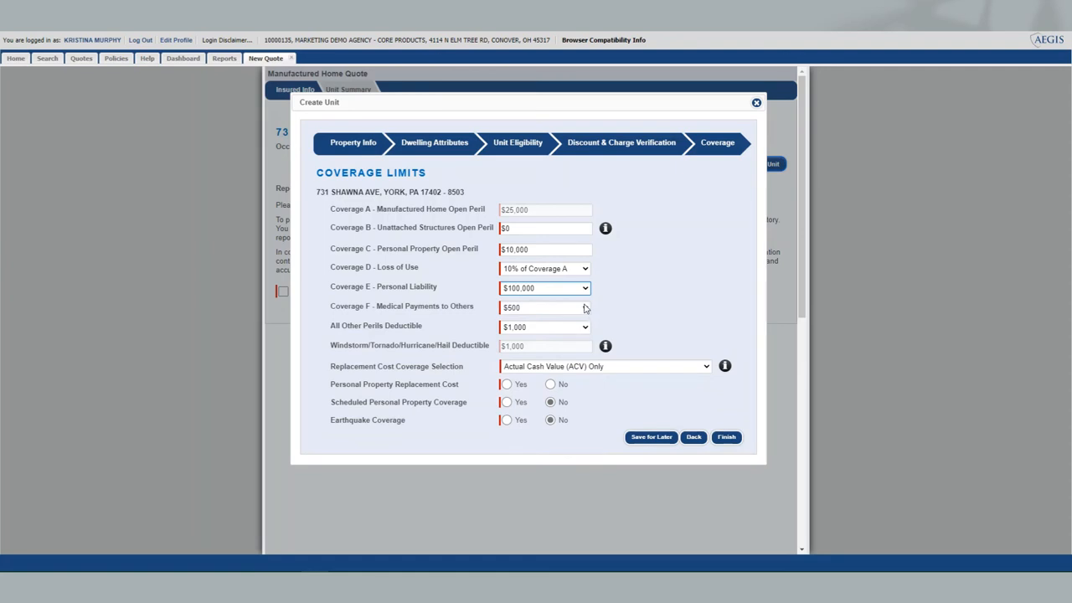
left_click(544, 307)
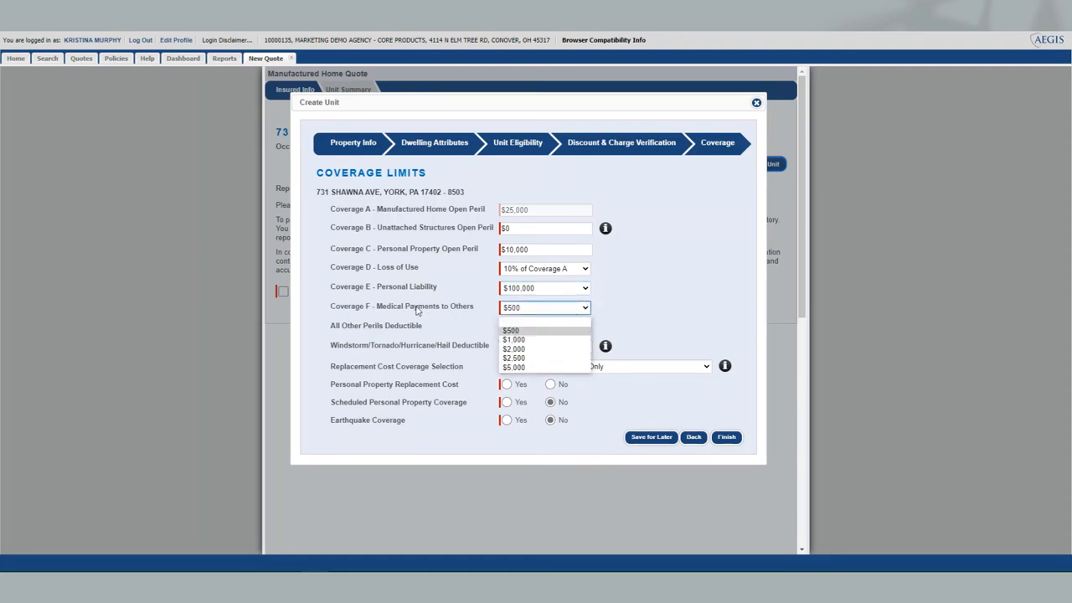
mouse_move(529, 370)
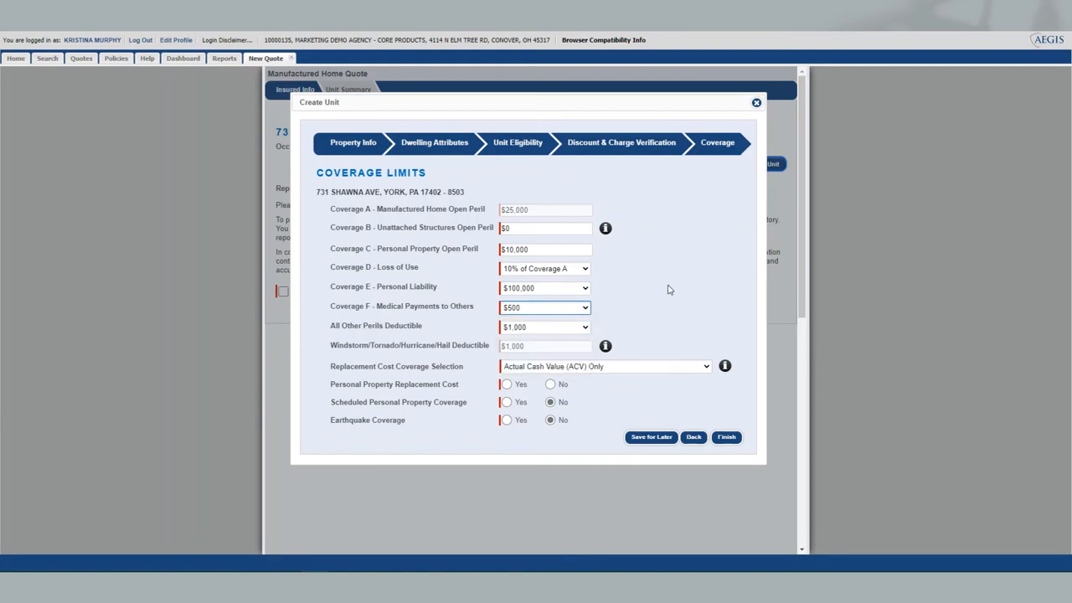
mouse_move(585, 333)
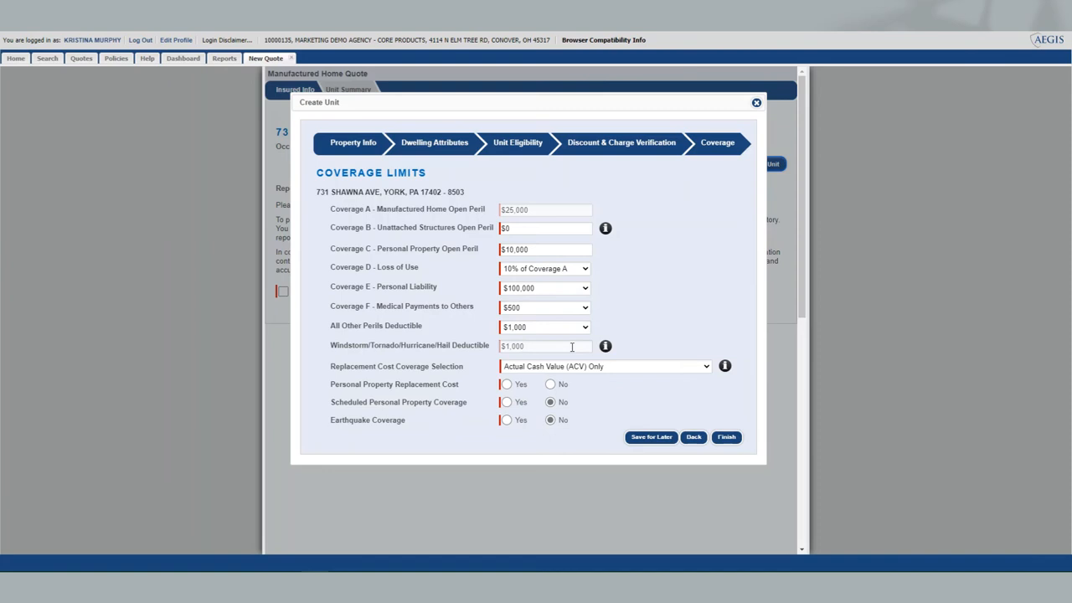
mouse_move(605, 345)
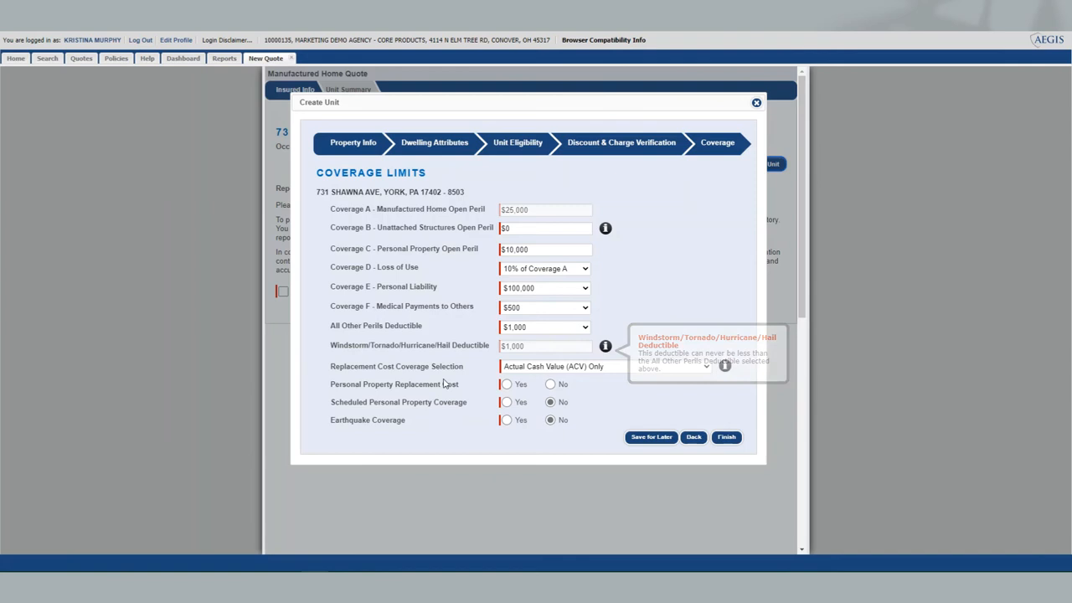
mouse_move(628, 374)
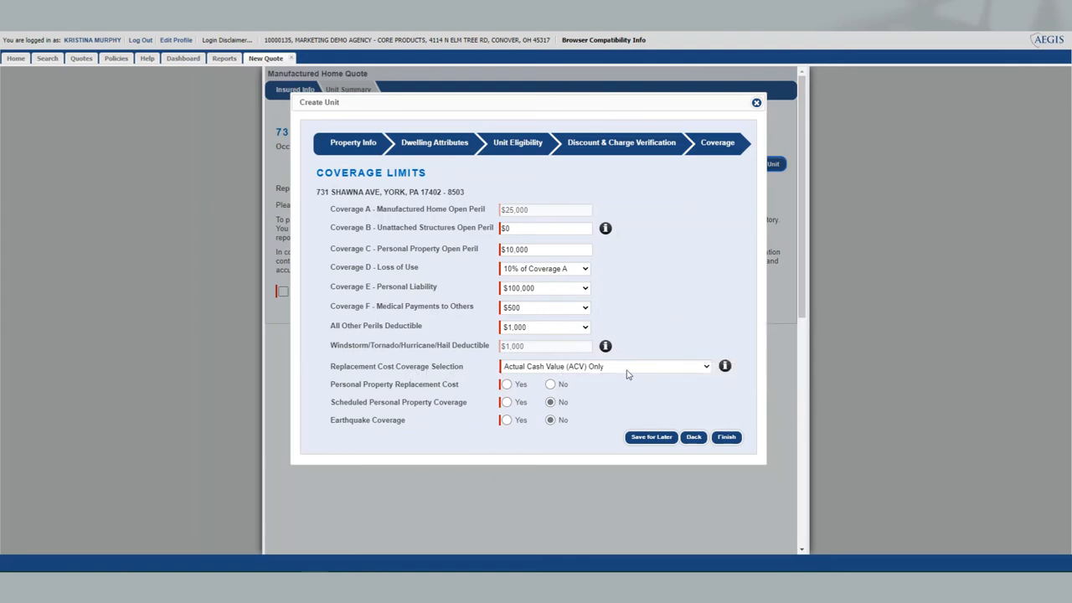
mouse_move(599, 373)
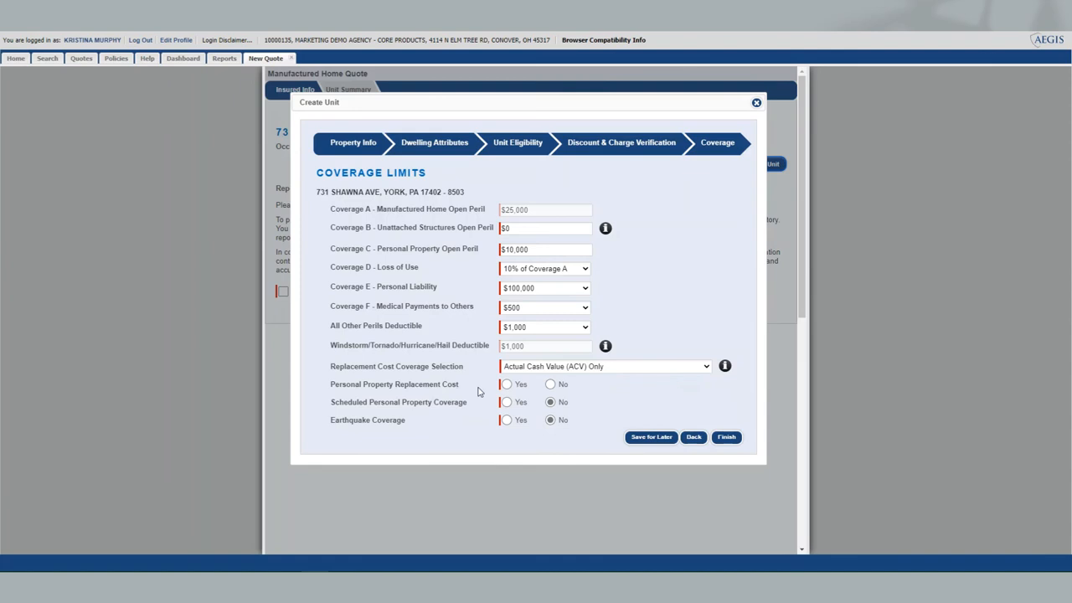
Set Personal Property Replacement Cost to Yes and finish the unit
left_click(506, 384)
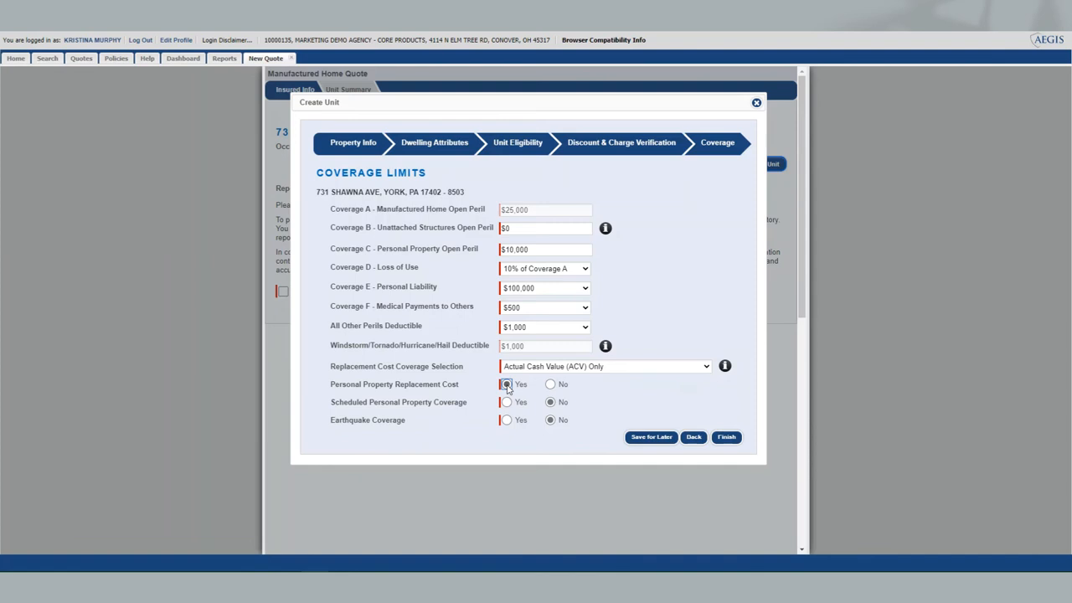
mouse_move(372, 402)
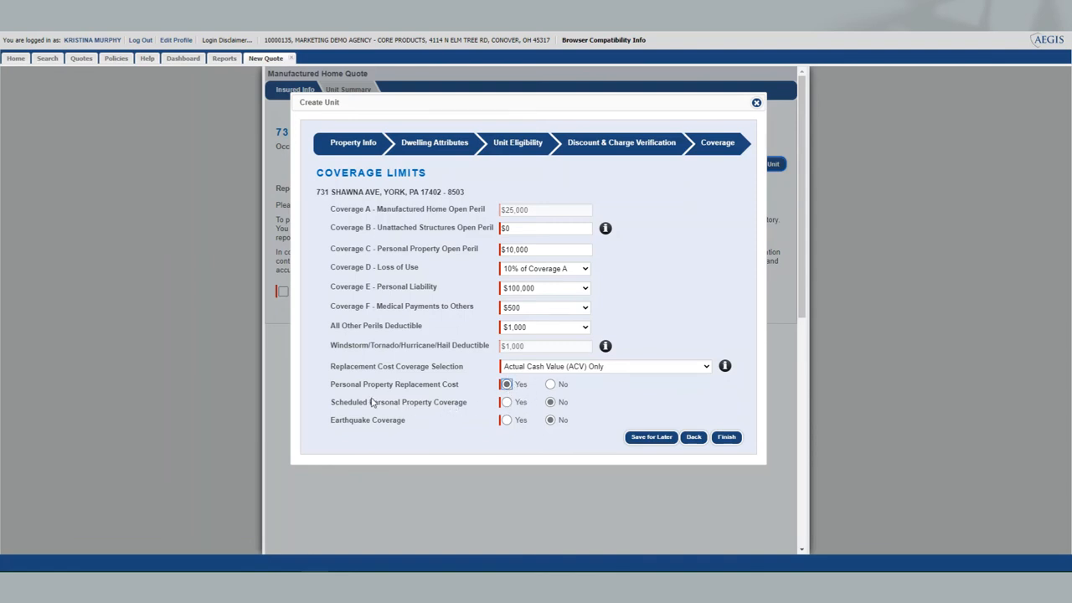
mouse_move(411, 409)
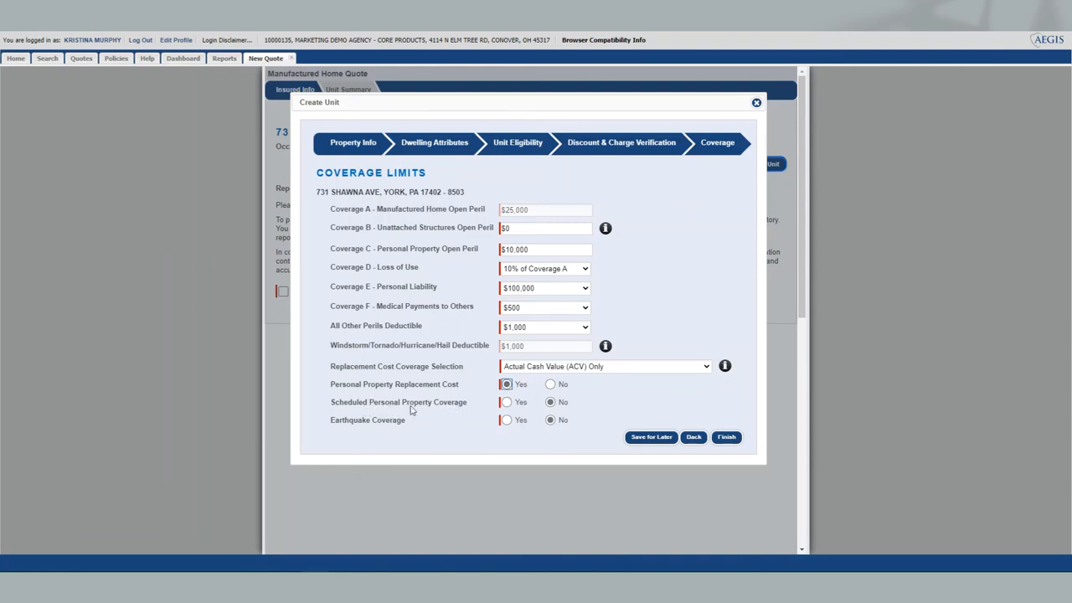
mouse_move(341, 427)
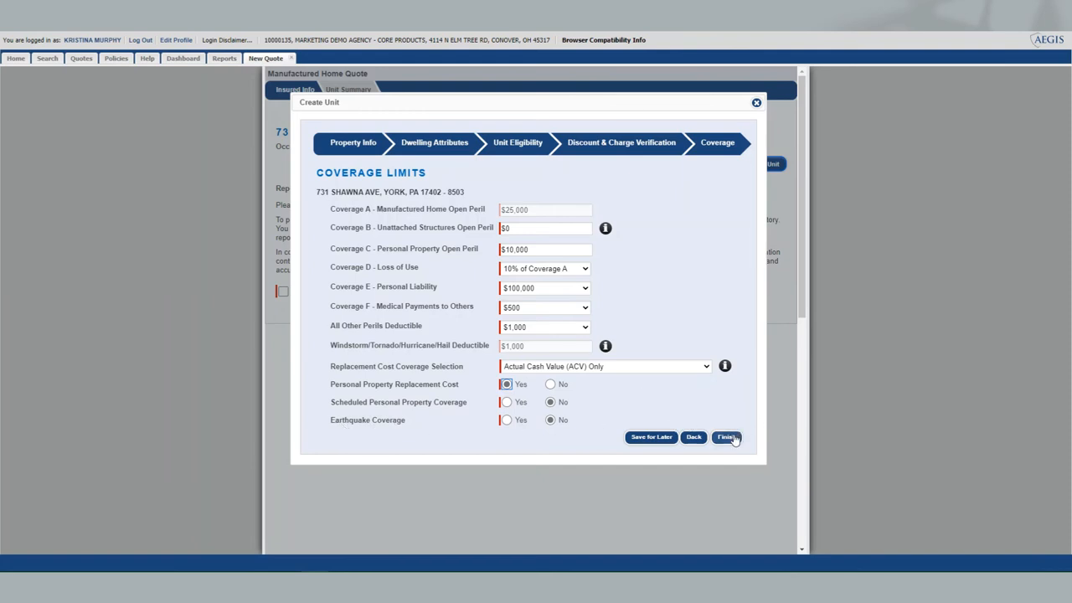
left_click(724, 437)
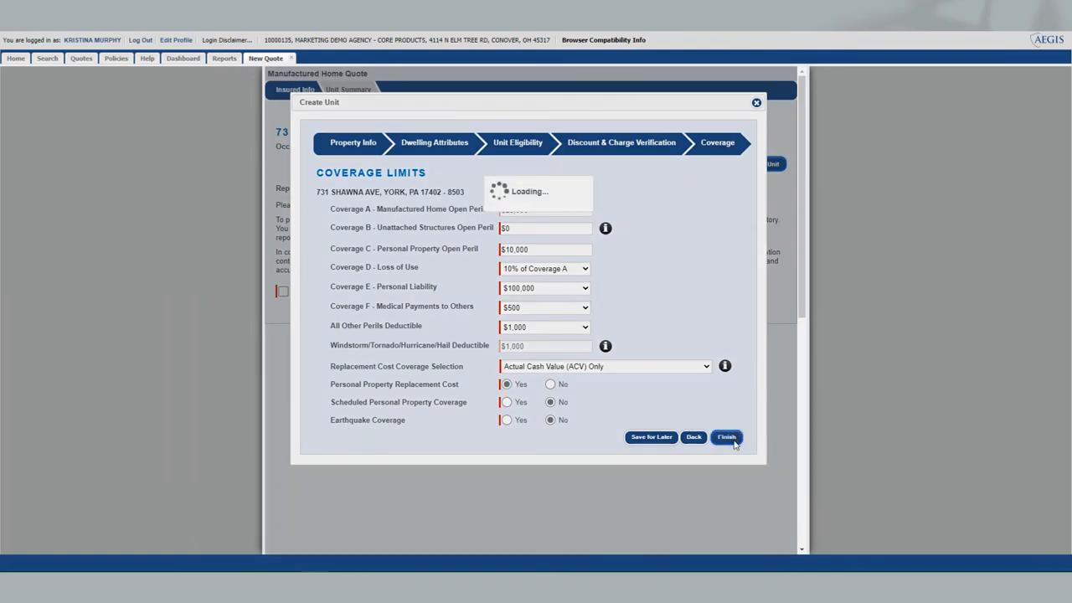
Acknowledge the Report Ordering Disclosure and continue to the $357.00 premium page
left_click(726, 436)
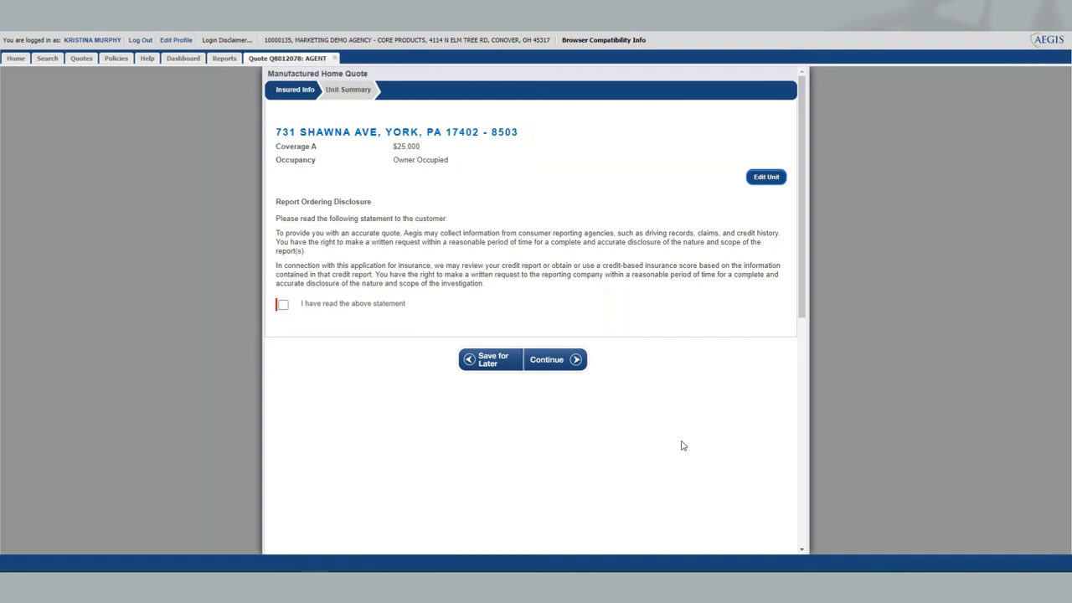
mouse_move(484, 130)
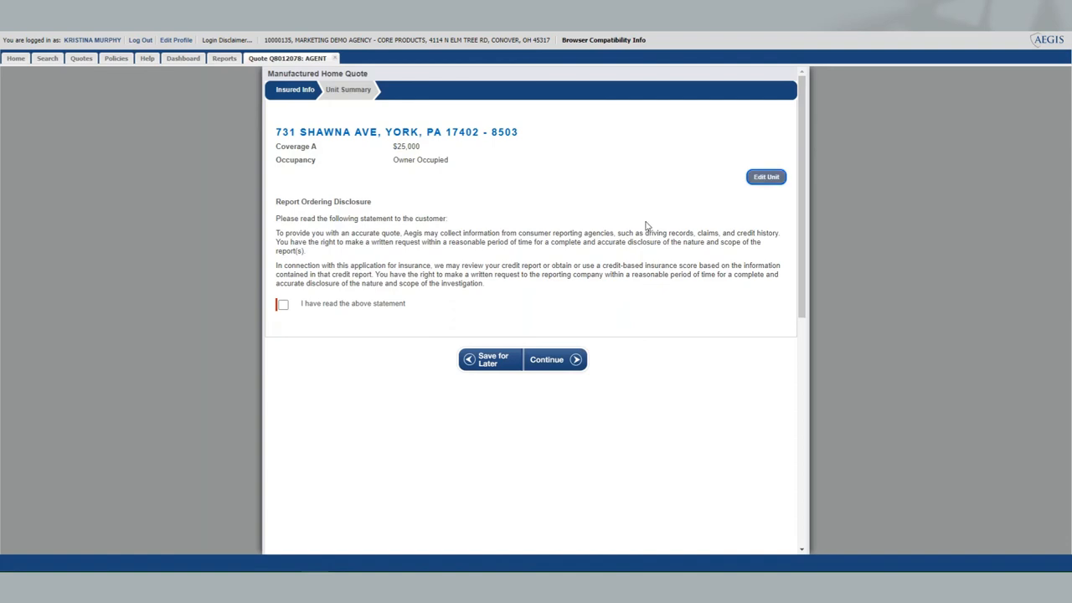
left_click(283, 304)
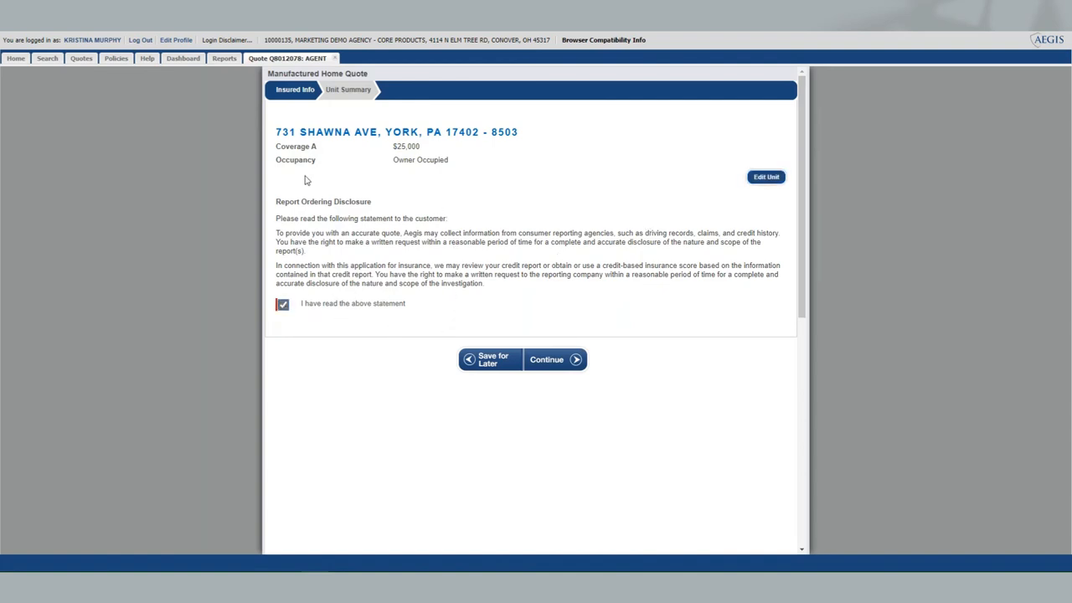
left_click(554, 359)
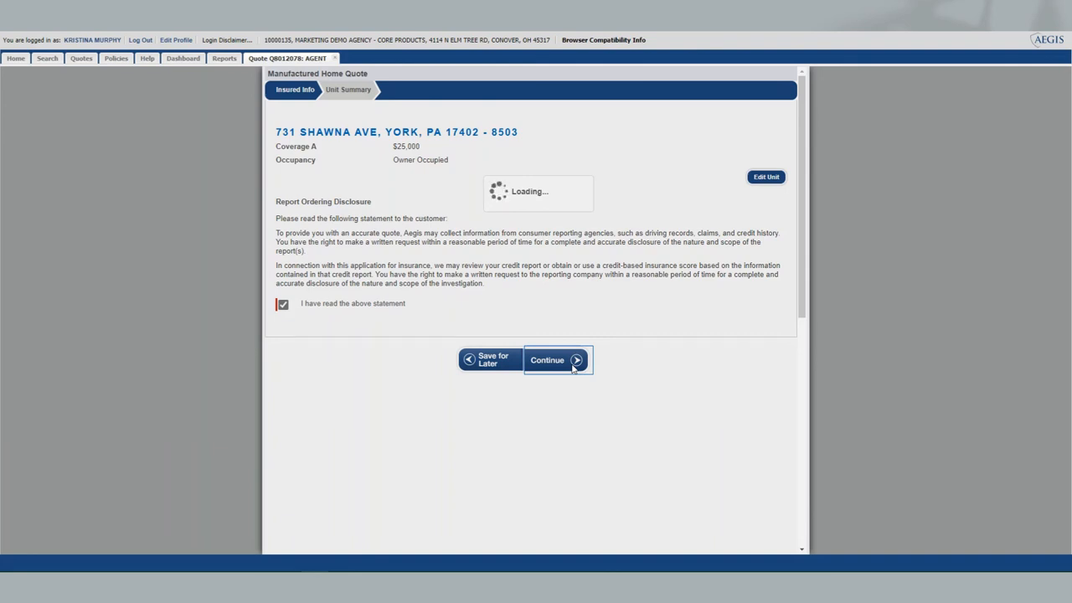
left_click(547, 359)
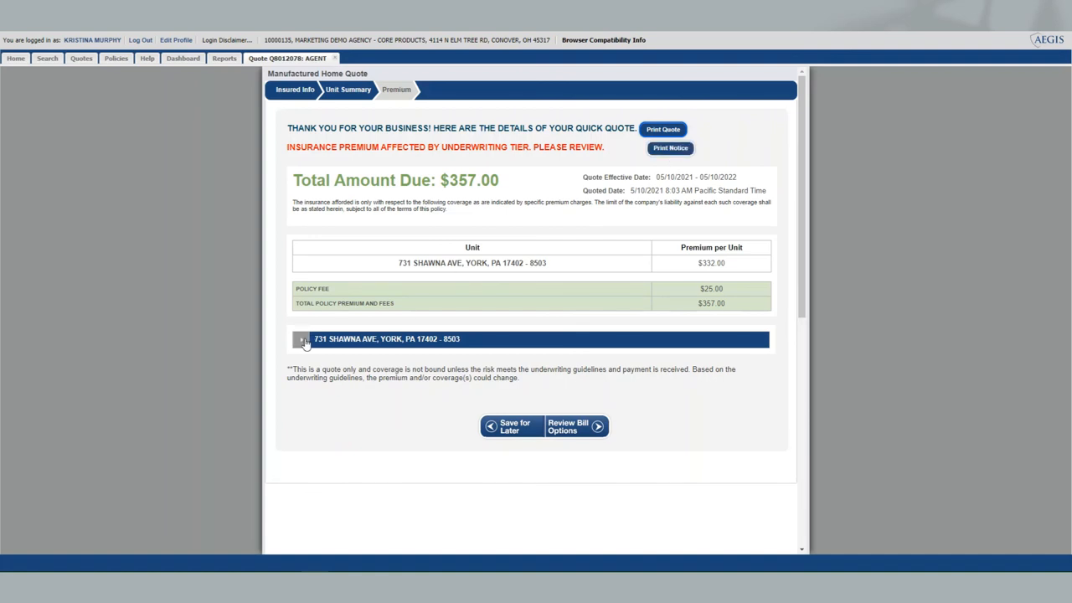
Expand the unit's coverage premium table, scroll through it, then review bill options
left_click(301, 338)
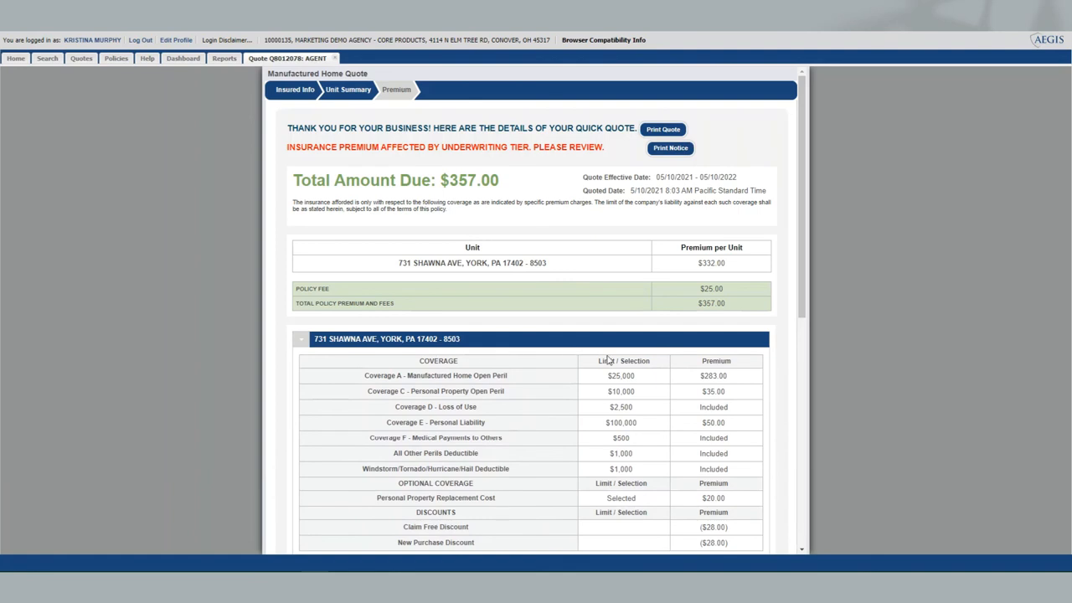
scroll("down", 3)
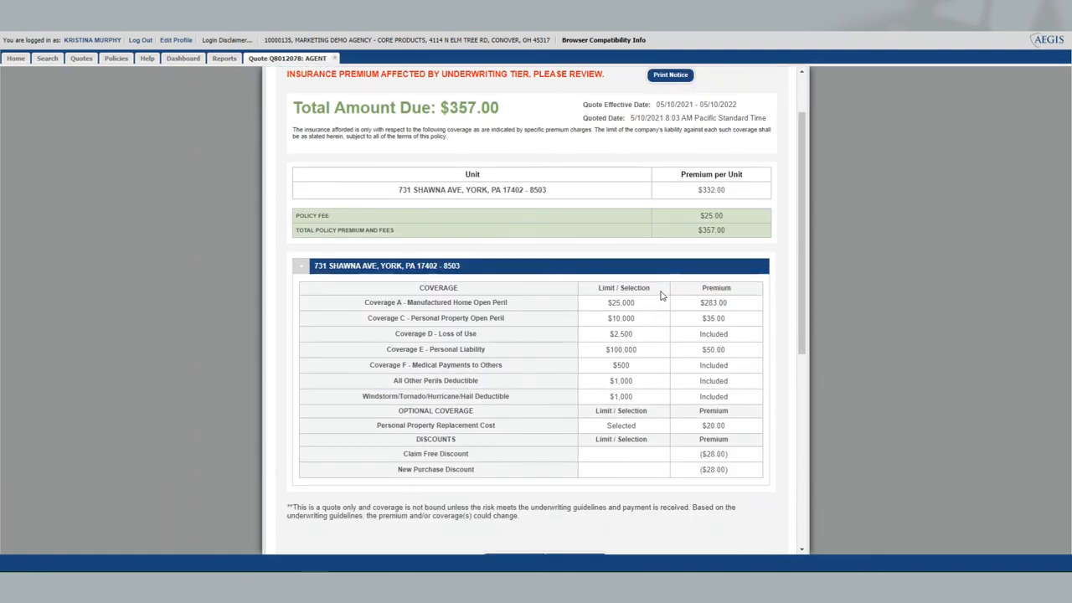
mouse_move(525, 451)
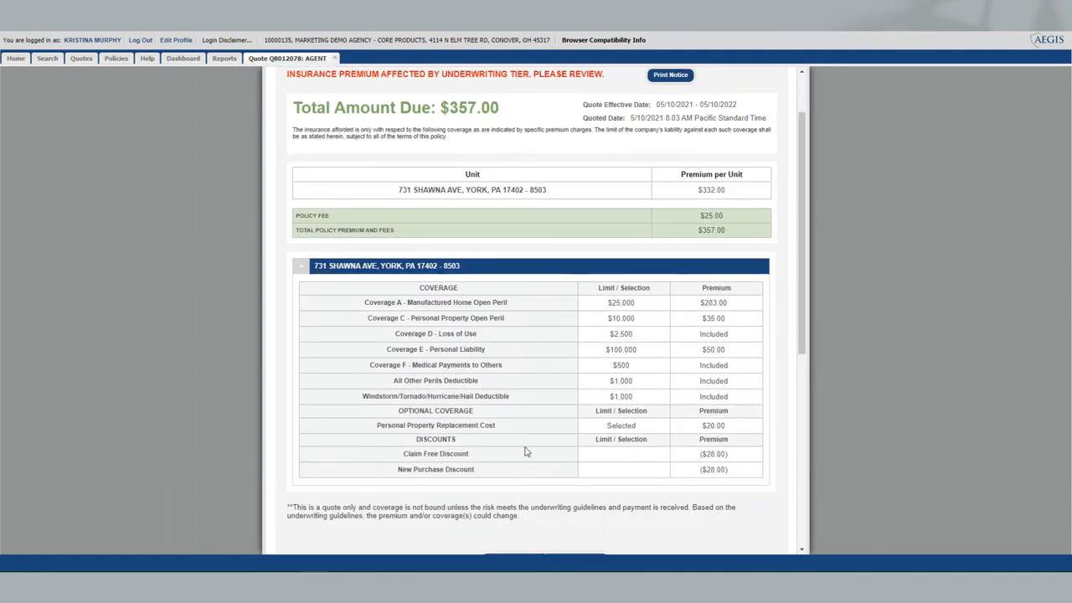
scroll("down", 3)
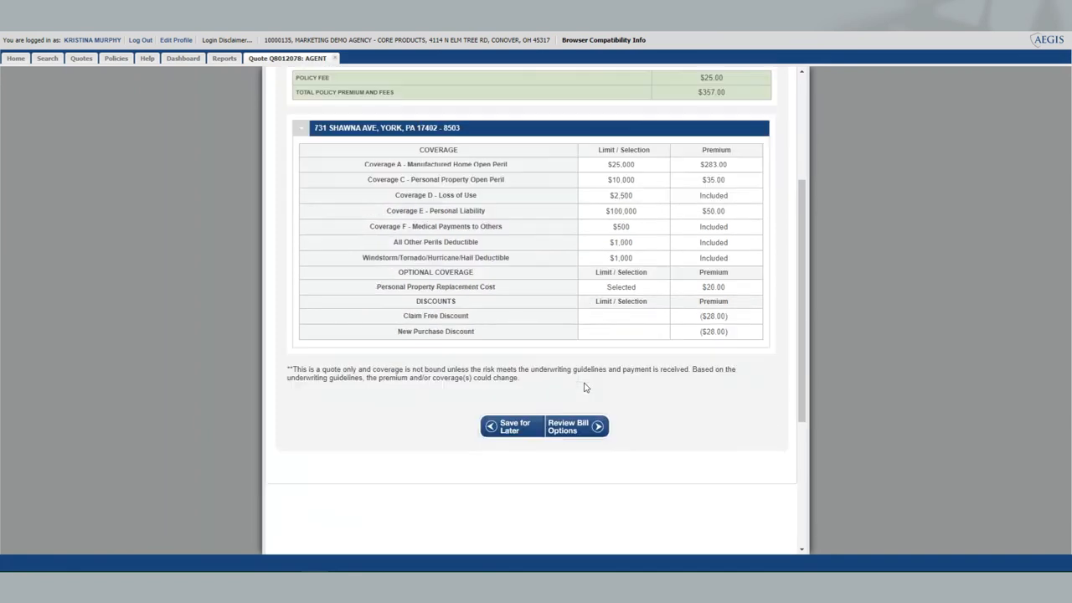
left_click(571, 426)
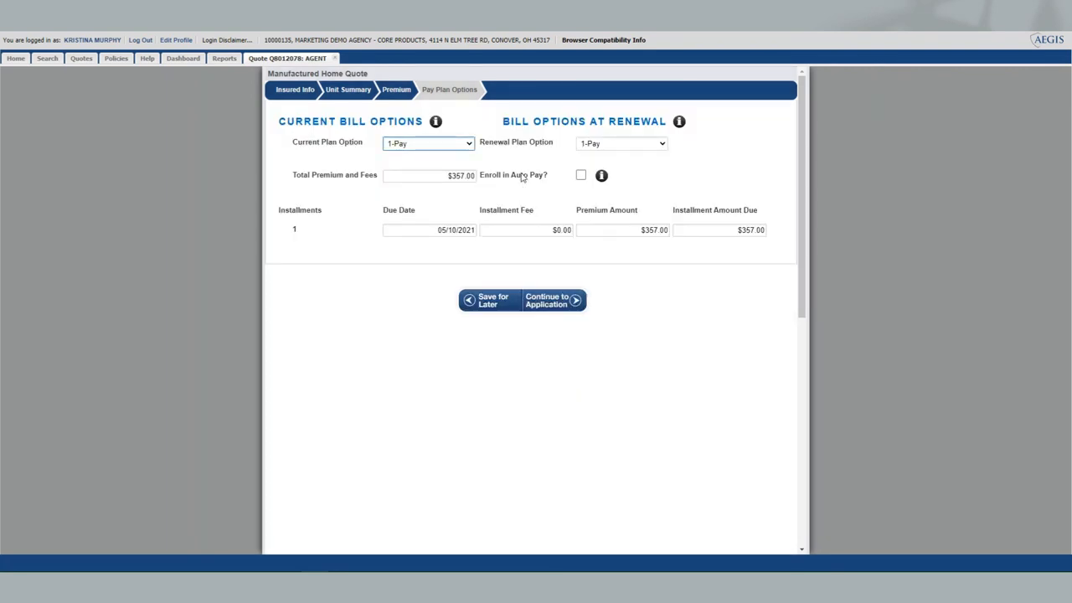
Choose 8-Pay for current and renewal plans with auto pay off, then Save for Later
left_click(427, 143)
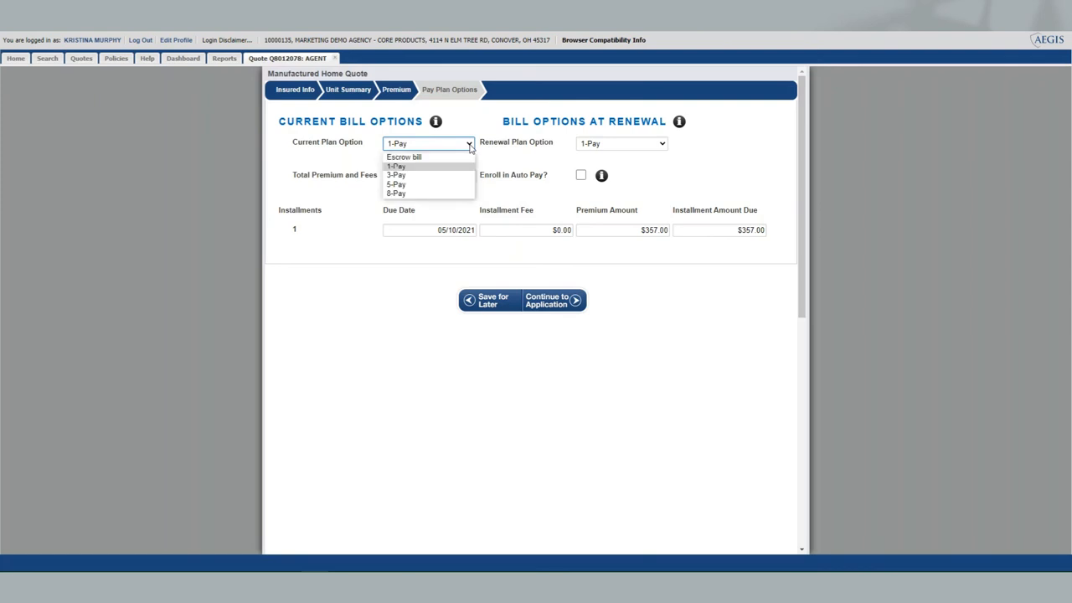
mouse_move(396, 194)
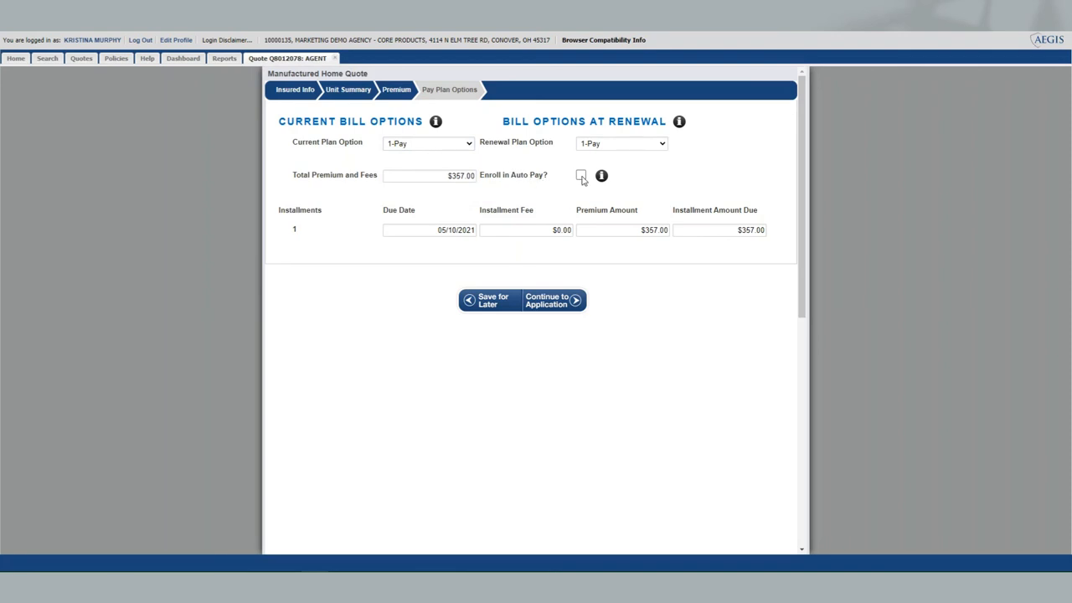
left_click(581, 175)
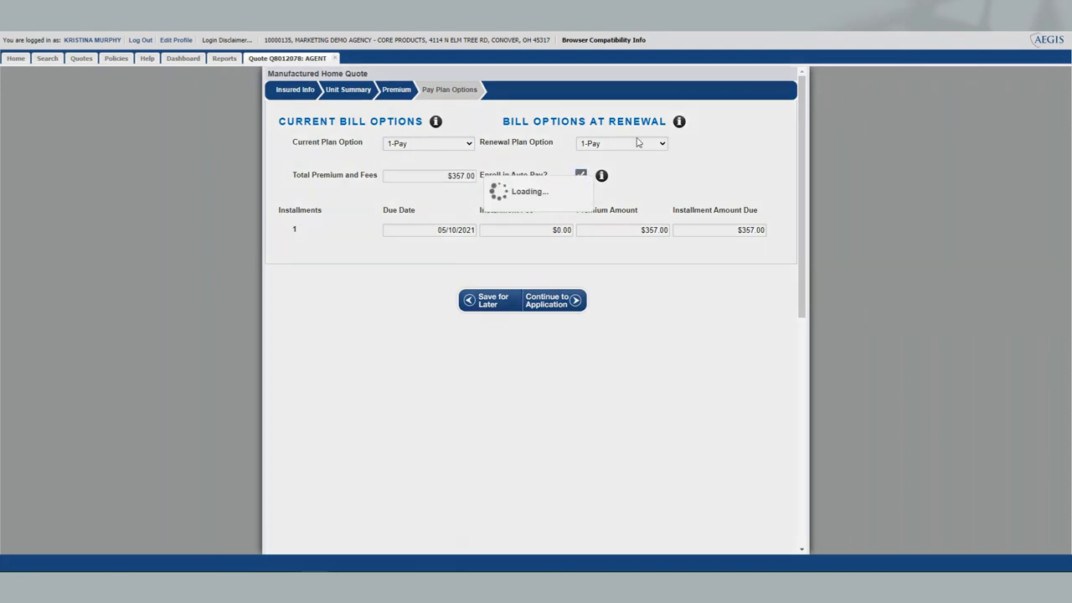
left_click(581, 174)
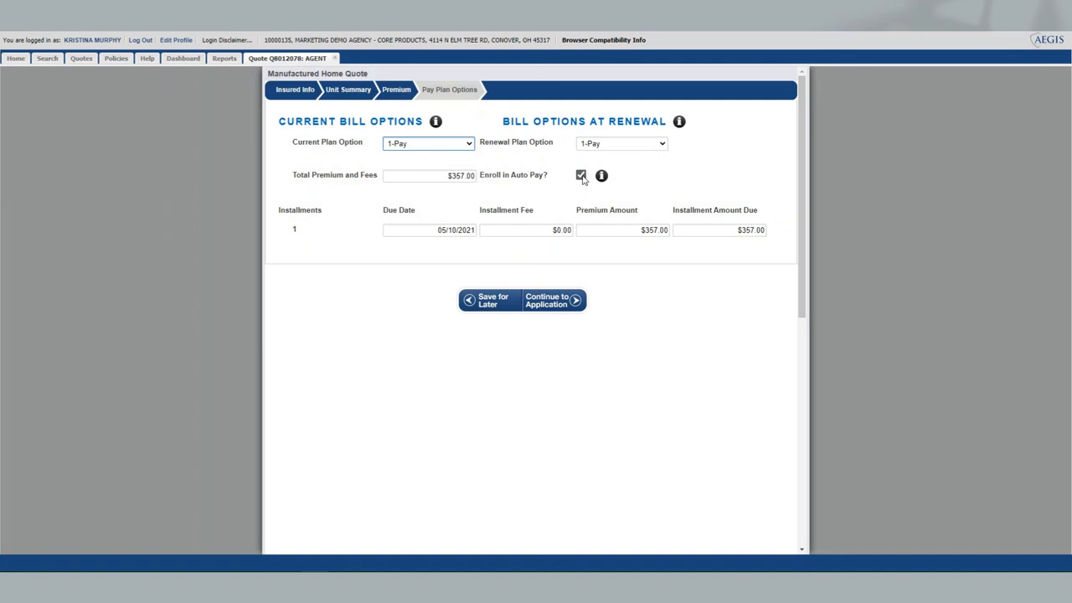
left_click(427, 142)
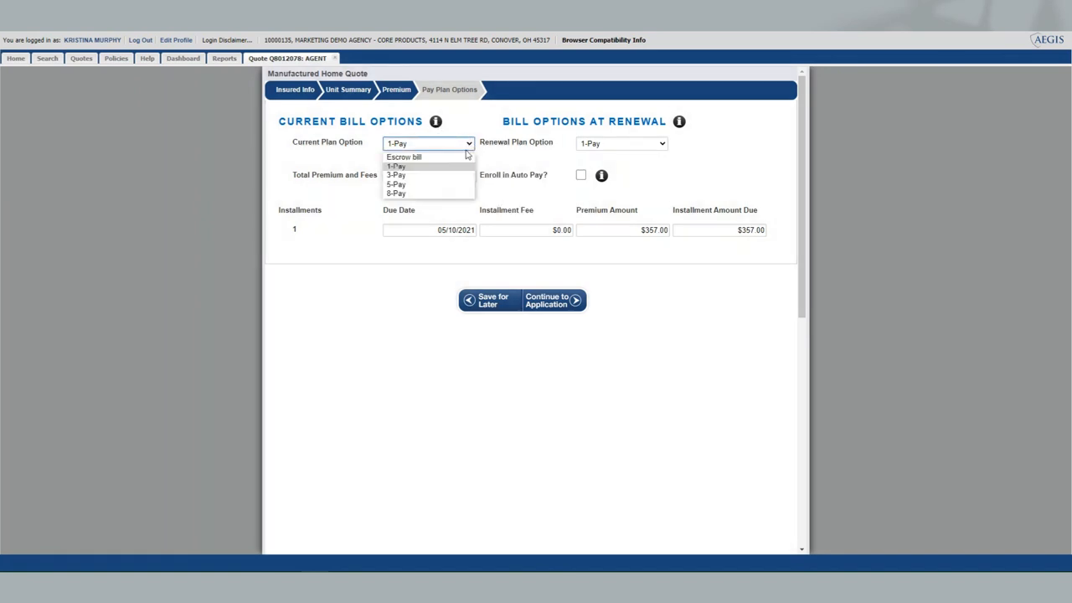
left_click(395, 193)
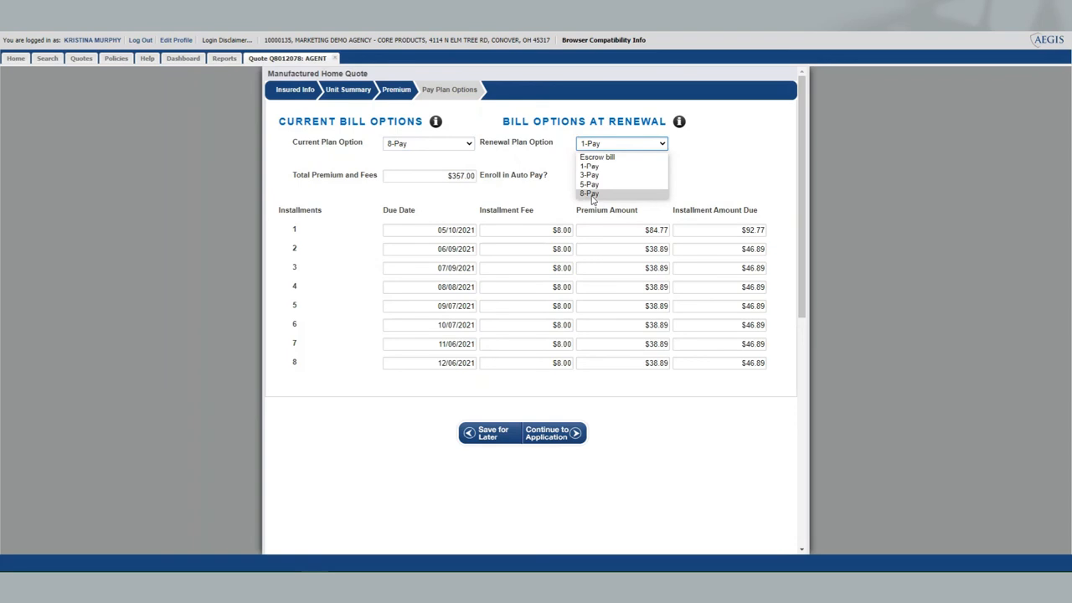
left_click(589, 193)
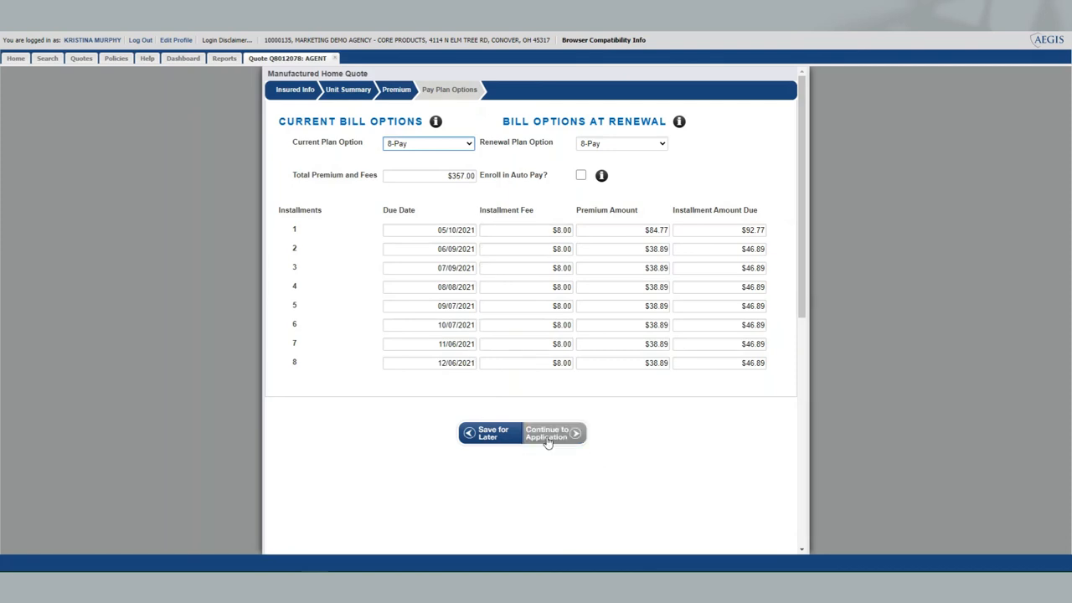
mouse_move(490, 433)
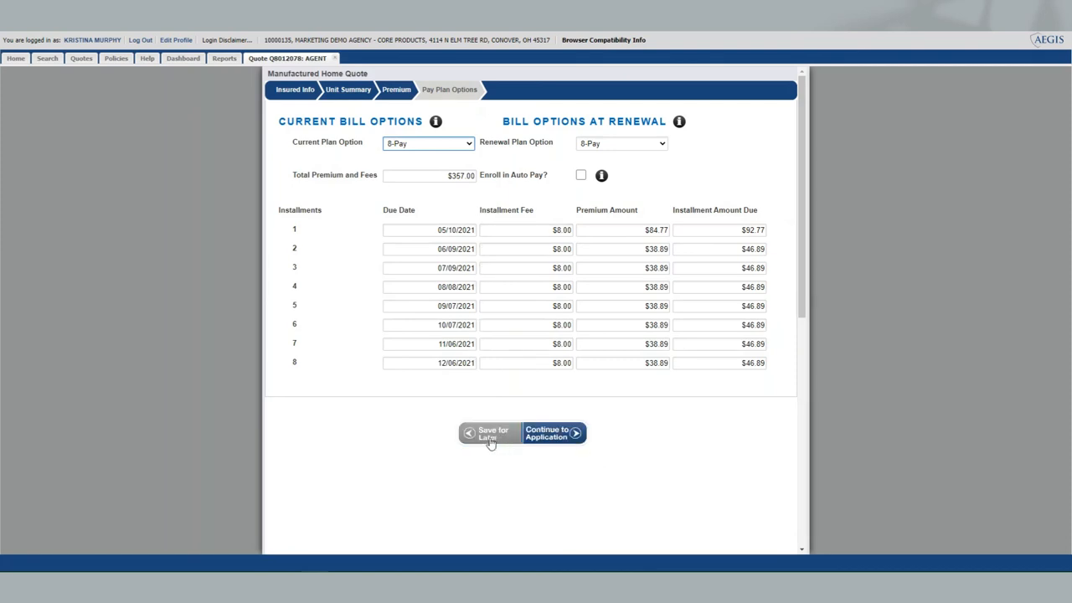
left_click(490, 433)
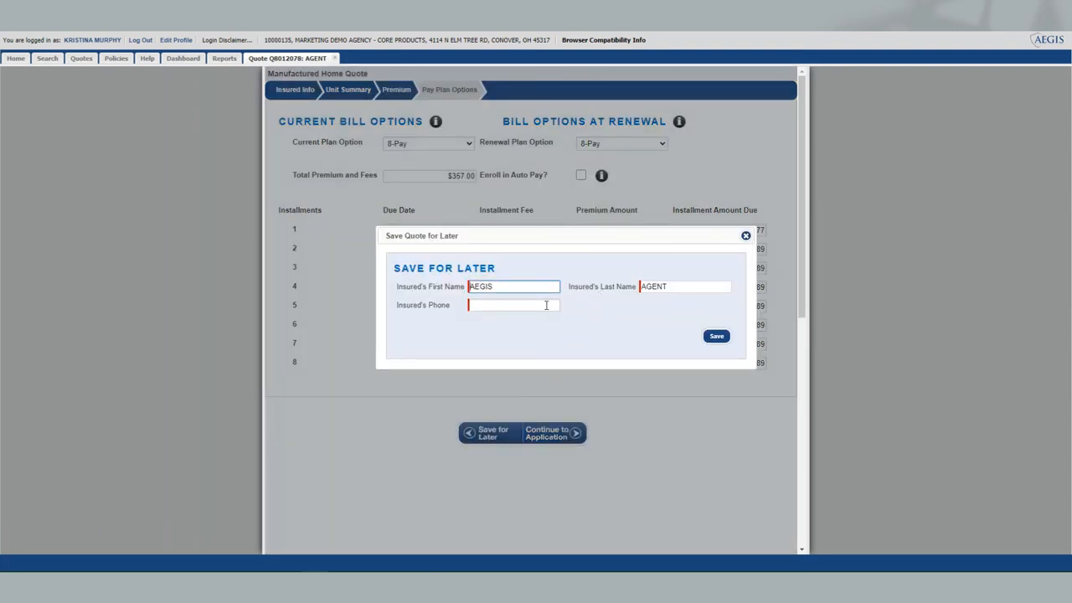
type("717) 409-3055")
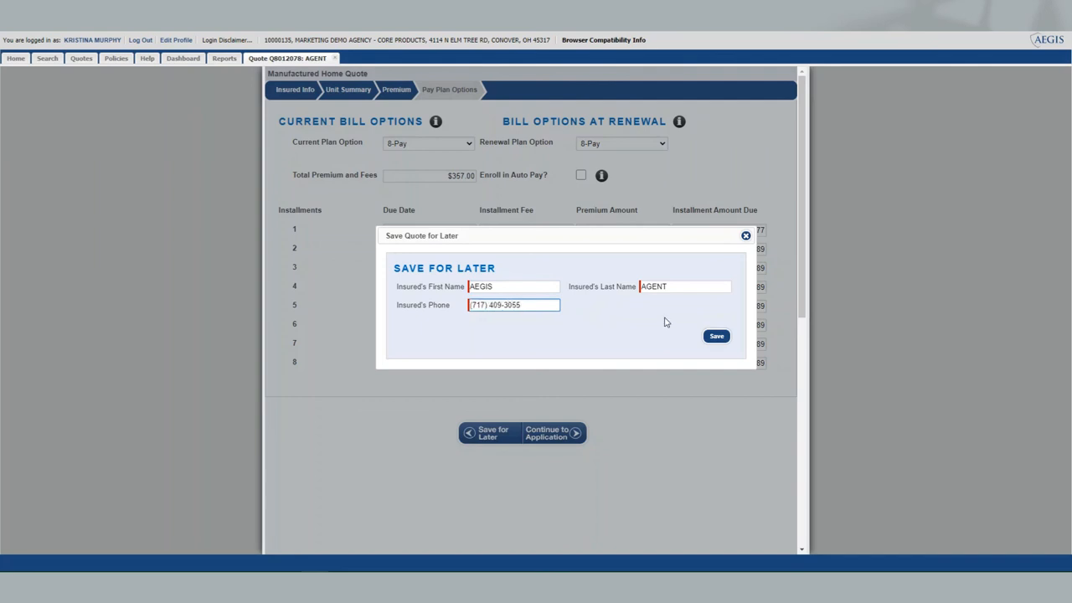
left_click(715, 336)
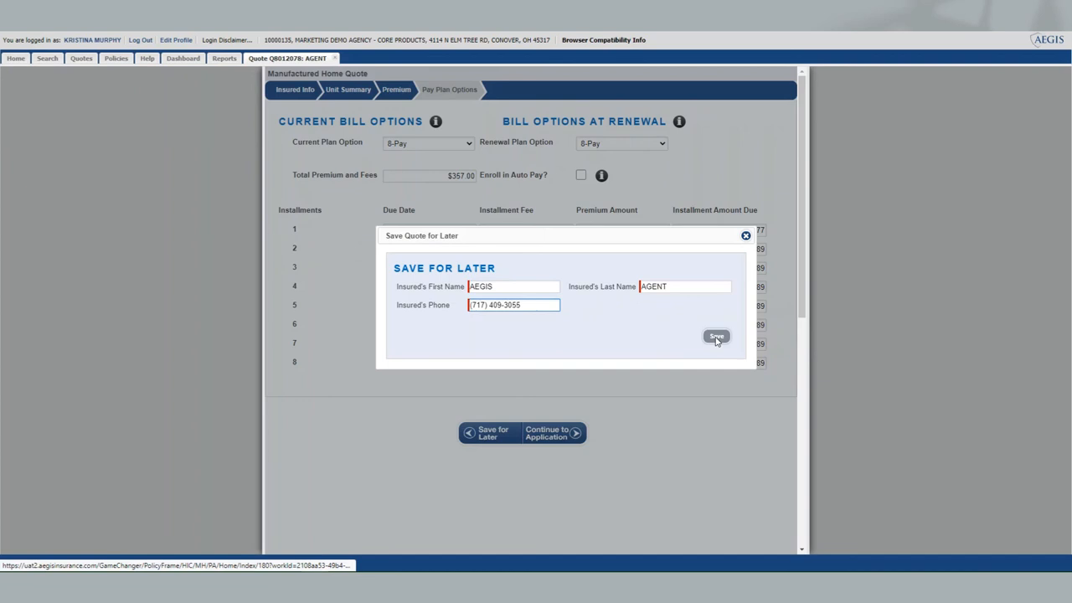
left_click(716, 336)
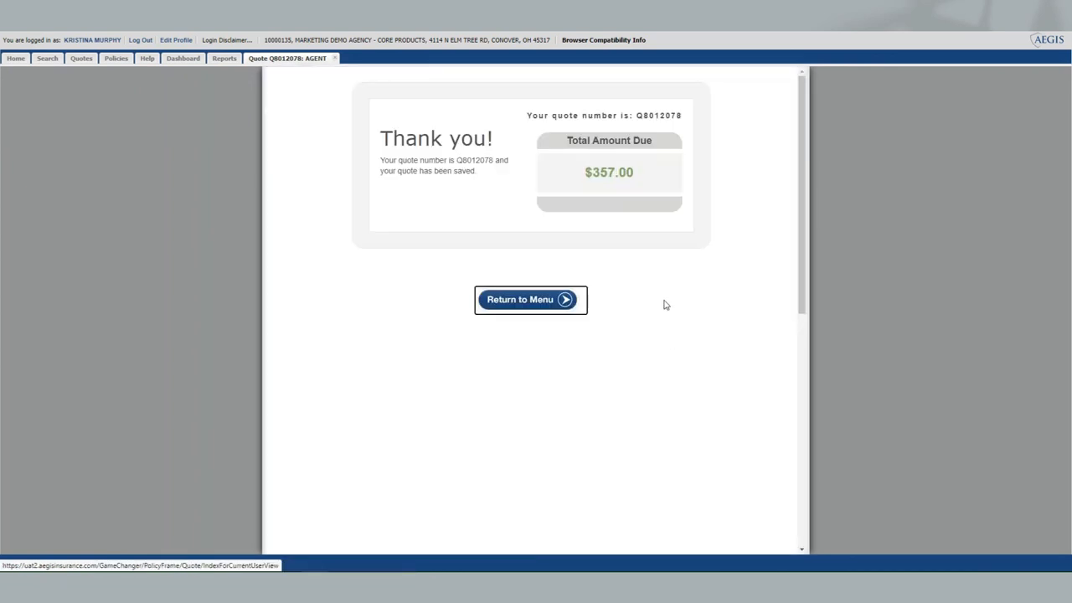
mouse_move(649, 185)
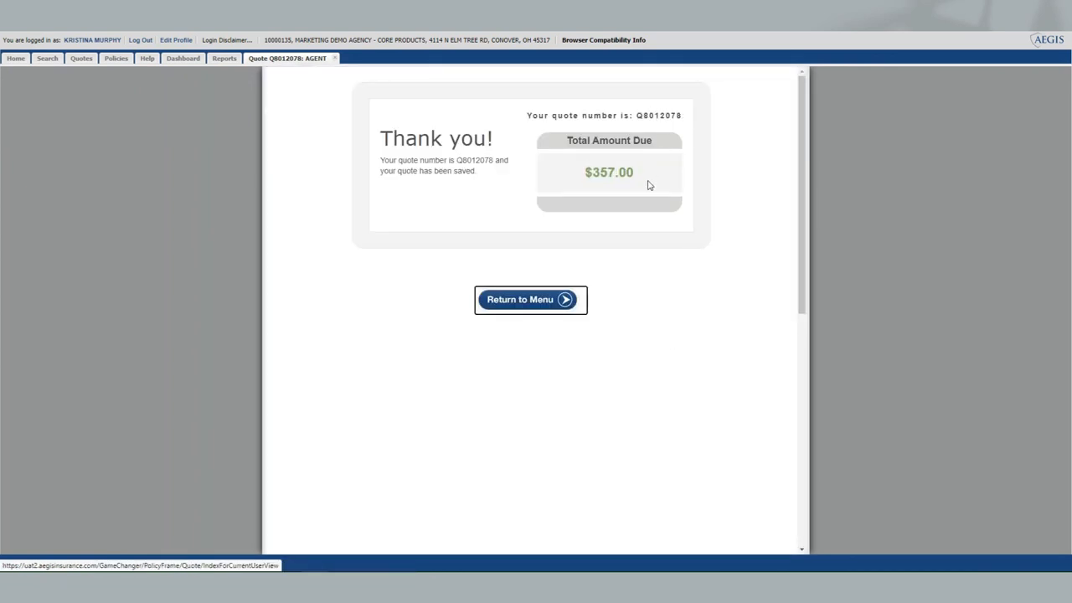